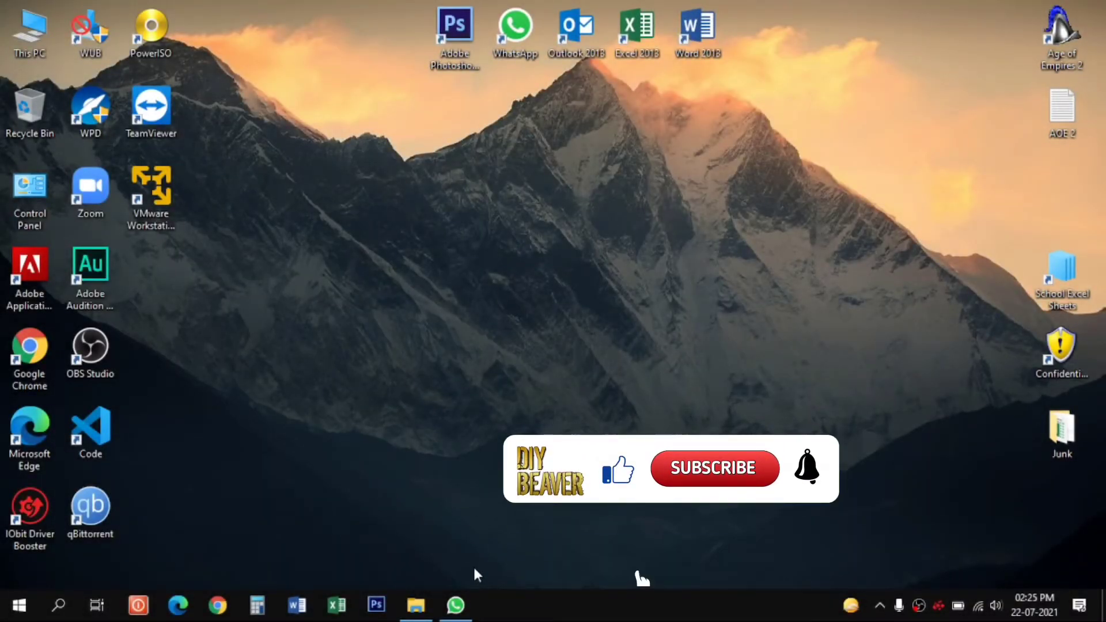
{"action": "mouse_move", "coordinate": [623, 483]}
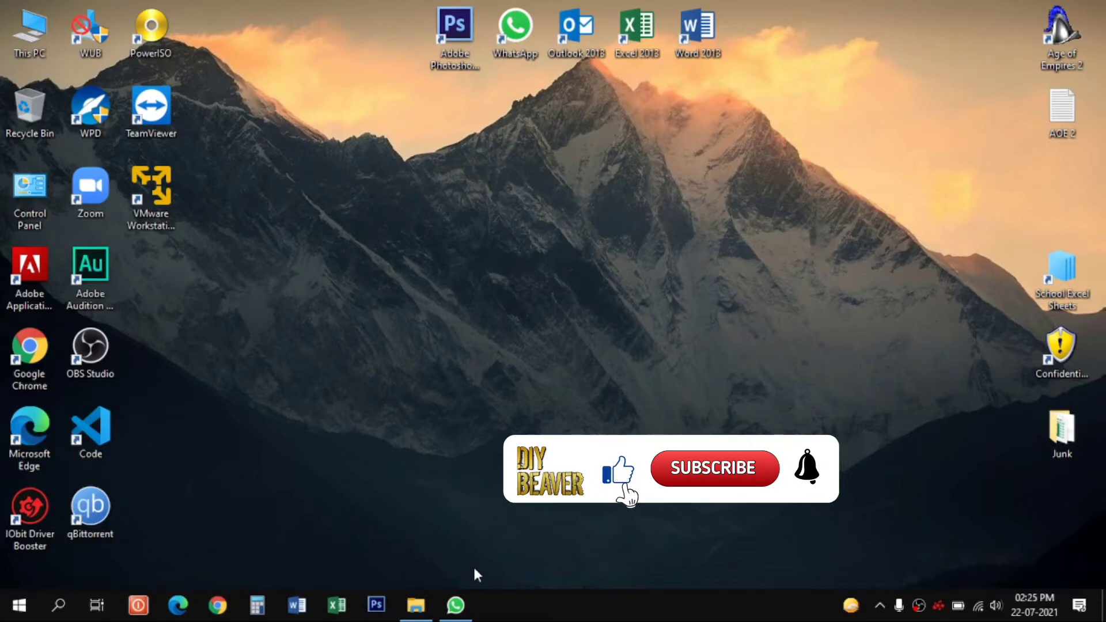
{"action": "mouse_move", "coordinate": [716, 476]}
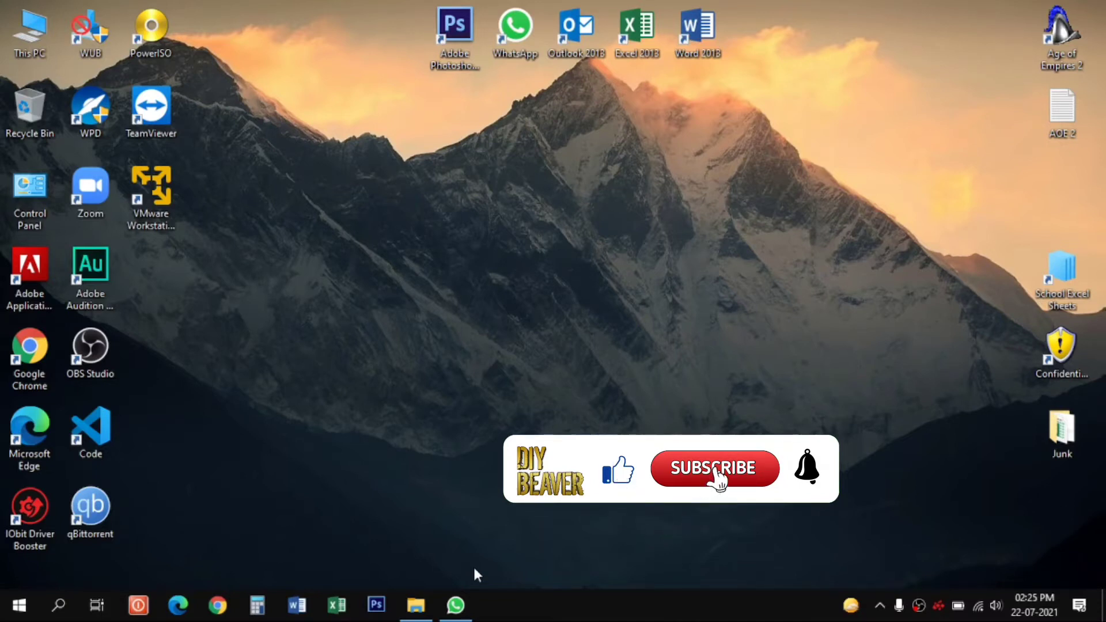
{"action": "mouse_move", "coordinate": [762, 518]}
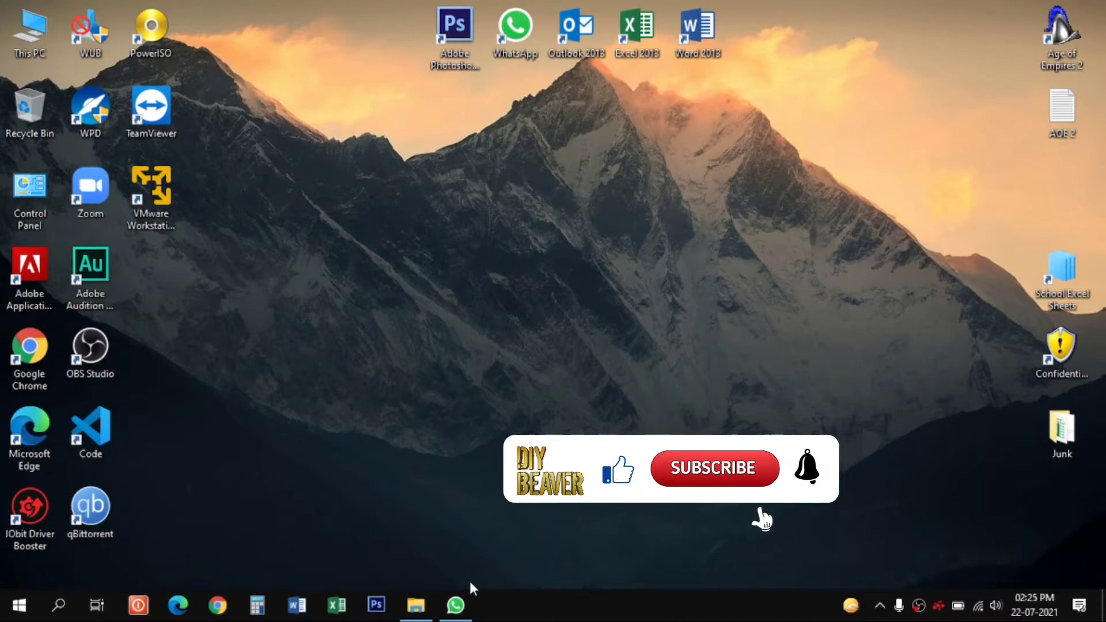
Bring up WhatsApp and scroll the chat to the shared cat and notebook photos.
{"action": "left_click", "coordinate": [455, 604]}
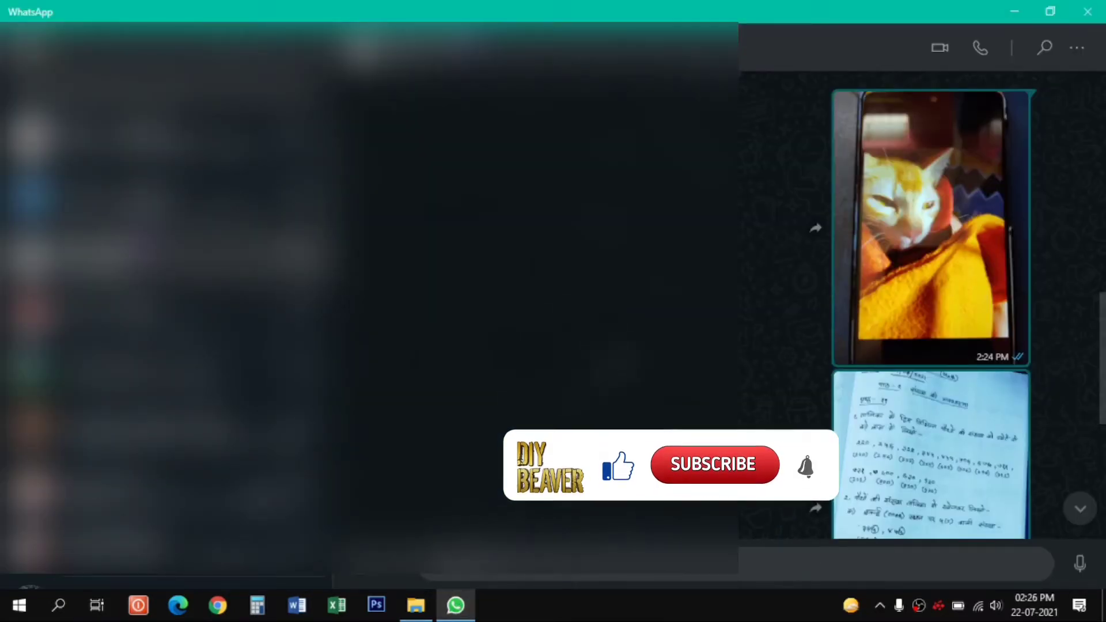
{"action": "scroll", "scroll_direction": "down", "scroll_amount": 3}
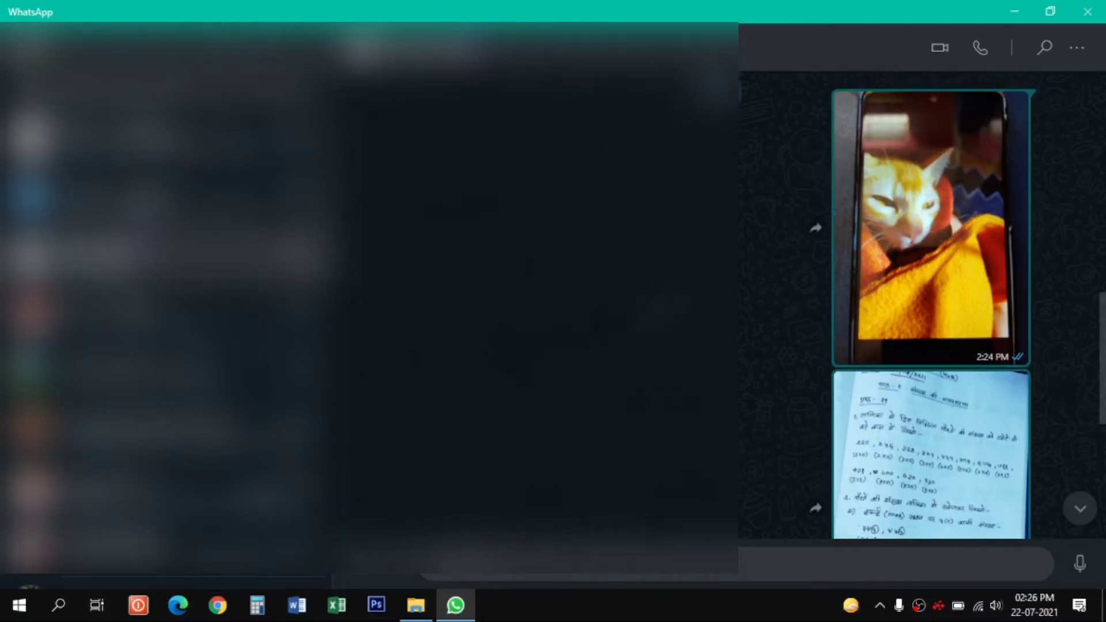
{"action": "scroll", "scroll_direction": "down", "scroll_amount": 3}
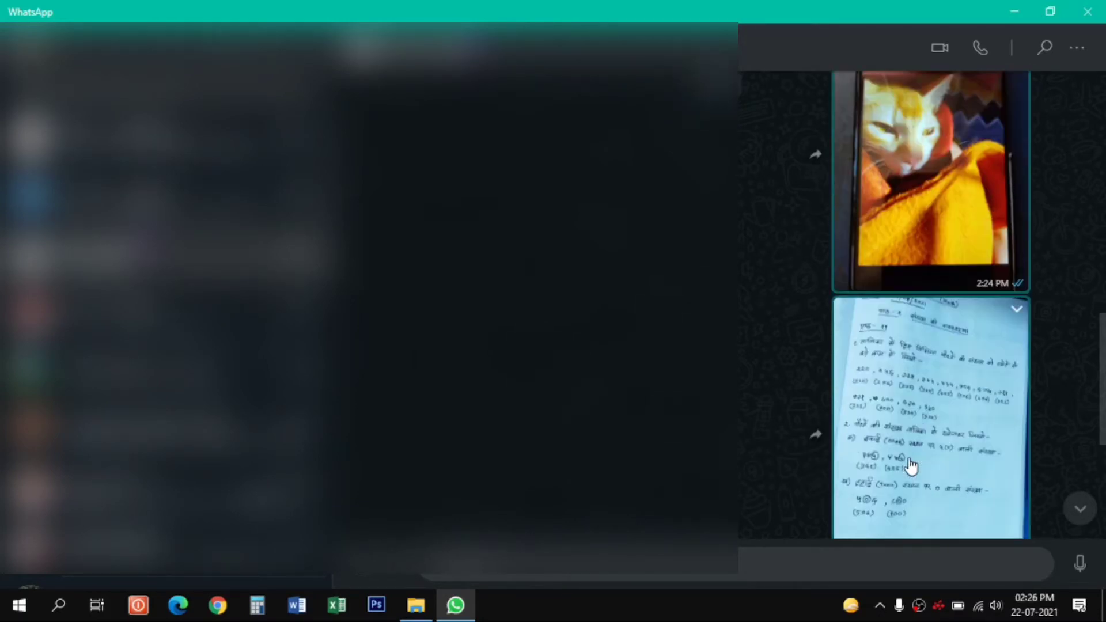
{"action": "scroll", "scroll_direction": "down", "scroll_amount": 3}
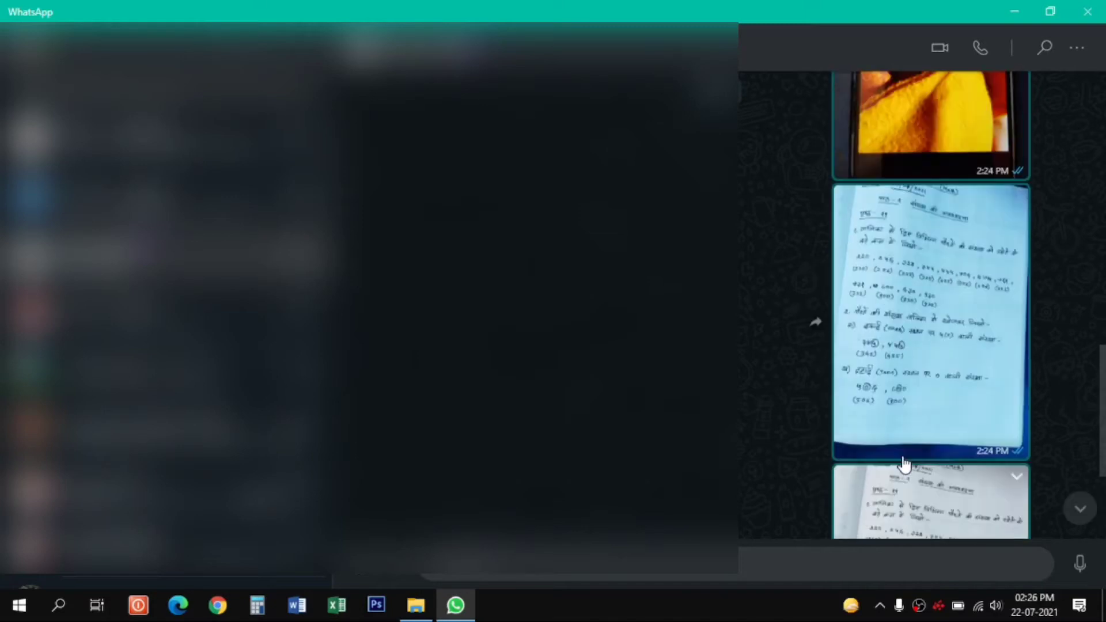
{"action": "scroll", "scroll_direction": "up", "scroll_amount": 3}
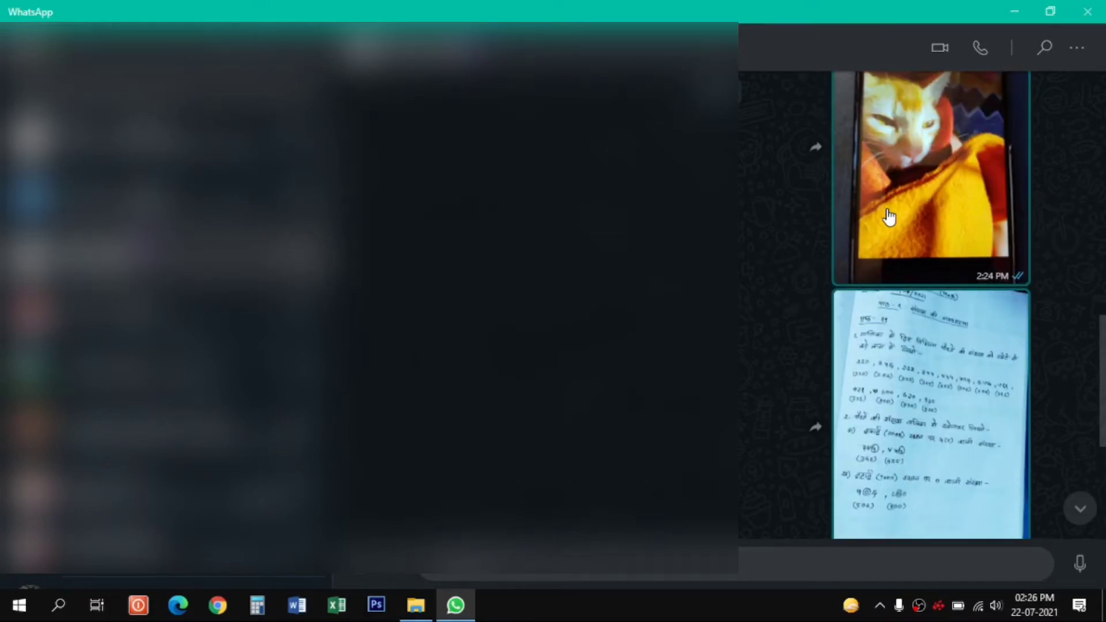
{"action": "mouse_move", "coordinate": [903, 378]}
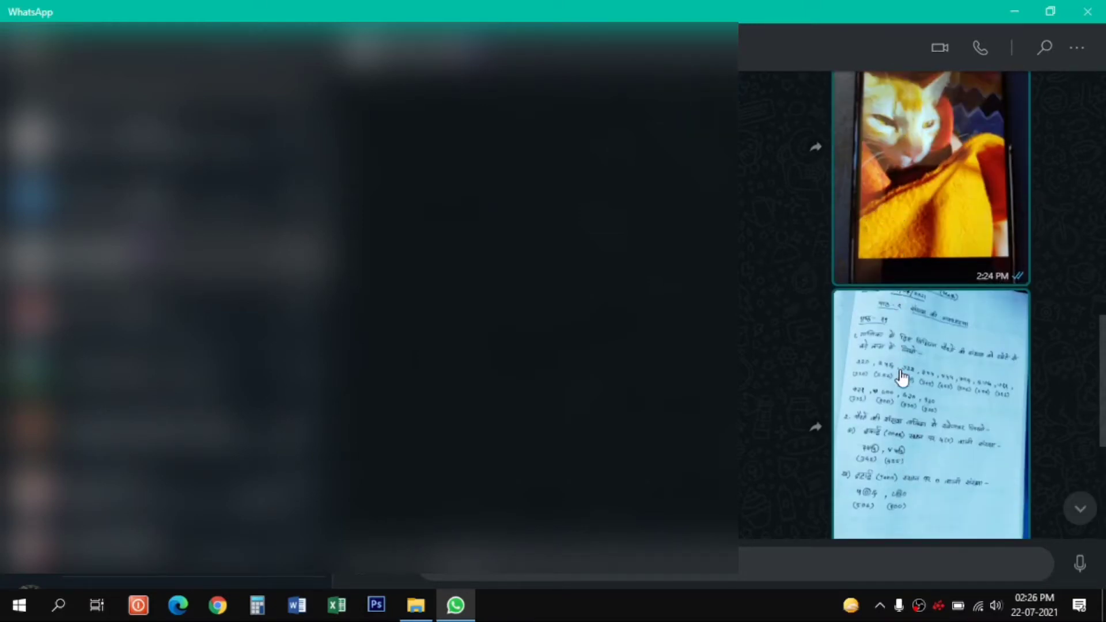
{"action": "scroll", "scroll_direction": "down", "scroll_amount": 3}
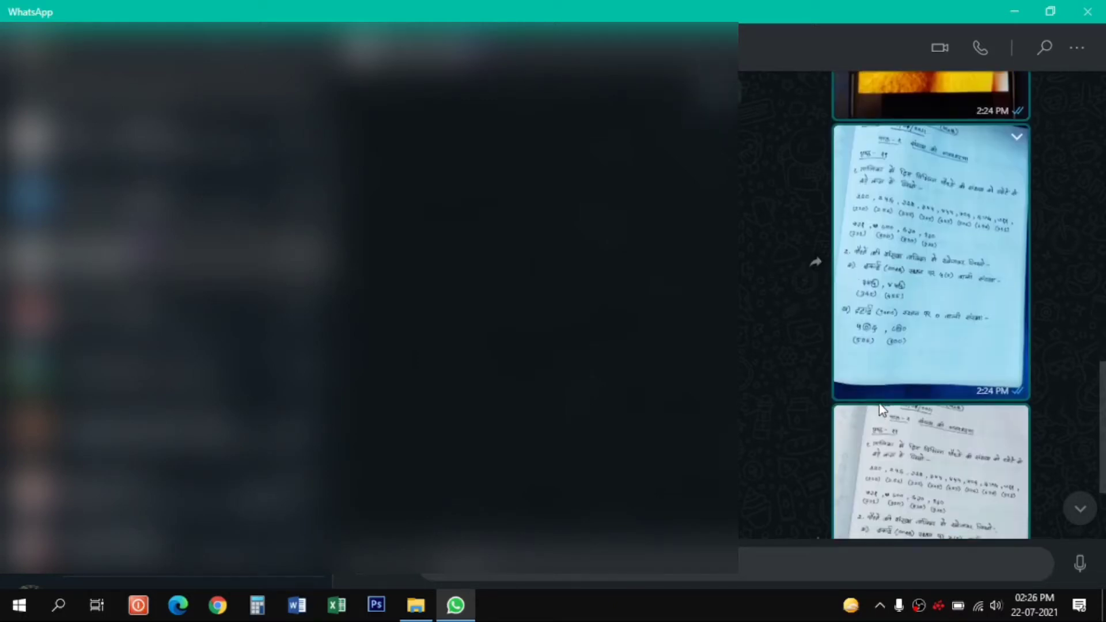
{"action": "mouse_move", "coordinate": [914, 419]}
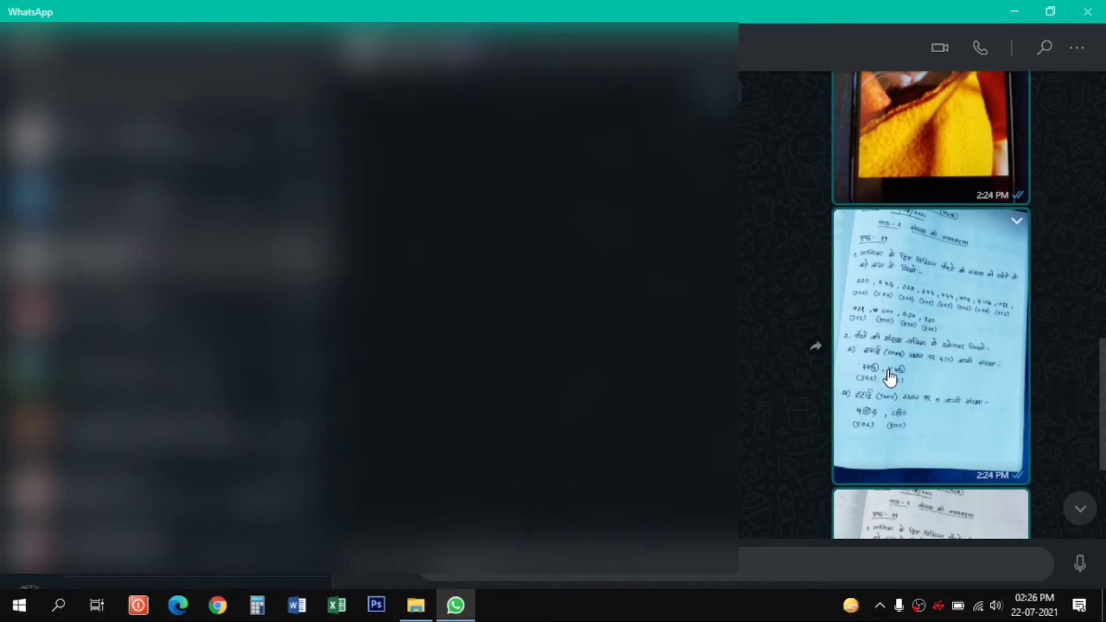
View the cat photo and both notebook page photos full-size, then return to the chat.
{"action": "left_click", "coordinate": [931, 134]}
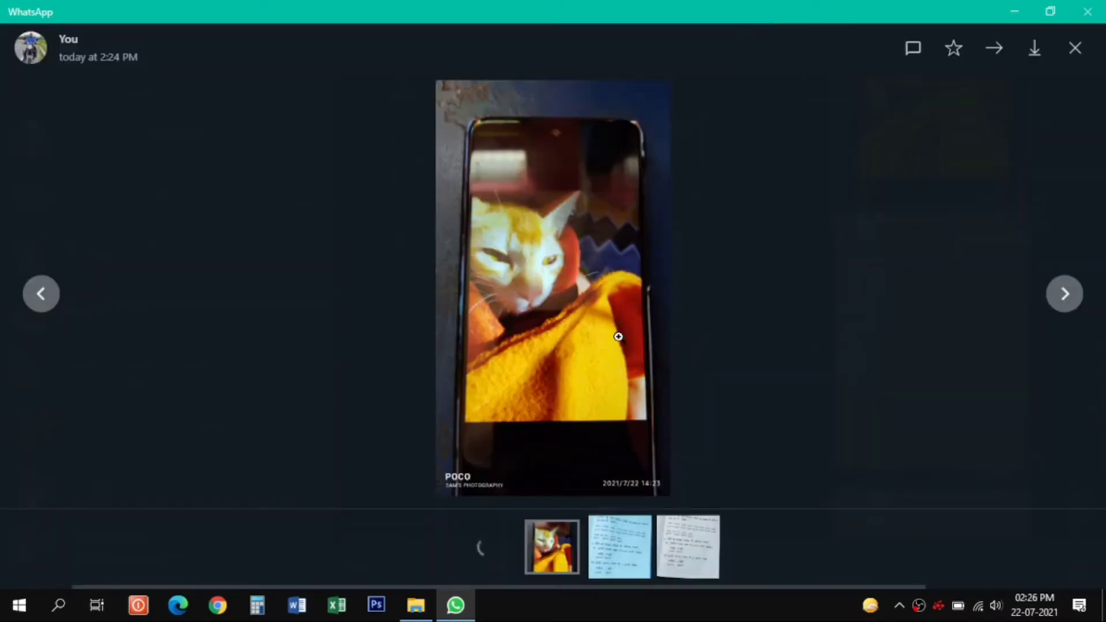
{"action": "mouse_move", "coordinate": [490, 251]}
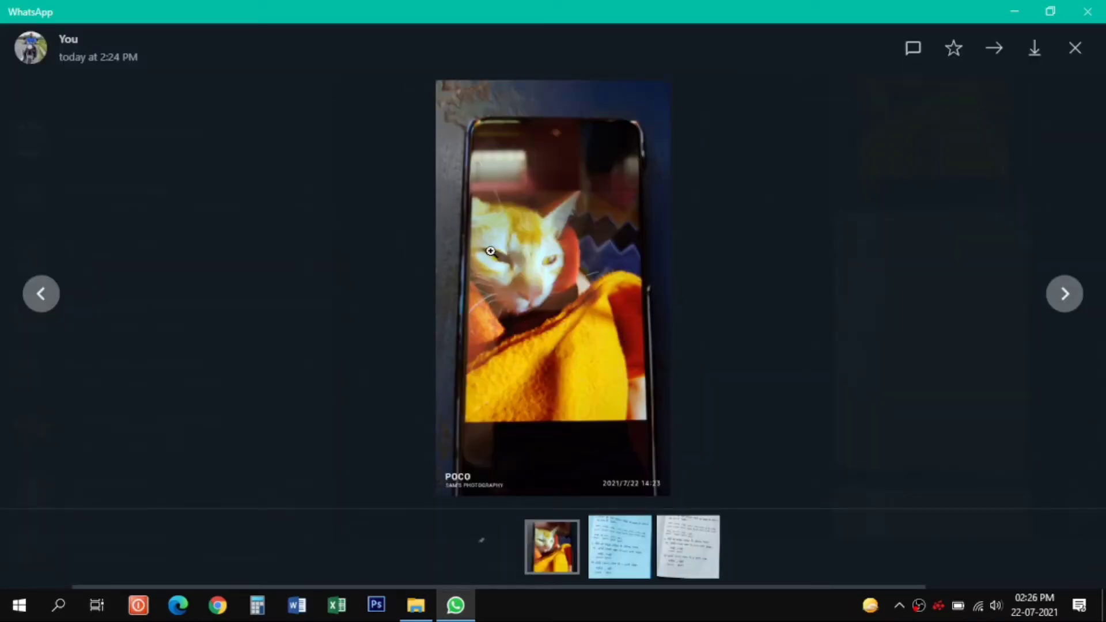
{"action": "left_click", "coordinate": [1063, 294]}
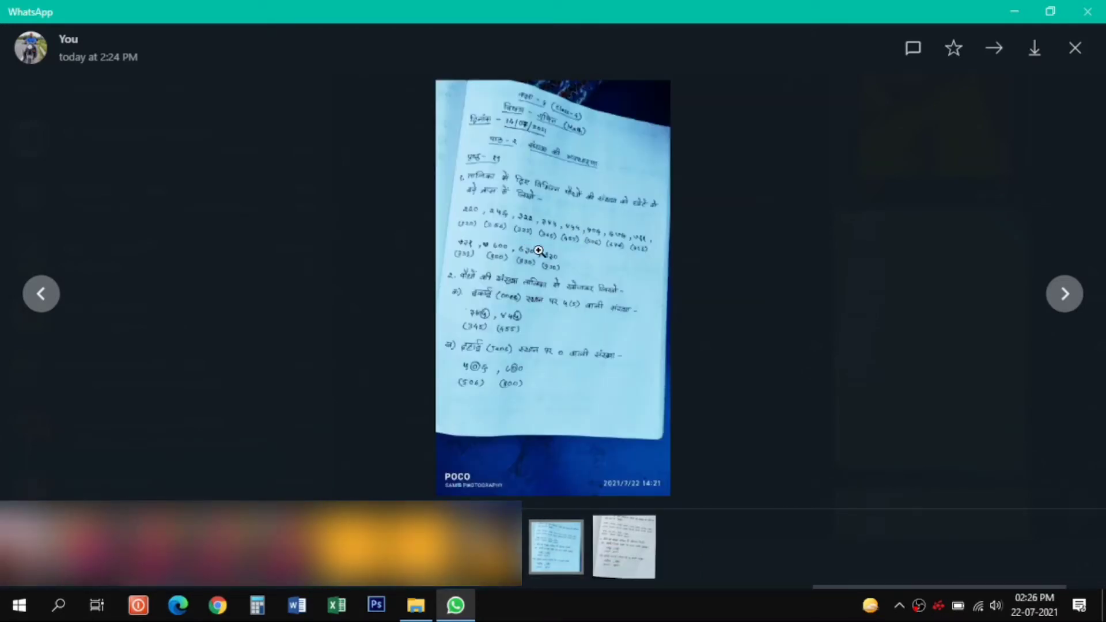
{"action": "left_click", "coordinate": [1063, 294]}
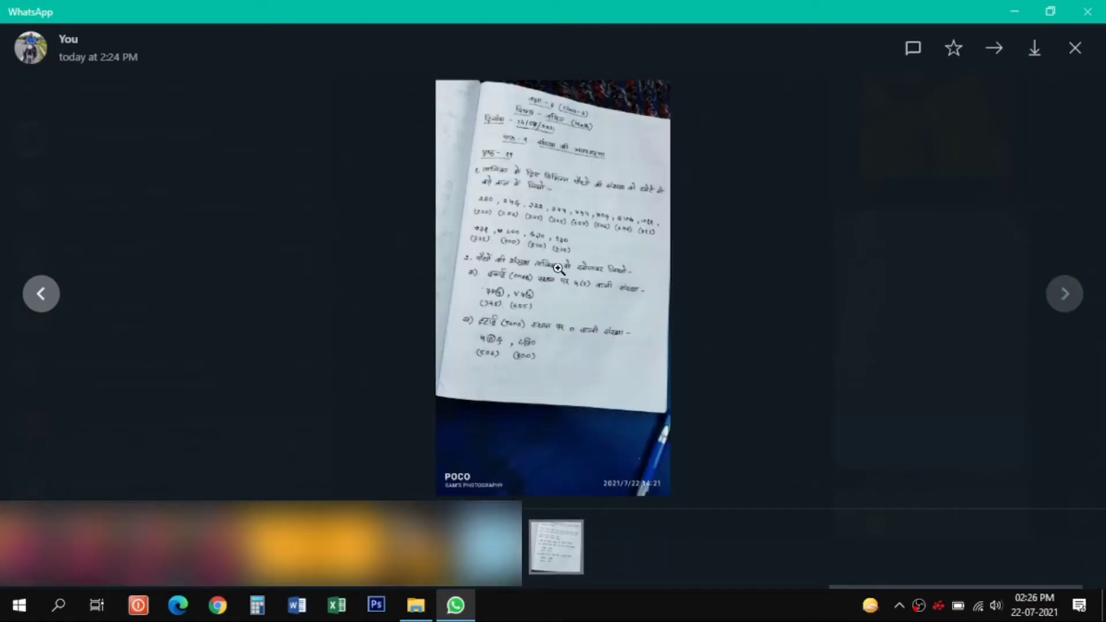
{"action": "left_click", "coordinate": [1075, 48]}
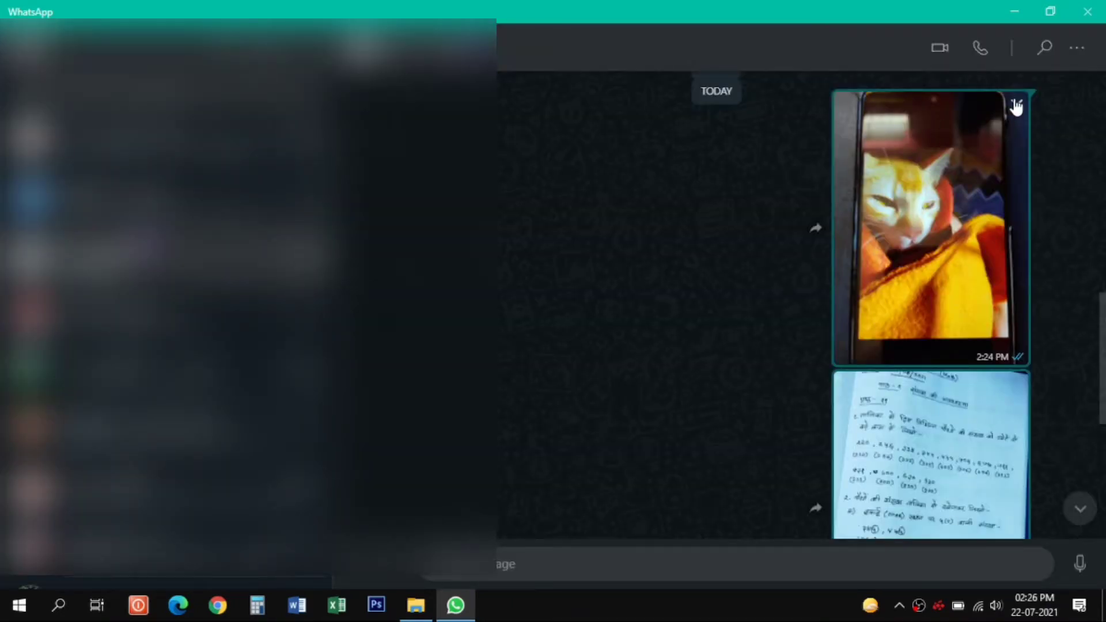
Download the cat photo from its message options and close WhatsApp.
{"action": "left_click", "coordinate": [1016, 102]}
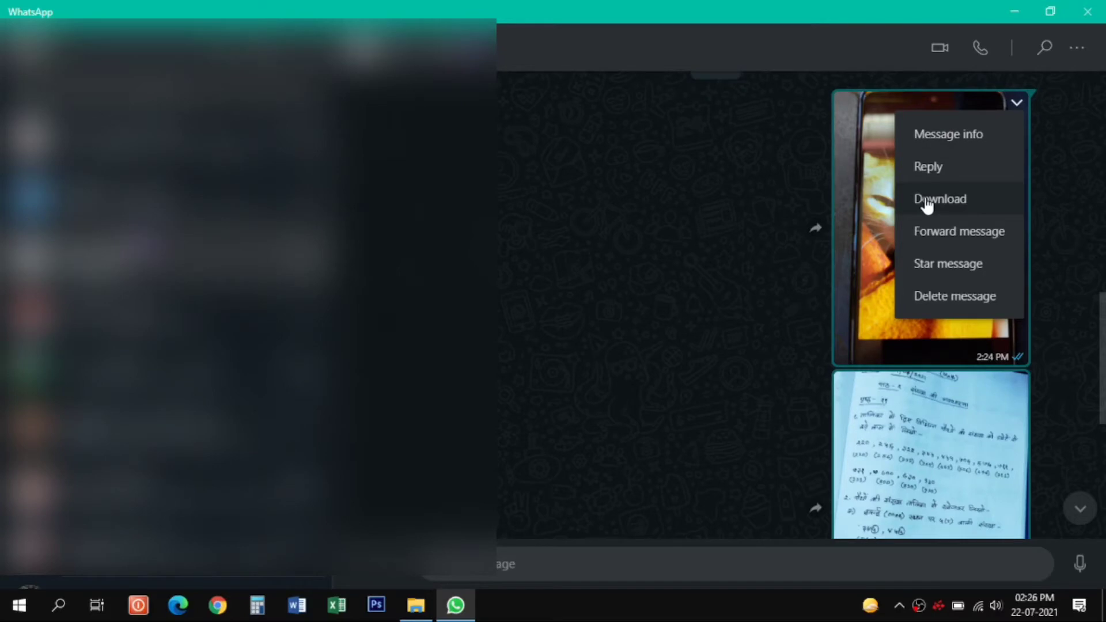
{"action": "left_click", "coordinate": [940, 198]}
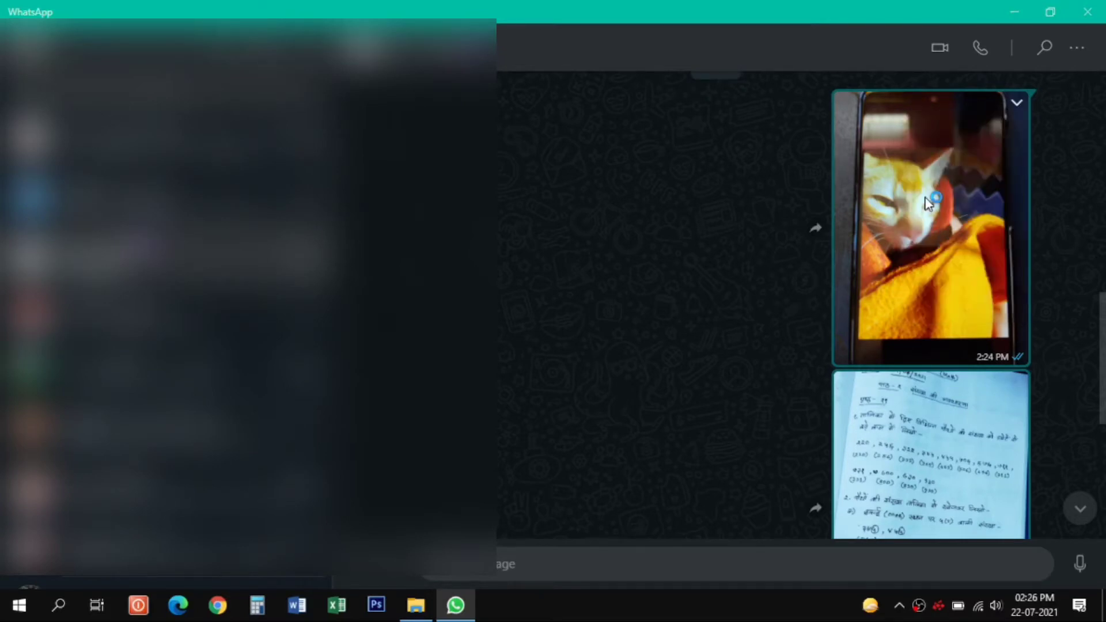
{"action": "left_click", "coordinate": [932, 198]}
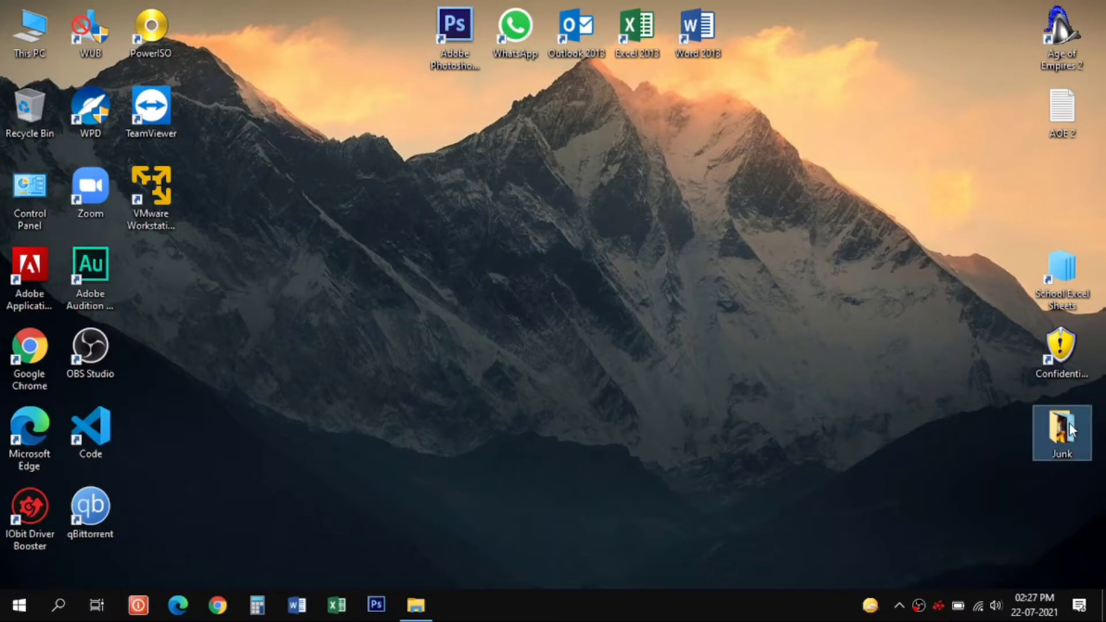
Open the Junk desktop folder and view image1, the cat photo, in IrfanView.
{"action": "double_click", "coordinate": [1061, 433]}
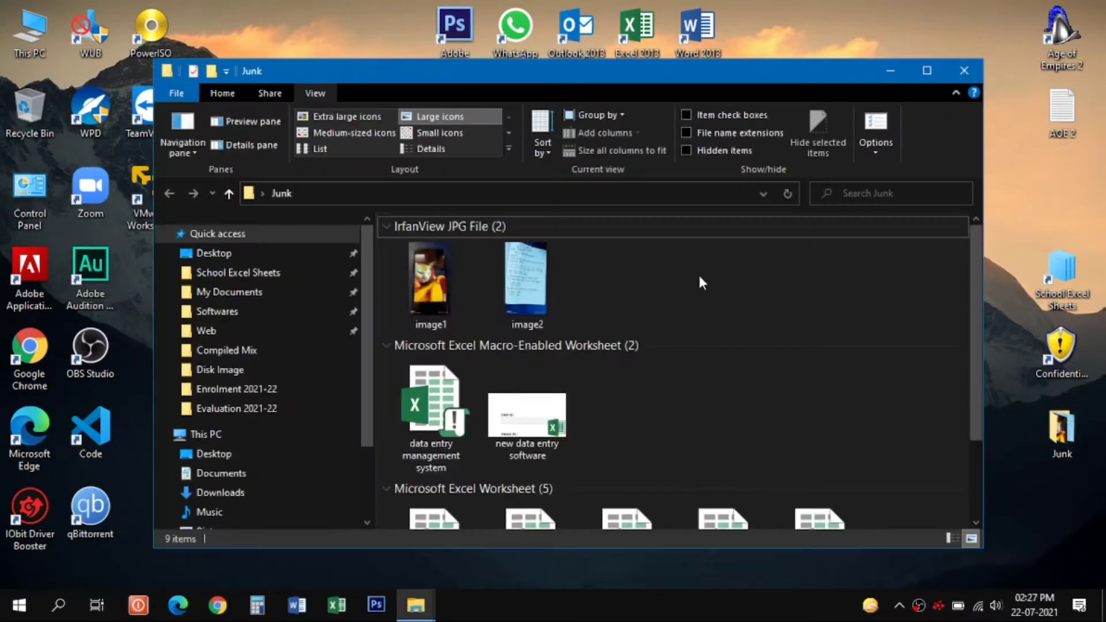
{"action": "left_click", "coordinate": [430, 283]}
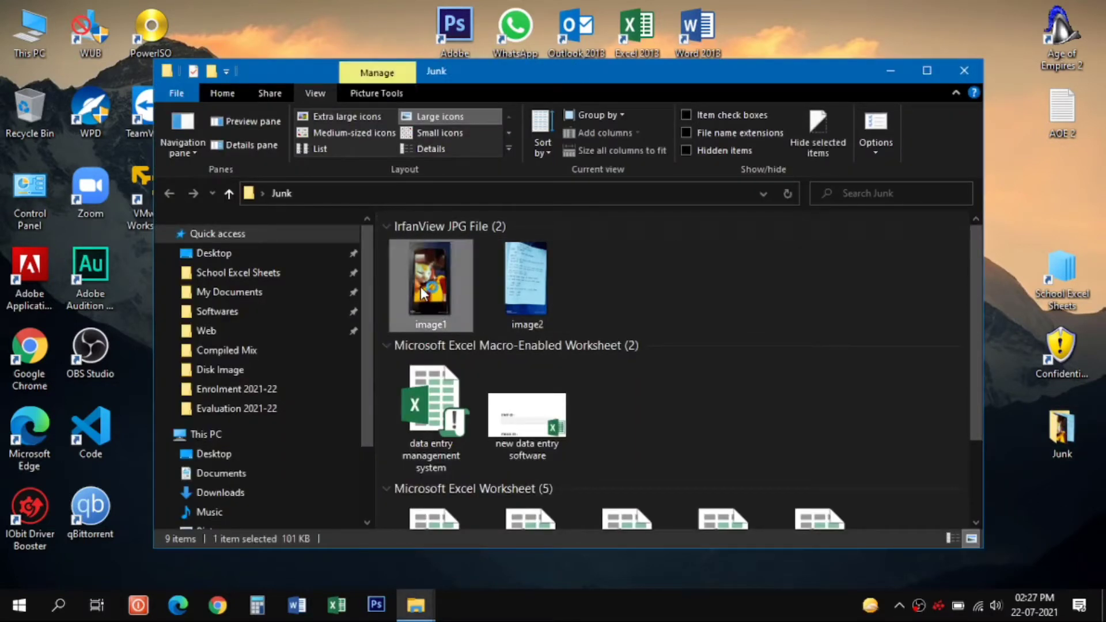
{"action": "double_click", "coordinate": [430, 286]}
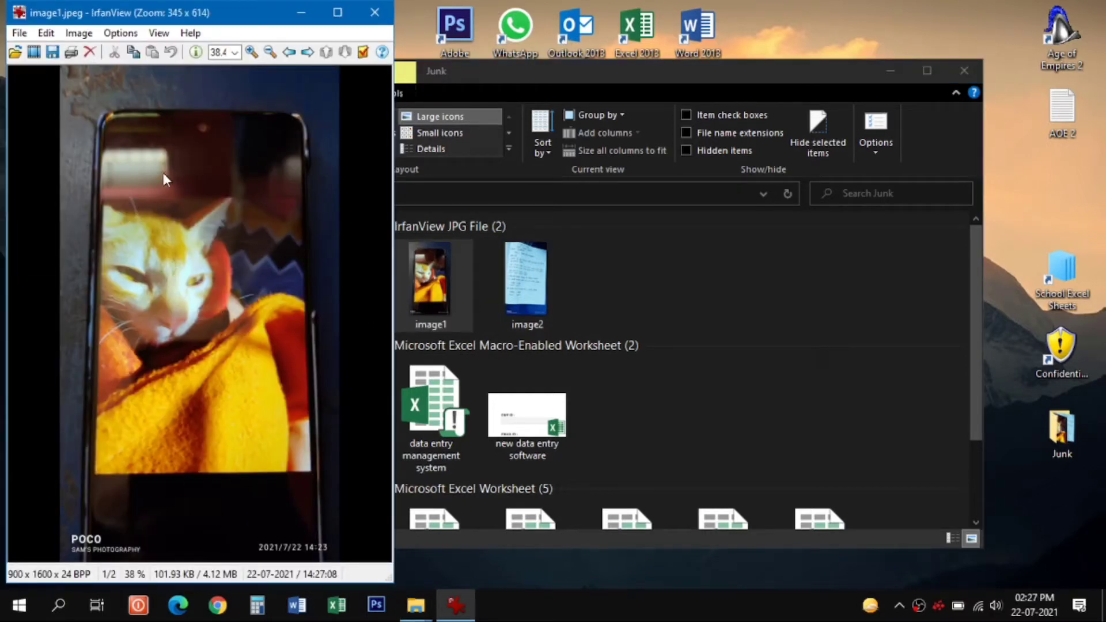
{"action": "mouse_move", "coordinate": [157, 261]}
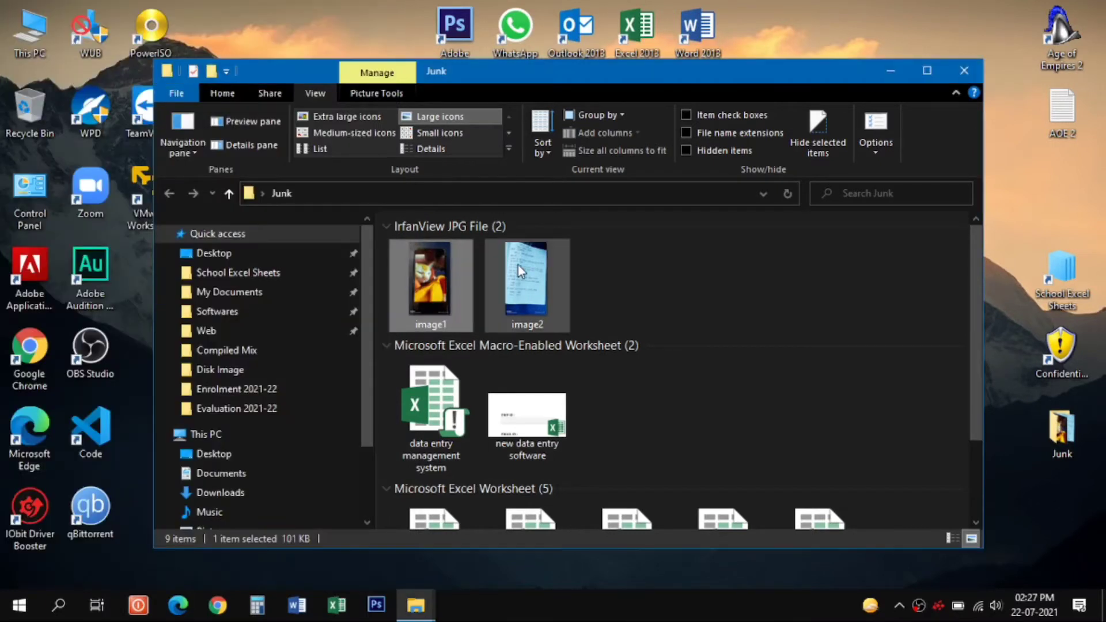
View image2, the notebook page, in IrfanView and close the viewer.
{"action": "double_click", "coordinate": [527, 285]}
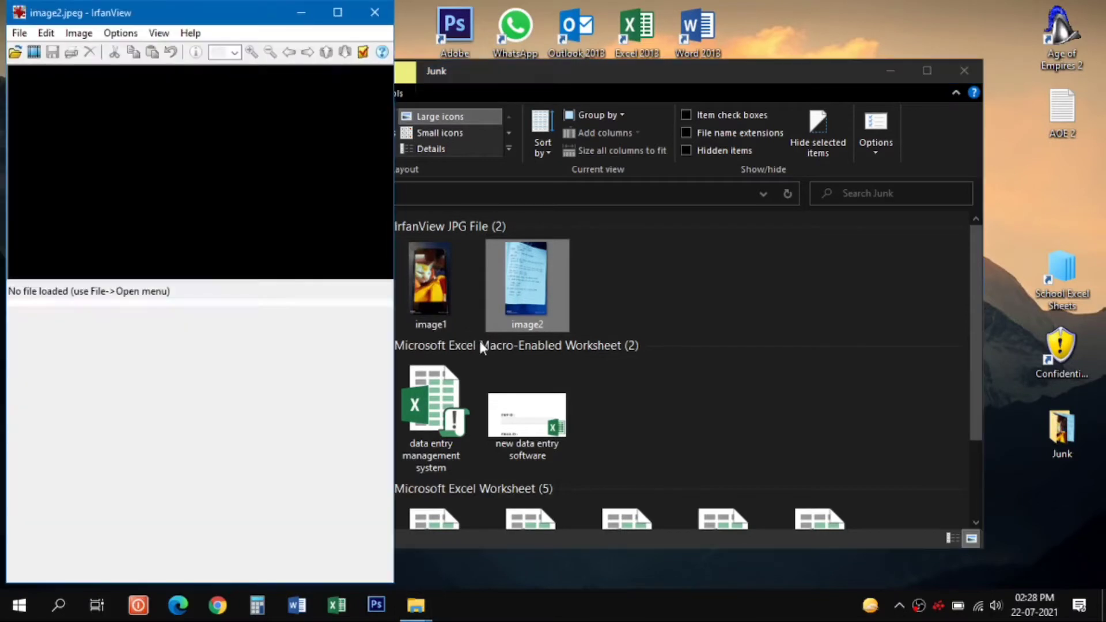
{"action": "double_click", "coordinate": [526, 278]}
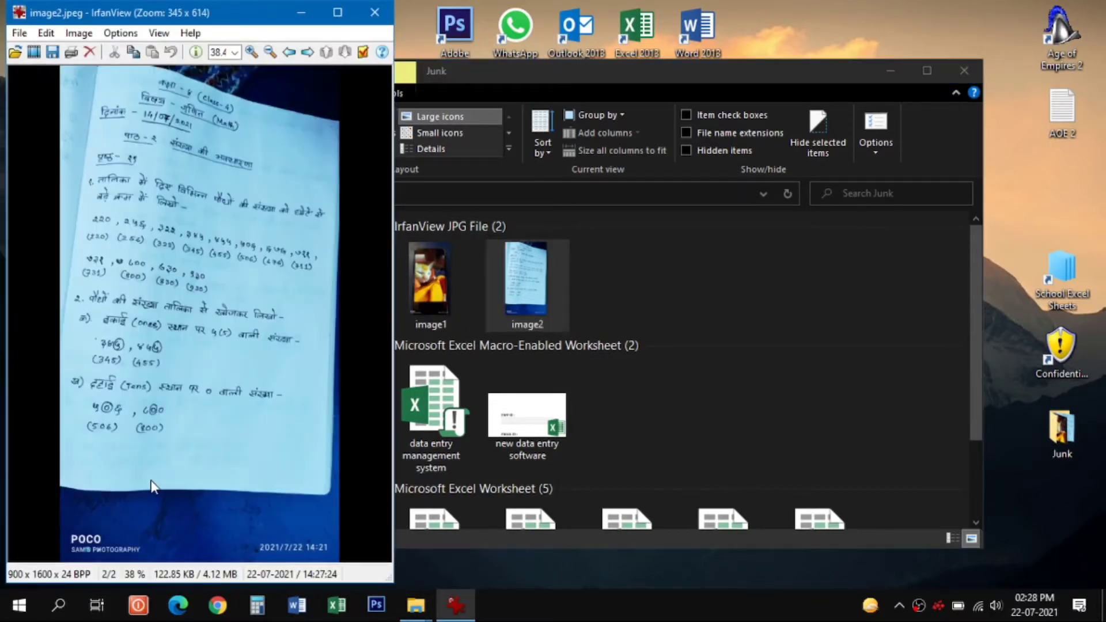
{"action": "mouse_move", "coordinate": [373, 13]}
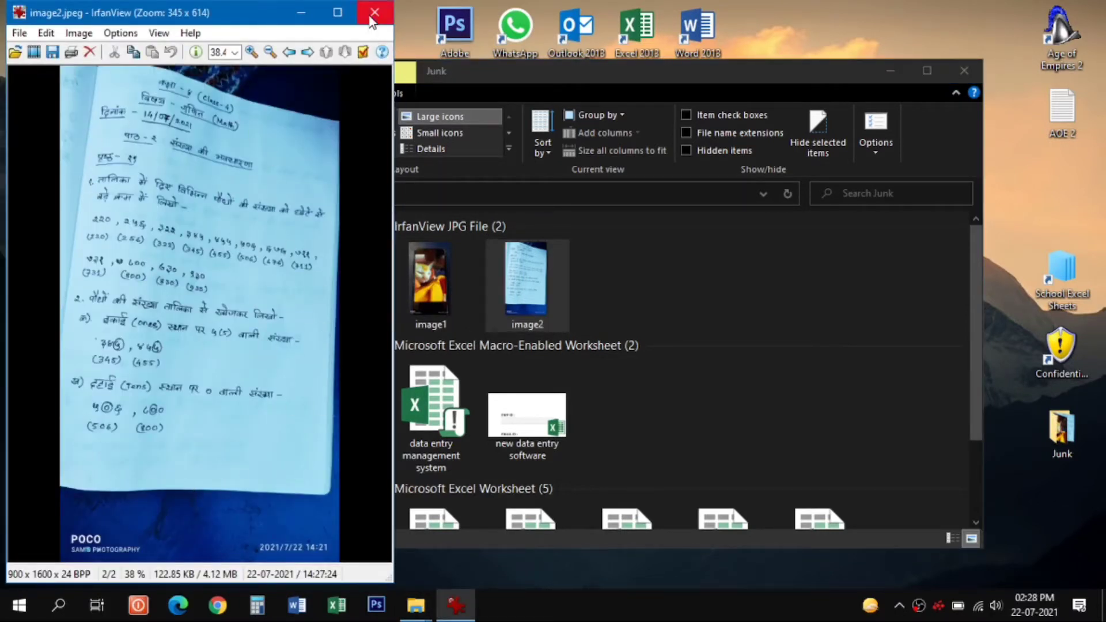
{"action": "left_click", "coordinate": [375, 12]}
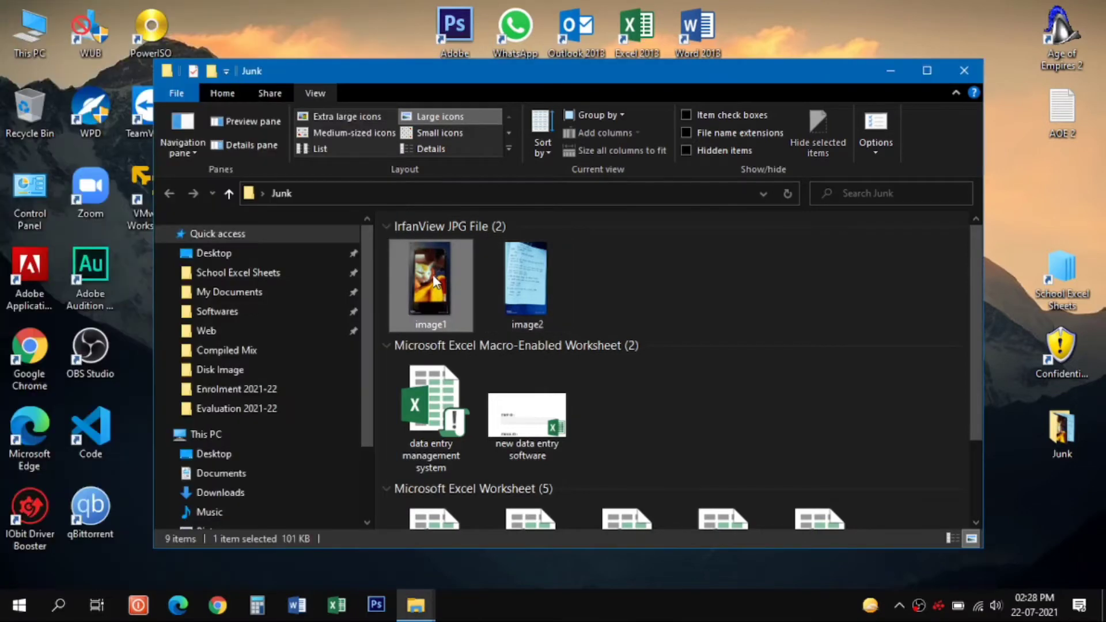
Try opening the photo in Photoshop and dismiss the missing JPEG marker error.
{"action": "right_click", "coordinate": [430, 283]}
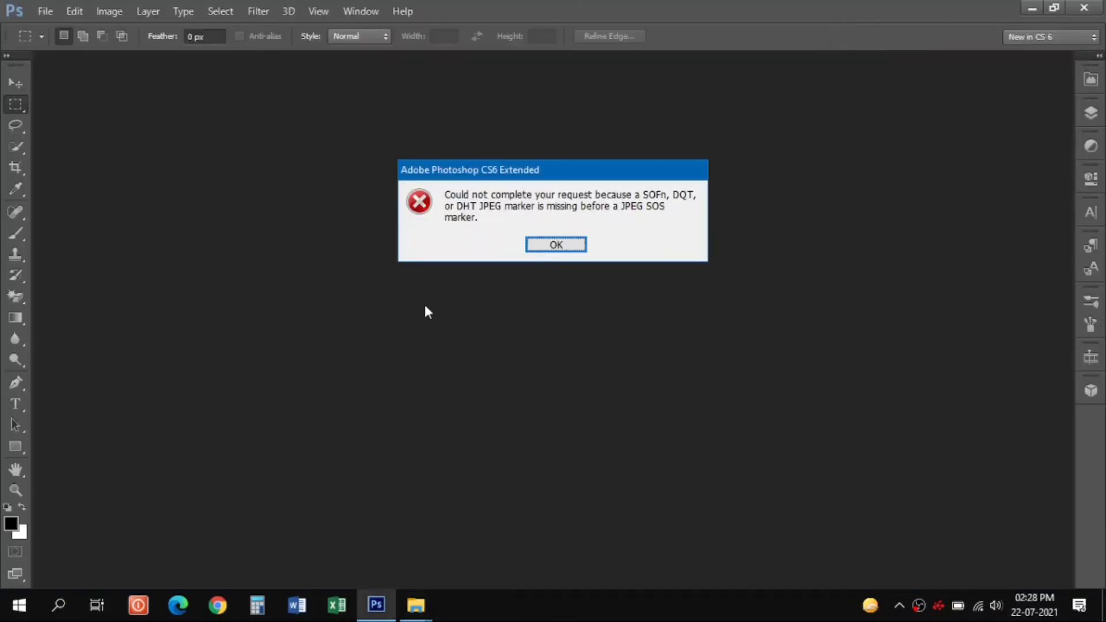
{"action": "mouse_move", "coordinate": [619, 205]}
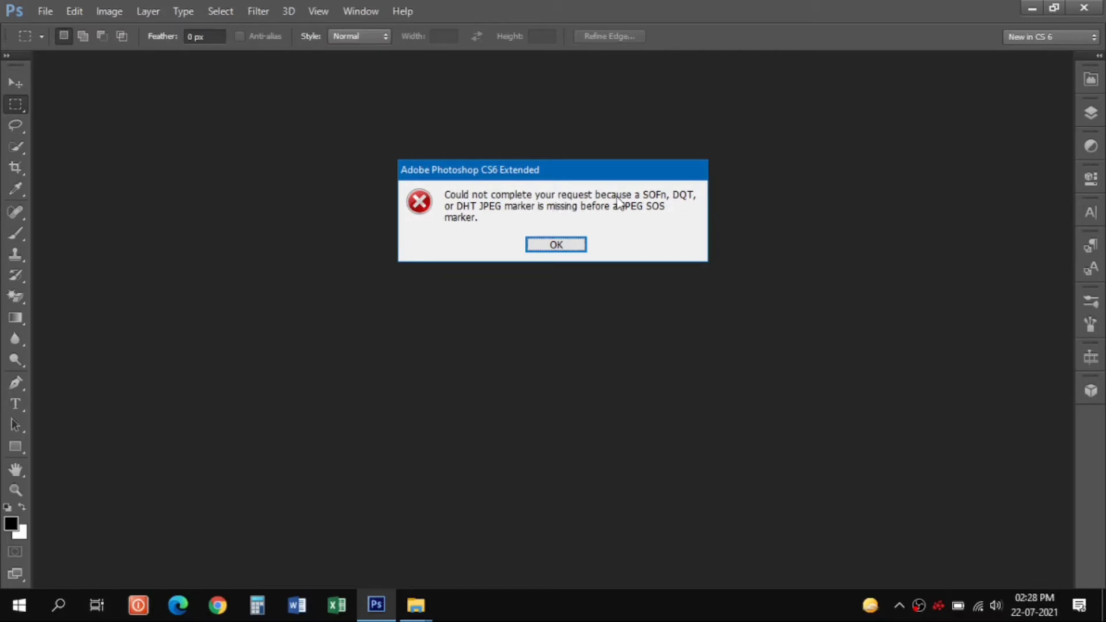
{"action": "mouse_move", "coordinate": [467, 221]}
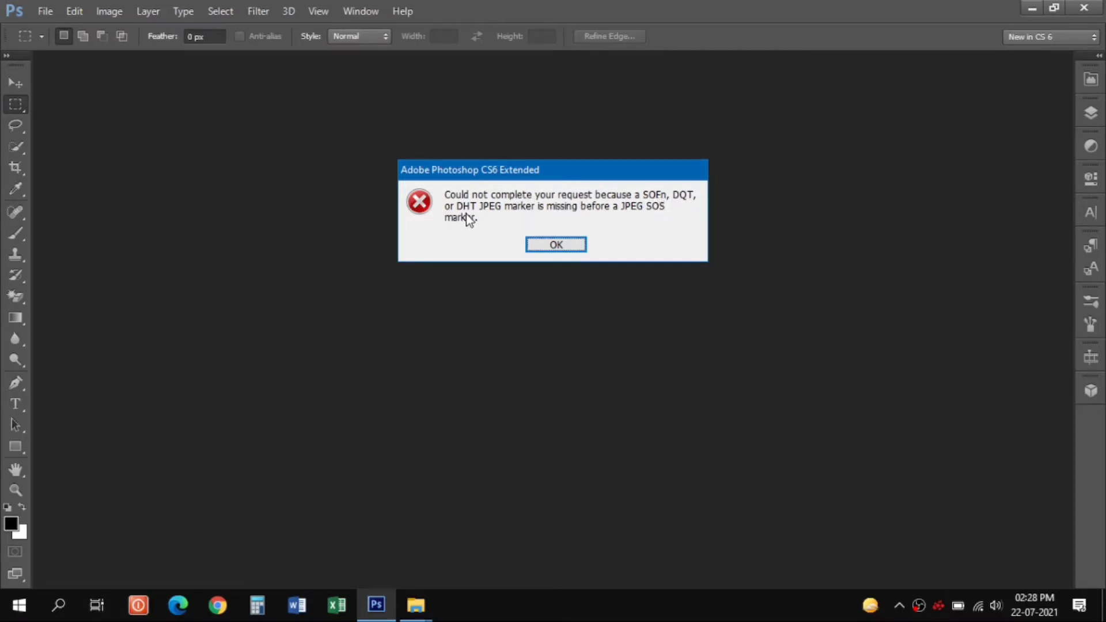
{"action": "mouse_move", "coordinate": [654, 219]}
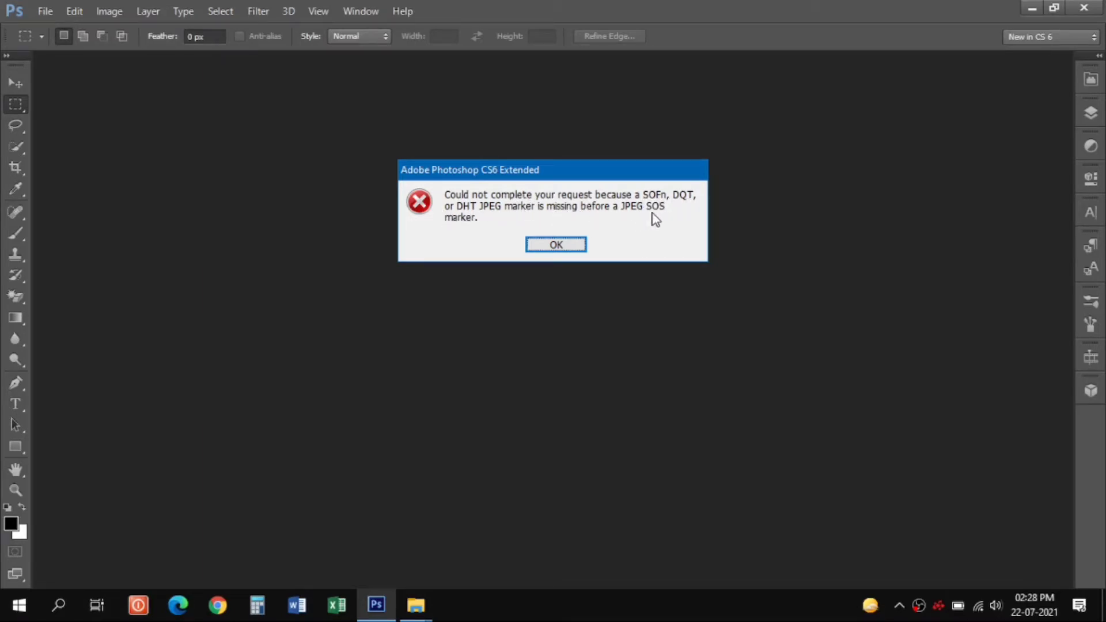
{"action": "mouse_move", "coordinate": [603, 203]}
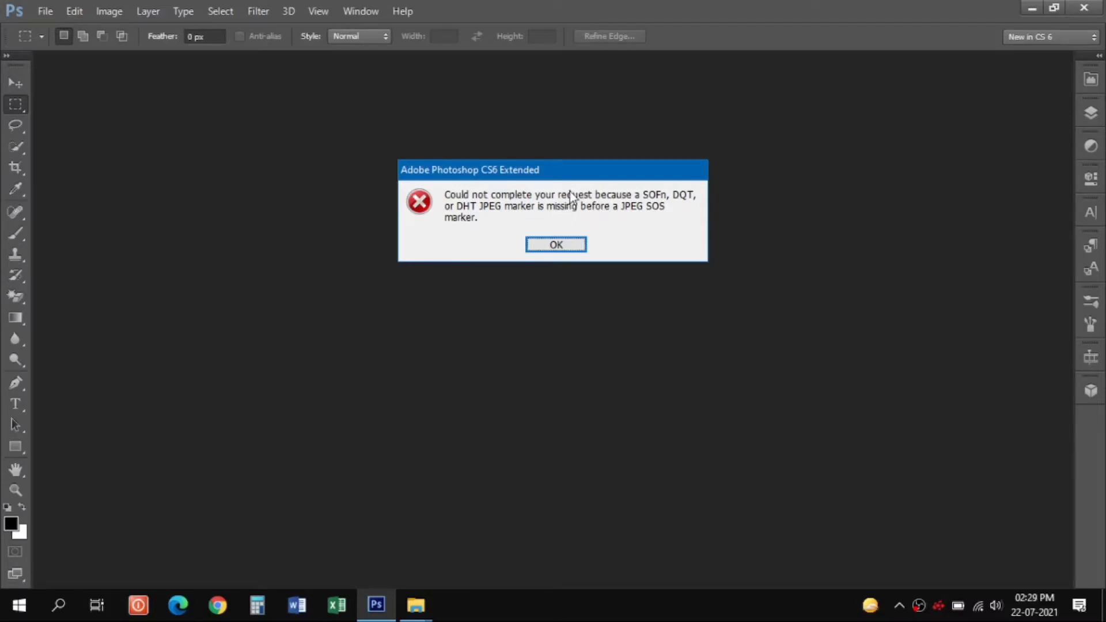
{"action": "mouse_move", "coordinate": [229, 340]}
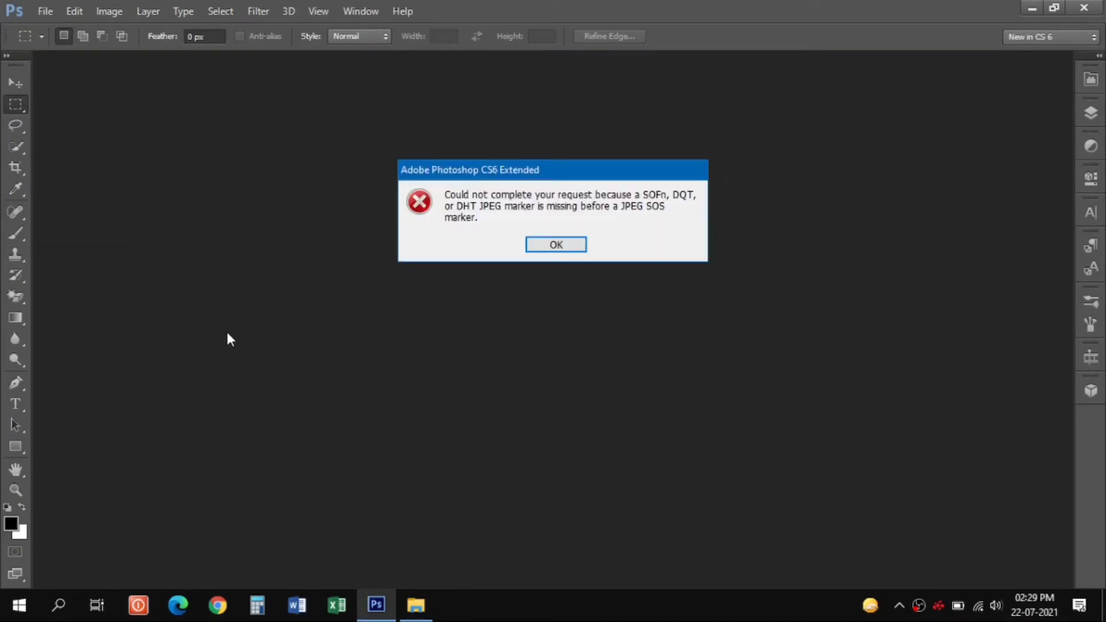
{"action": "left_click", "coordinate": [555, 245]}
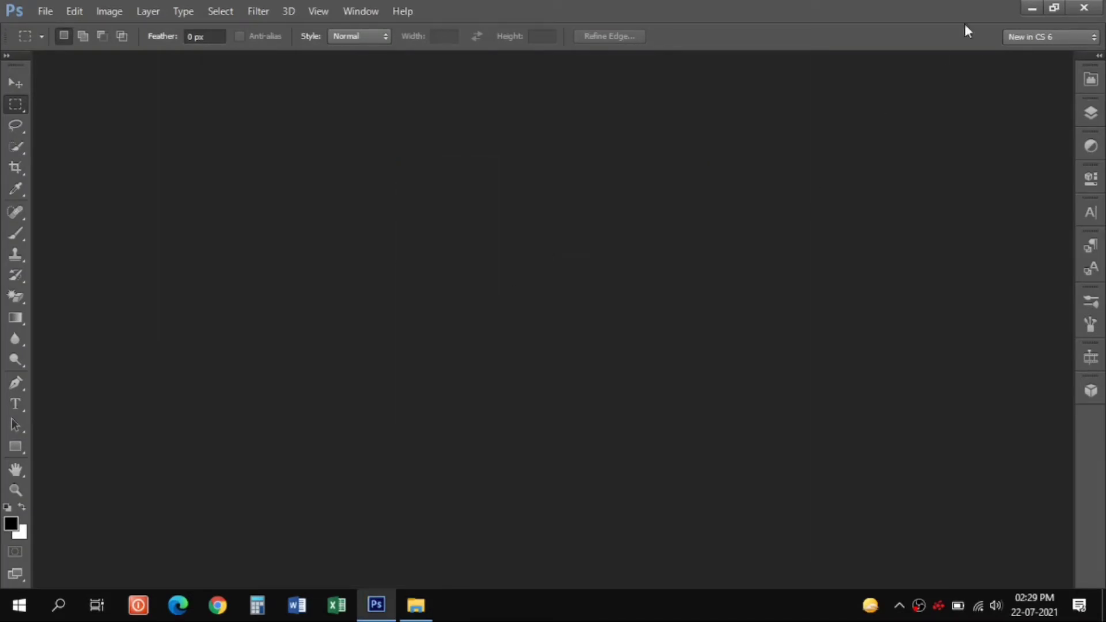
Edit image1 in Paint and re-save it to repair the file.
{"action": "left_click", "coordinate": [415, 605]}
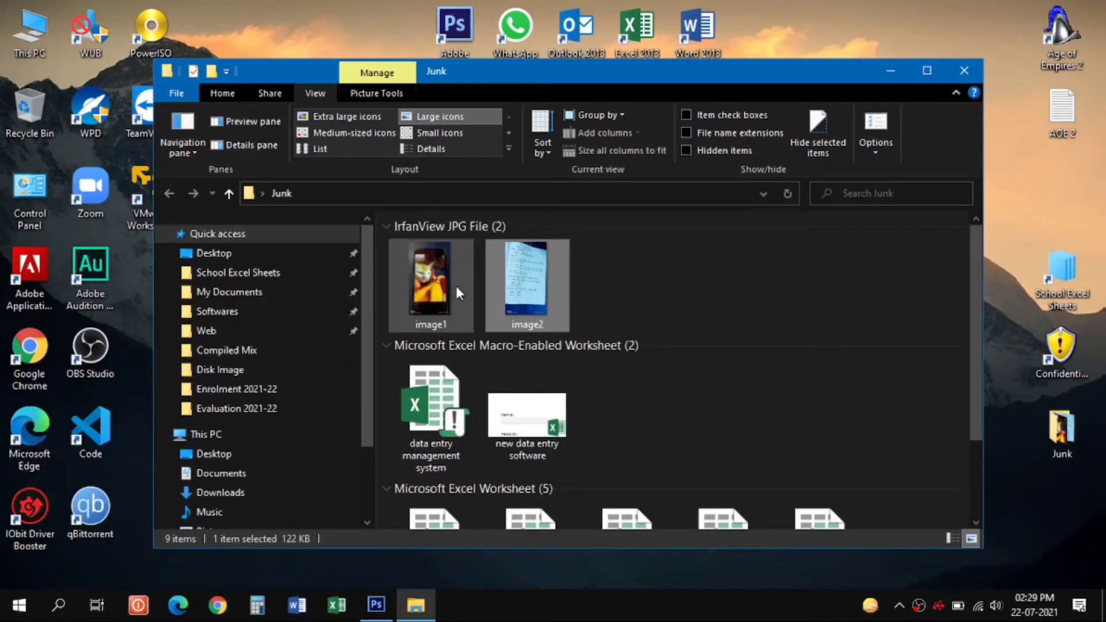
{"action": "right_click", "coordinate": [430, 282]}
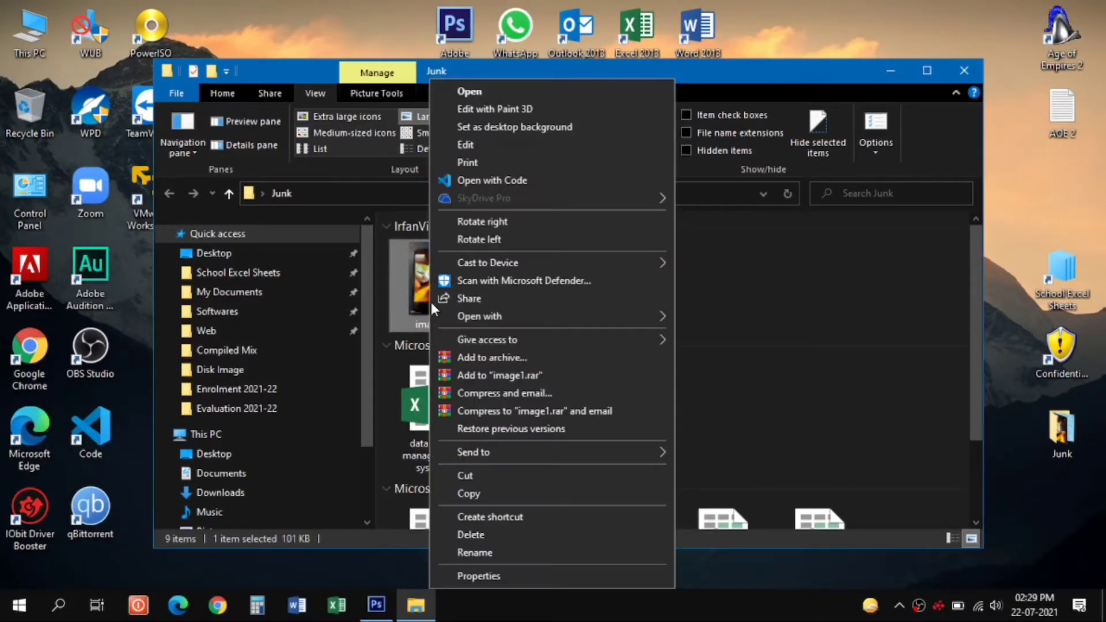
{"action": "mouse_move", "coordinate": [628, 316]}
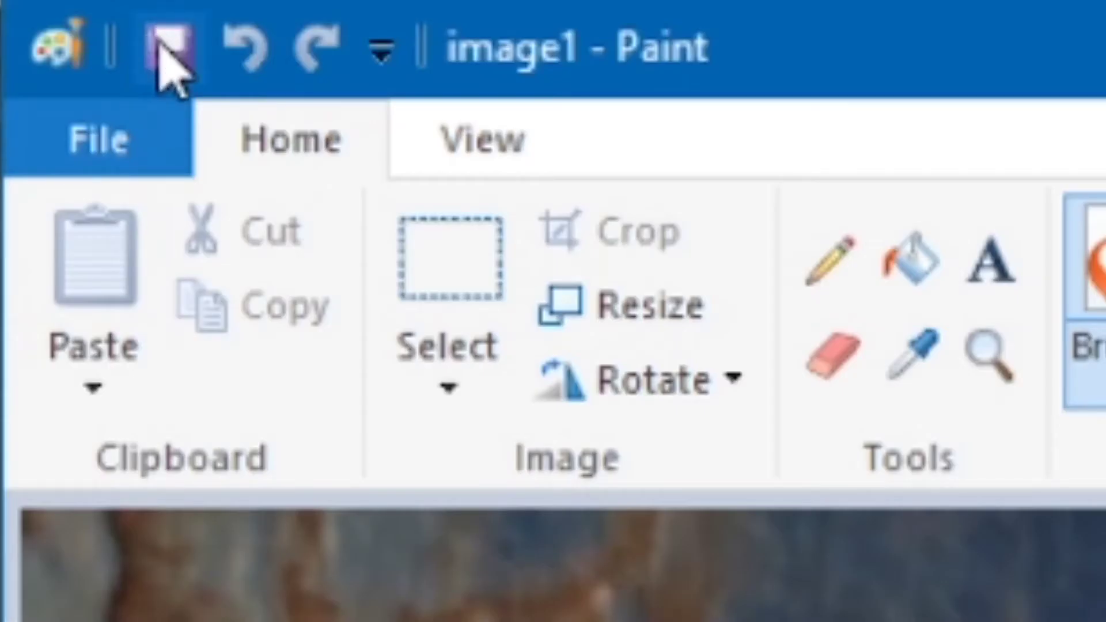
{"action": "left_click", "coordinate": [96, 140]}
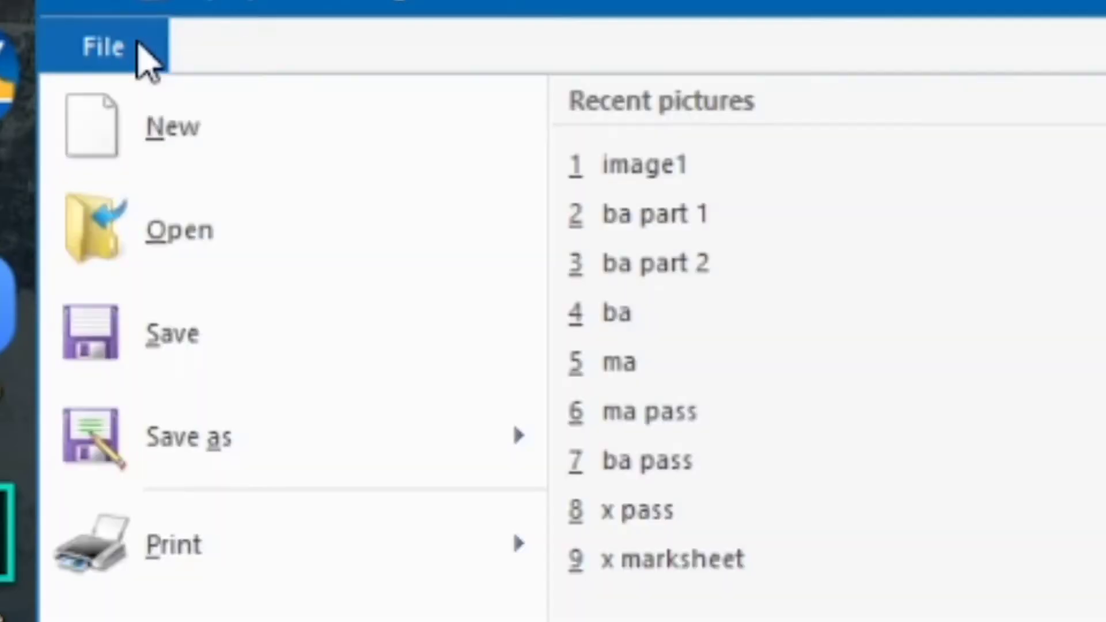
{"action": "left_click", "coordinate": [644, 163]}
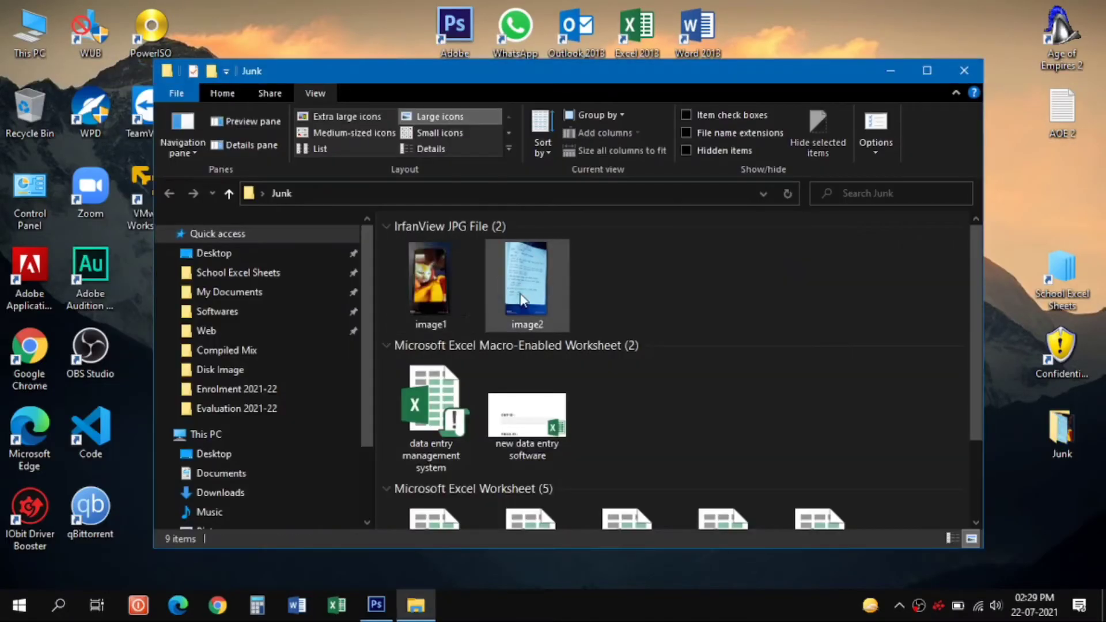
Edit image2 in Paint, re-save it, and close Paint.
{"action": "right_click", "coordinate": [527, 282]}
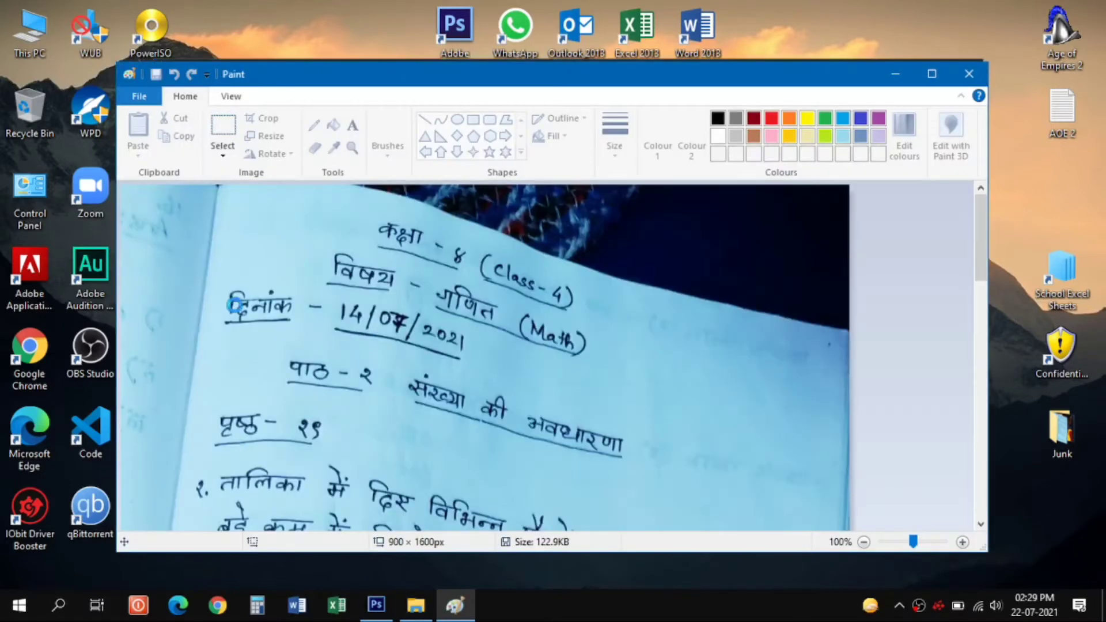
{"action": "left_click", "coordinate": [139, 96]}
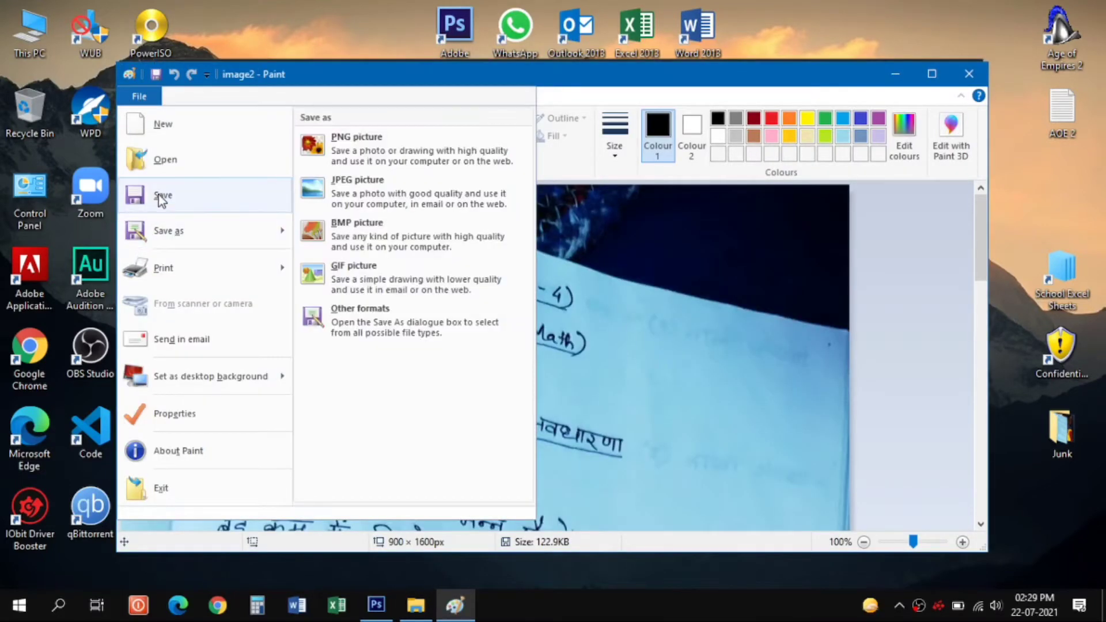
{"action": "left_click", "coordinate": [162, 196]}
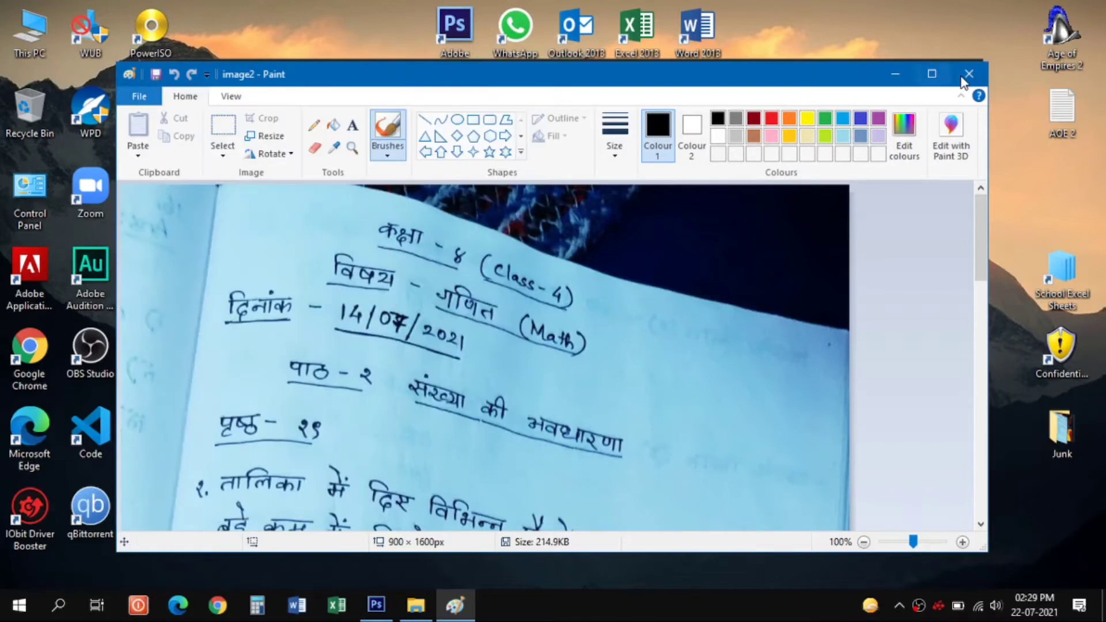
{"action": "left_click", "coordinate": [969, 73]}
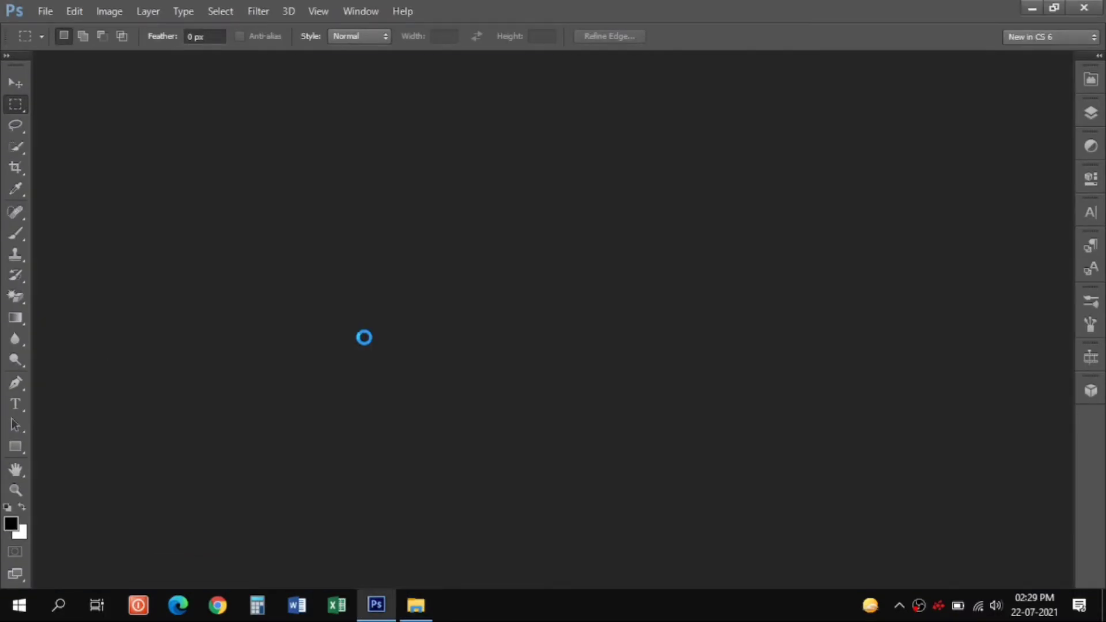
Open image2 in Photoshop alongside image1 and switch to the image1 document.
{"action": "right_click", "coordinate": [513, 283]}
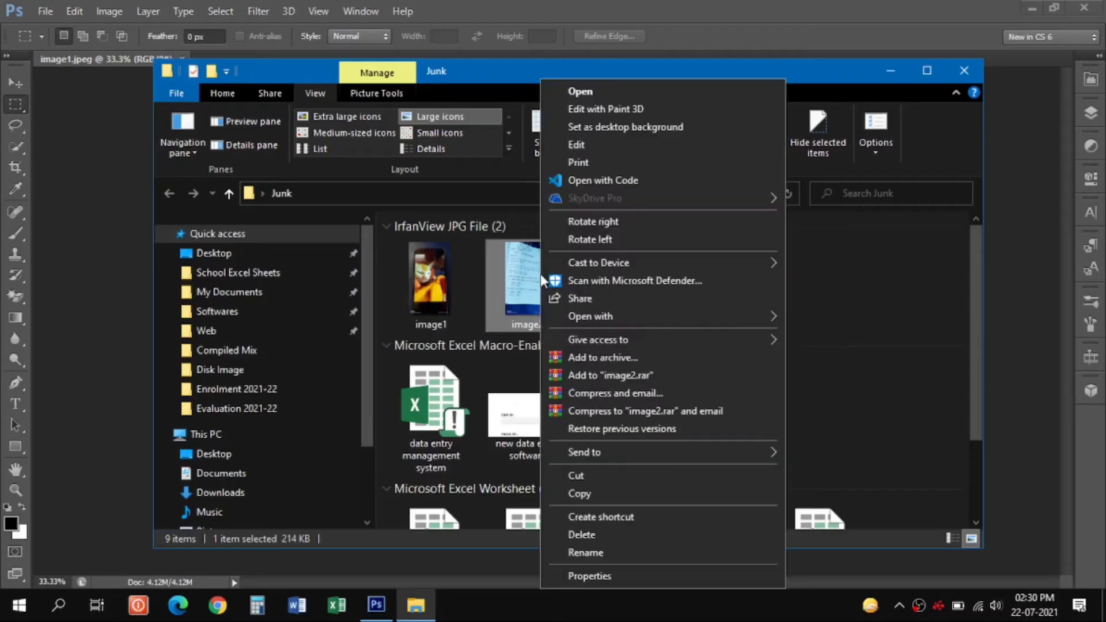
{"action": "left_click", "coordinate": [580, 91]}
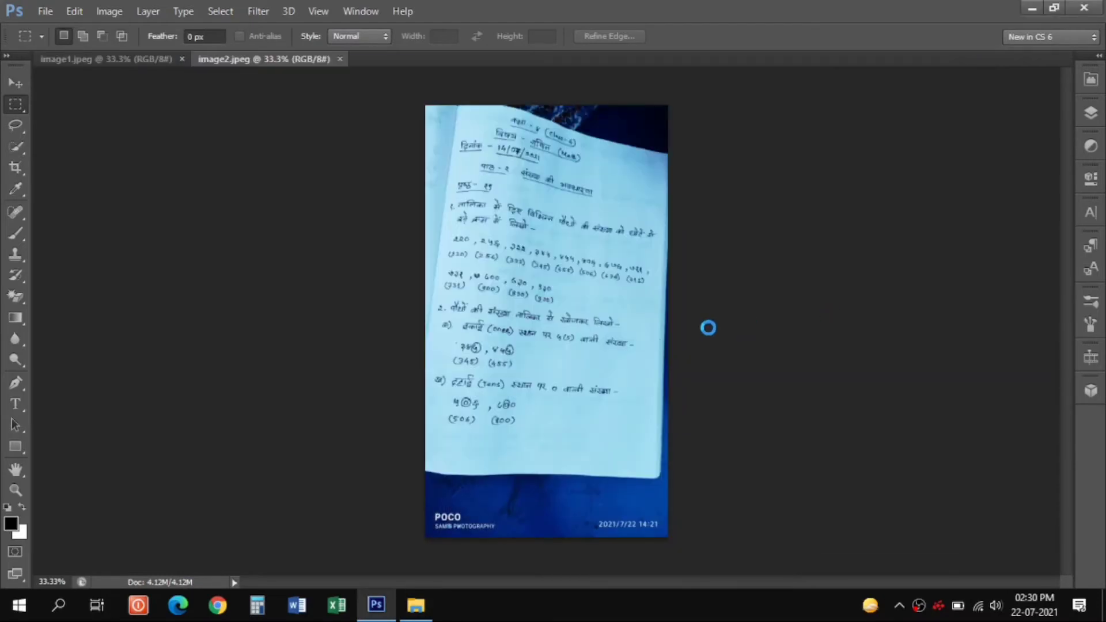
{"action": "left_click", "coordinate": [106, 59]}
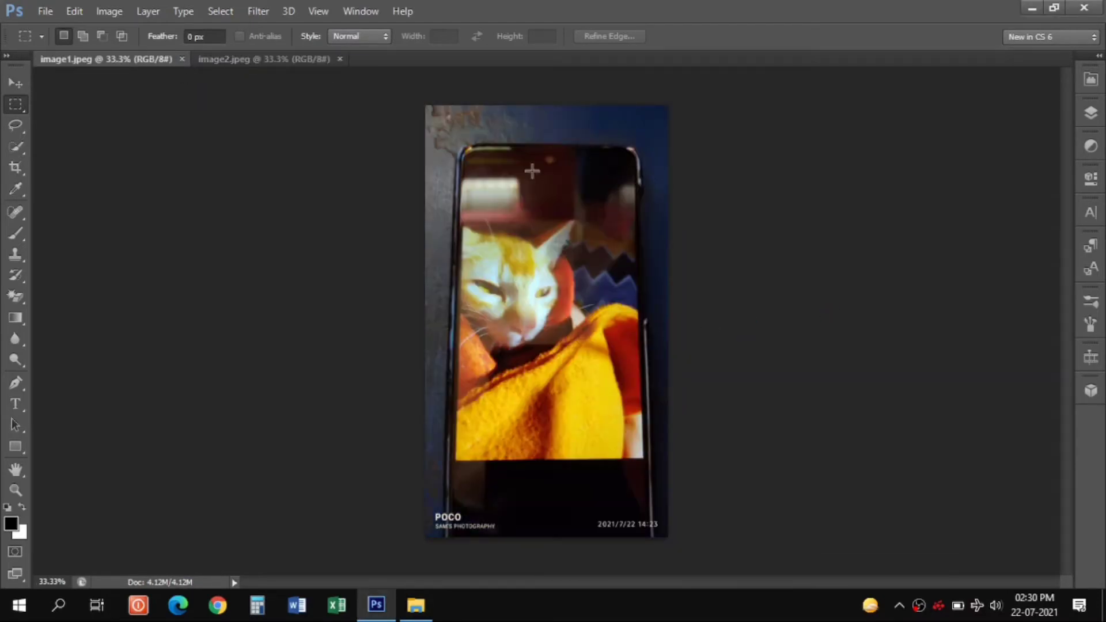
{"action": "mouse_move", "coordinate": [206, 259]}
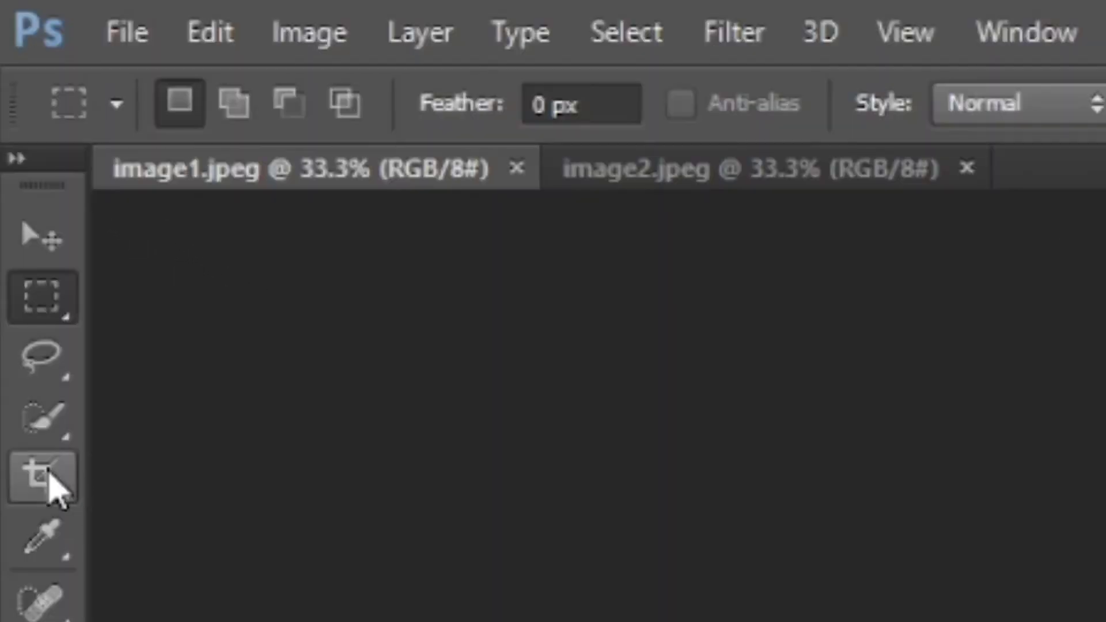
Crop image1 down to the cat photo, removing the surrounding phone frame.
{"action": "left_click", "coordinate": [43, 476]}
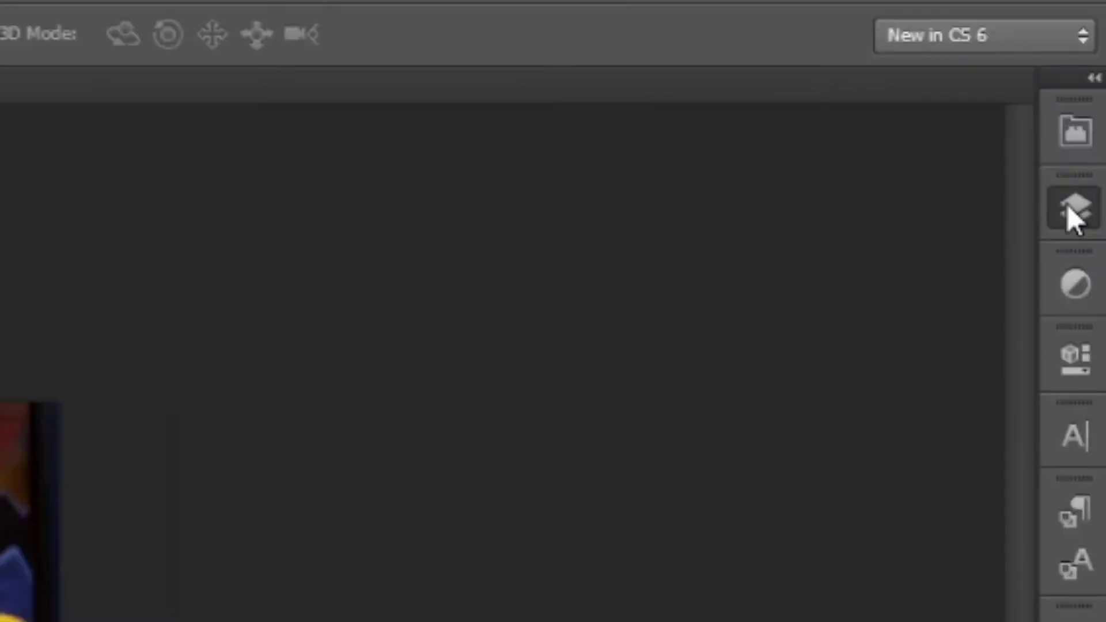
Convert image1's Background into editable Layer 0 and resize it with a free transform.
{"action": "left_click", "coordinate": [1071, 212]}
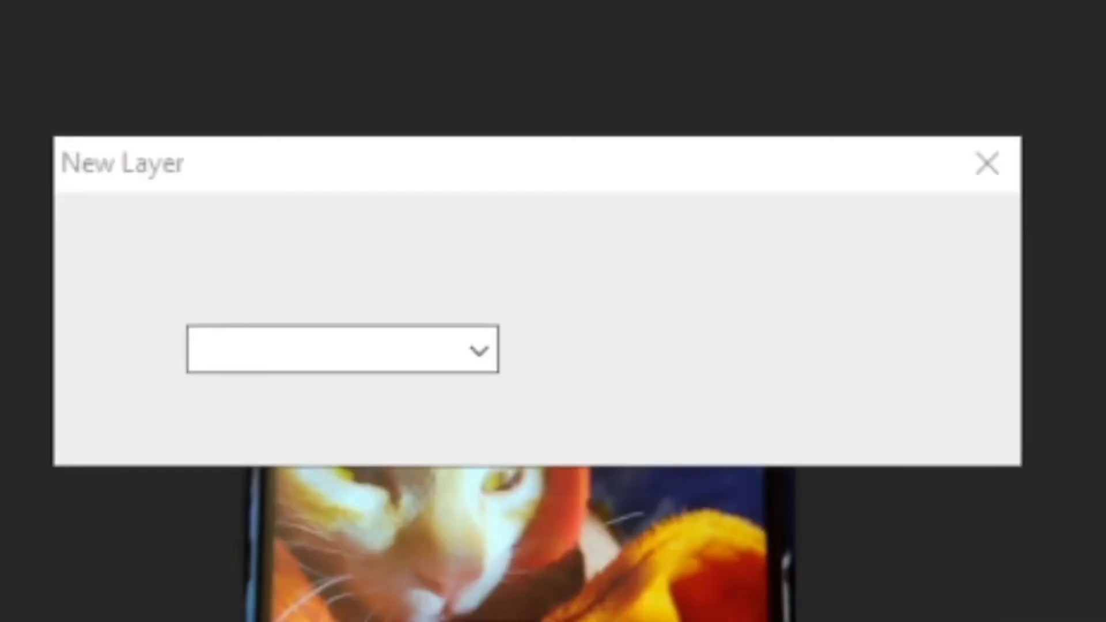
{"action": "left_click", "coordinate": [986, 162]}
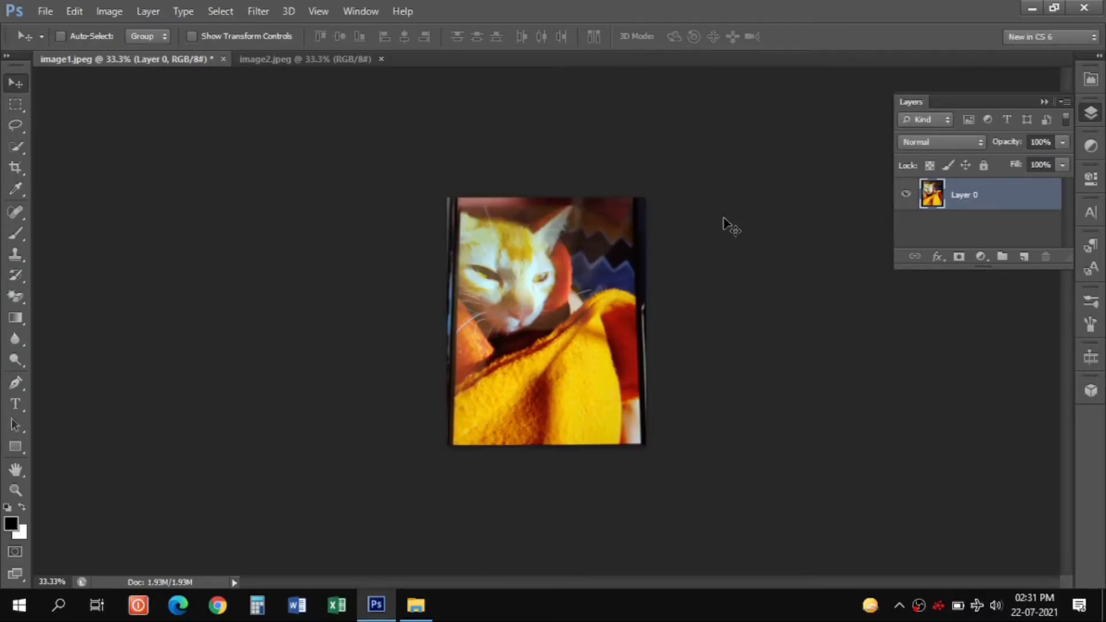
{"action": "mouse_move", "coordinate": [525, 316]}
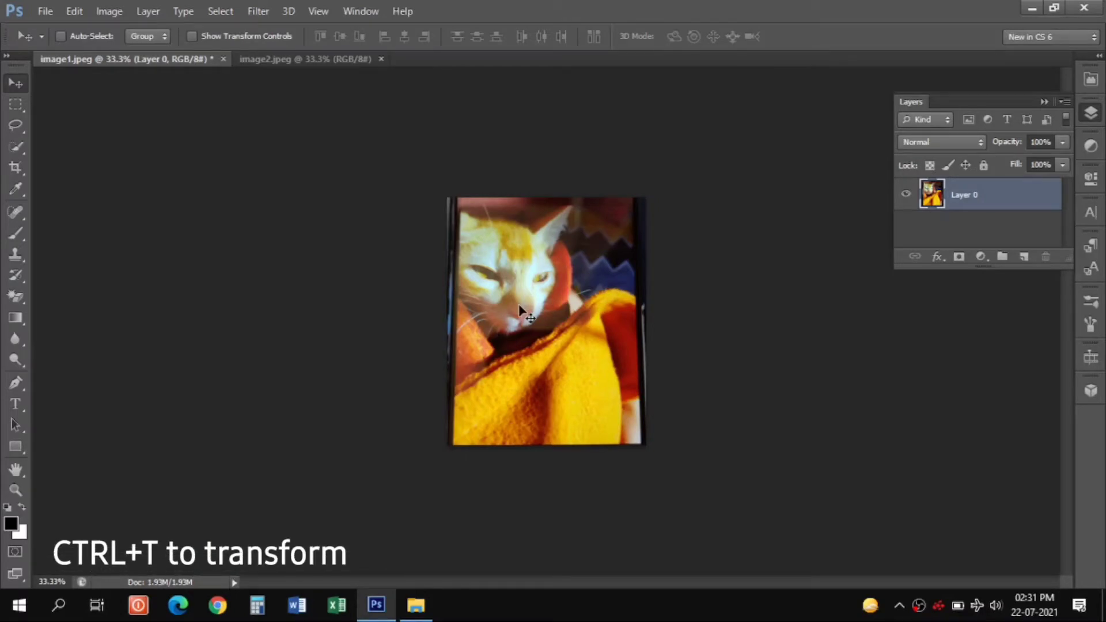
{"action": "key", "text": "ctrl+t"}
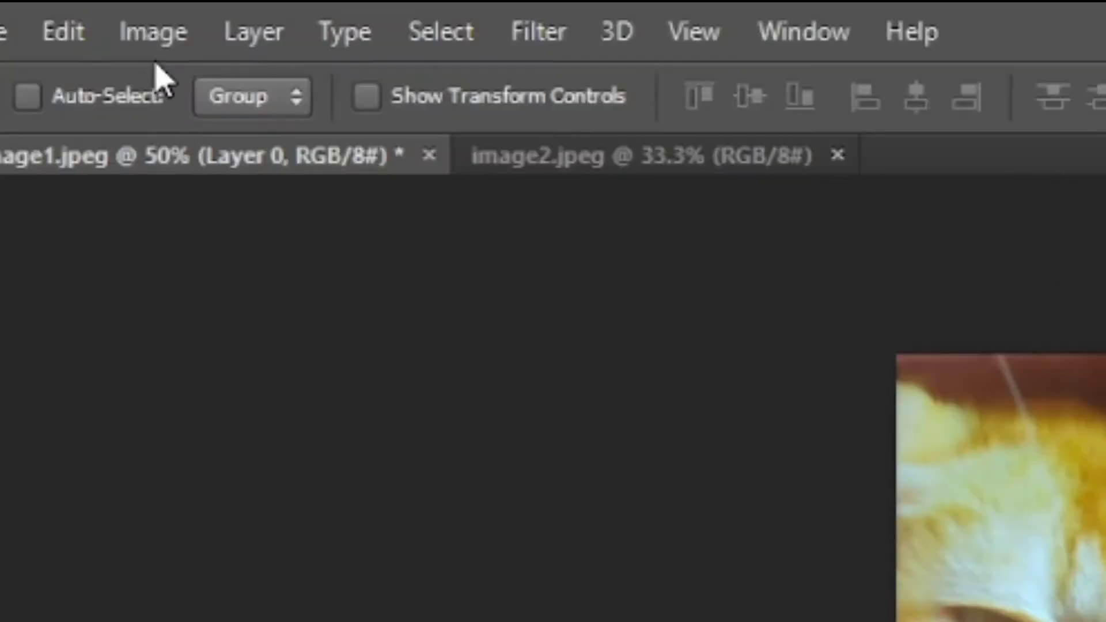
Brighten the cat photo with a Levels midtone adjustment.
{"action": "left_click", "coordinate": [152, 31]}
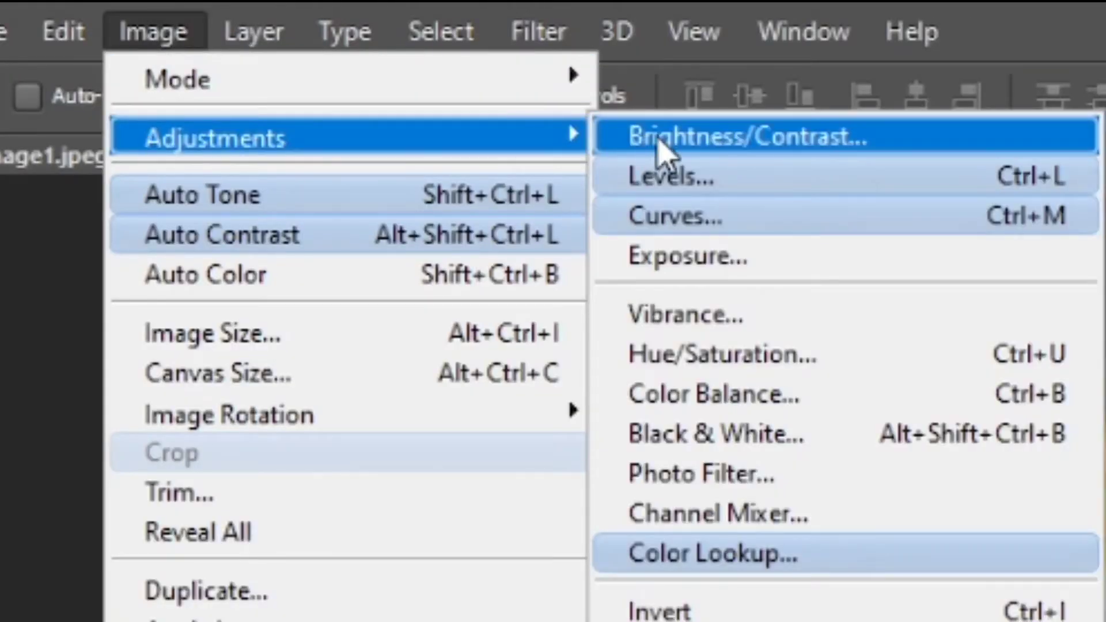
{"action": "left_click", "coordinate": [671, 177]}
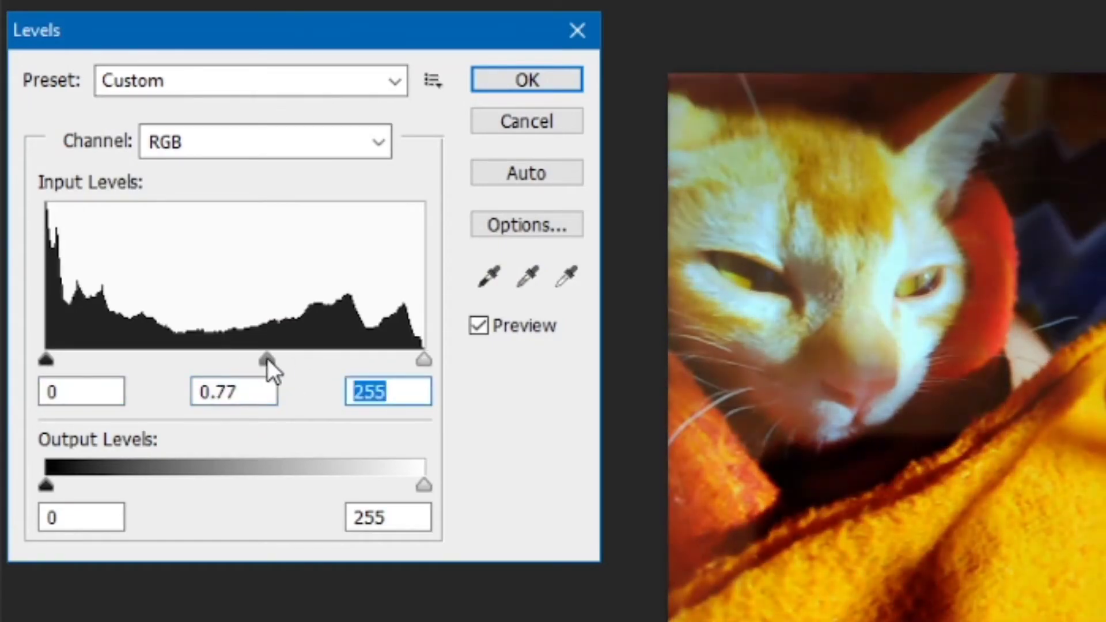
{"action": "left_click", "coordinate": [89, 23]}
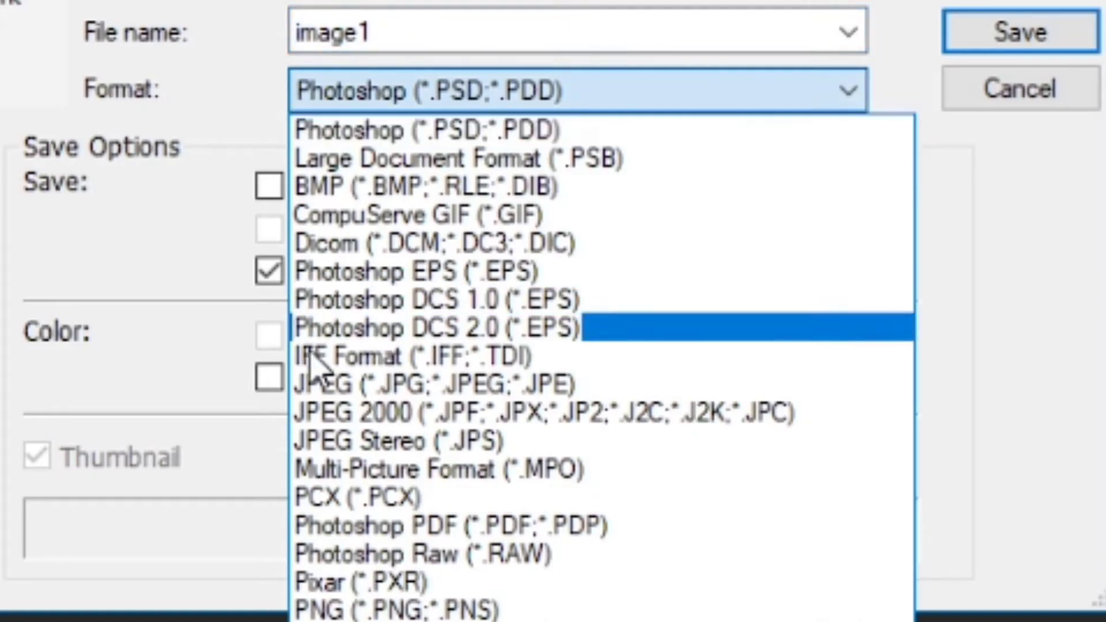
Save the image as Photo.jpg in the Junk folder at JPEG quality 12.
{"action": "left_click", "coordinate": [435, 382]}
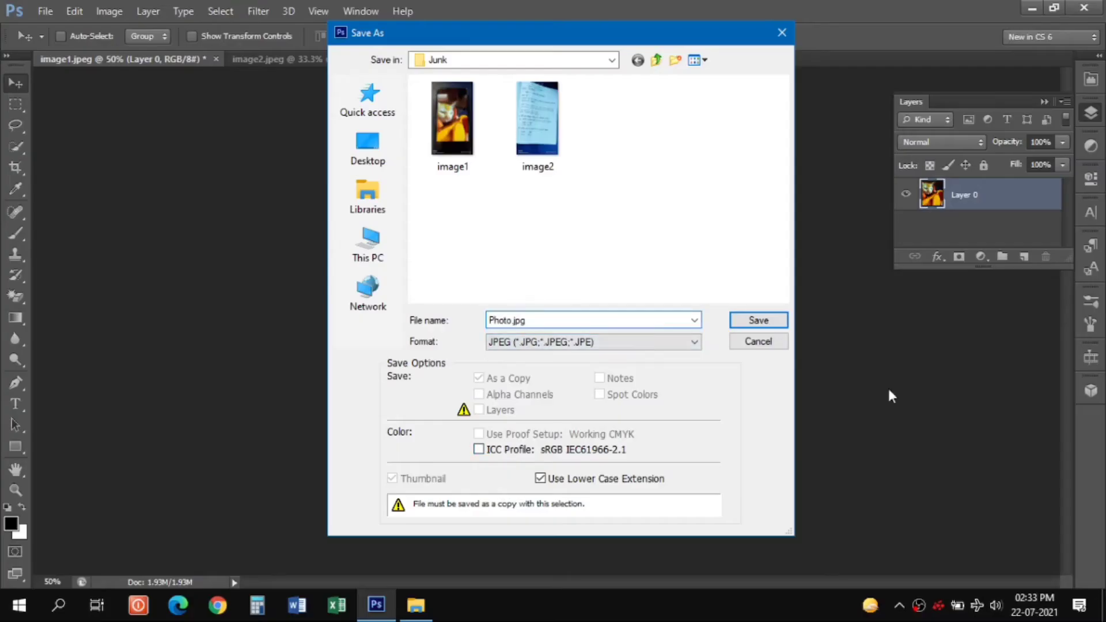
{"action": "left_click", "coordinate": [758, 320]}
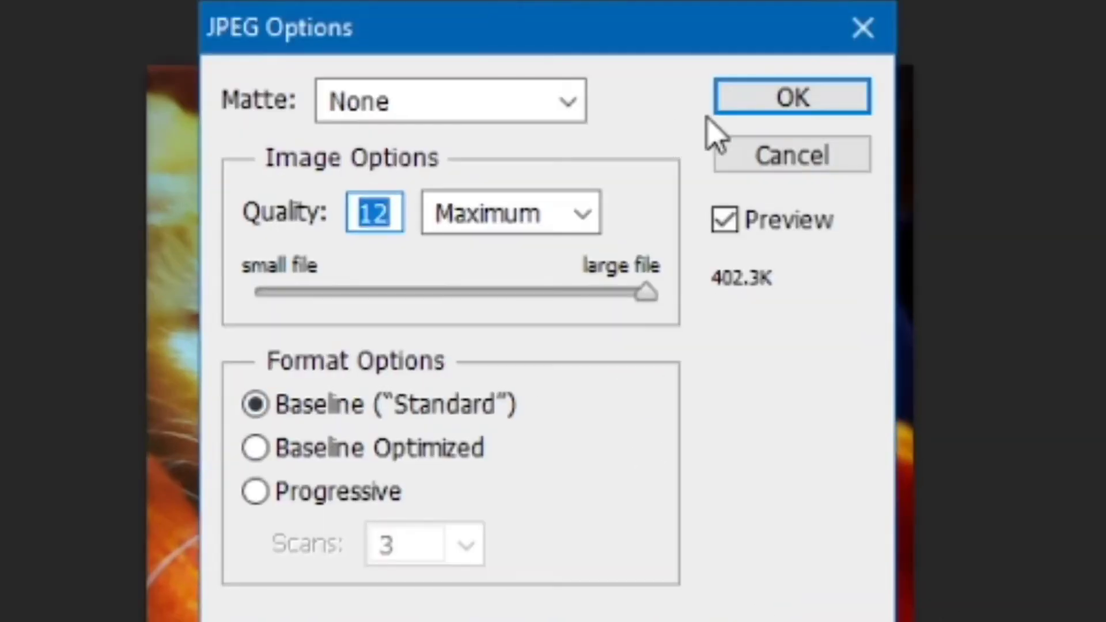
{"action": "left_click", "coordinate": [790, 97]}
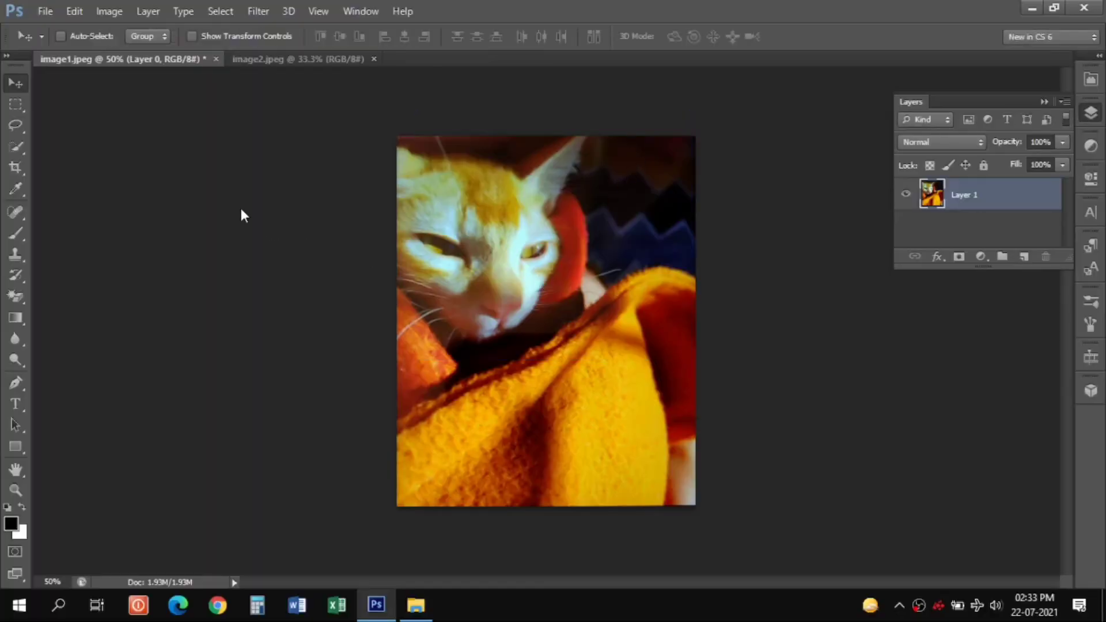
{"action": "mouse_move", "coordinate": [23, 17]}
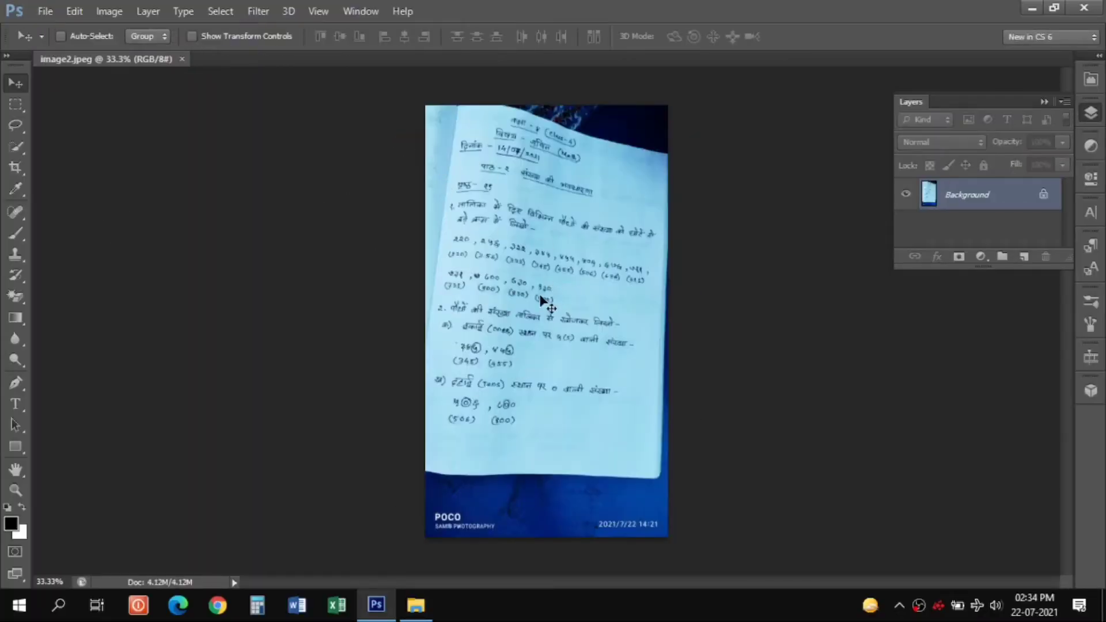
{"action": "mouse_move", "coordinate": [719, 246]}
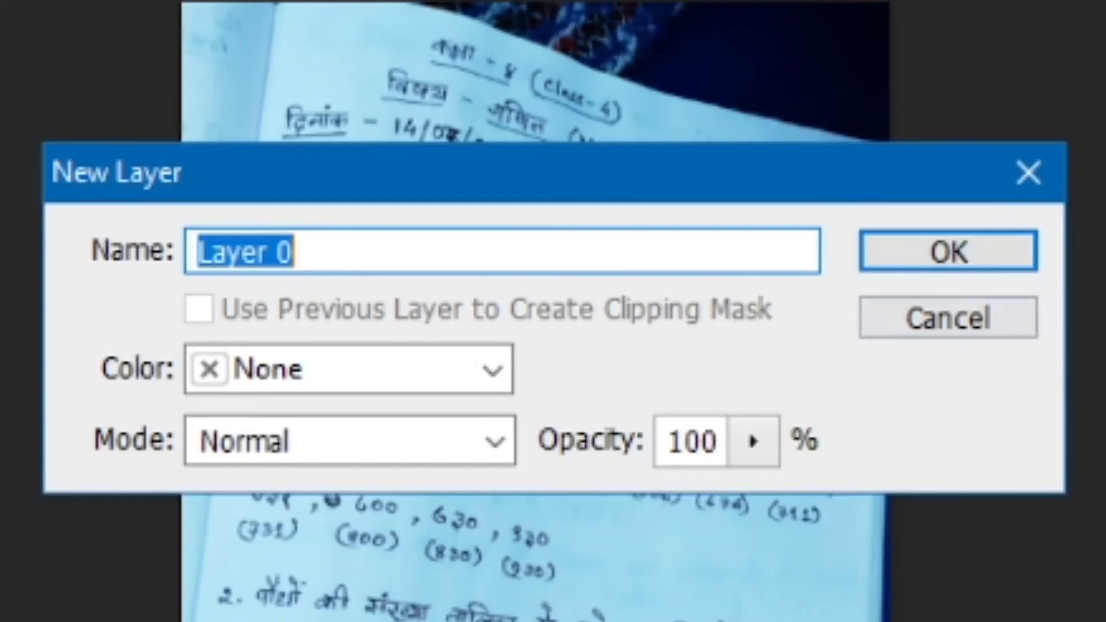
Convert image2's locked Background into the editable Layer 0.
{"action": "left_click", "coordinate": [947, 251]}
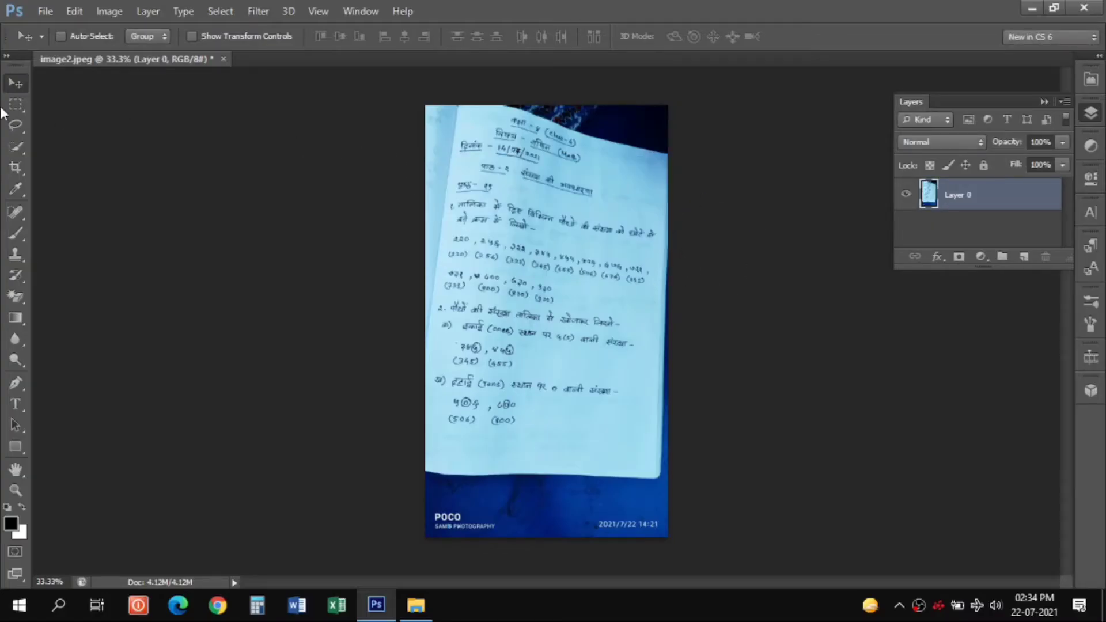
{"action": "mouse_move", "coordinate": [565, 216]}
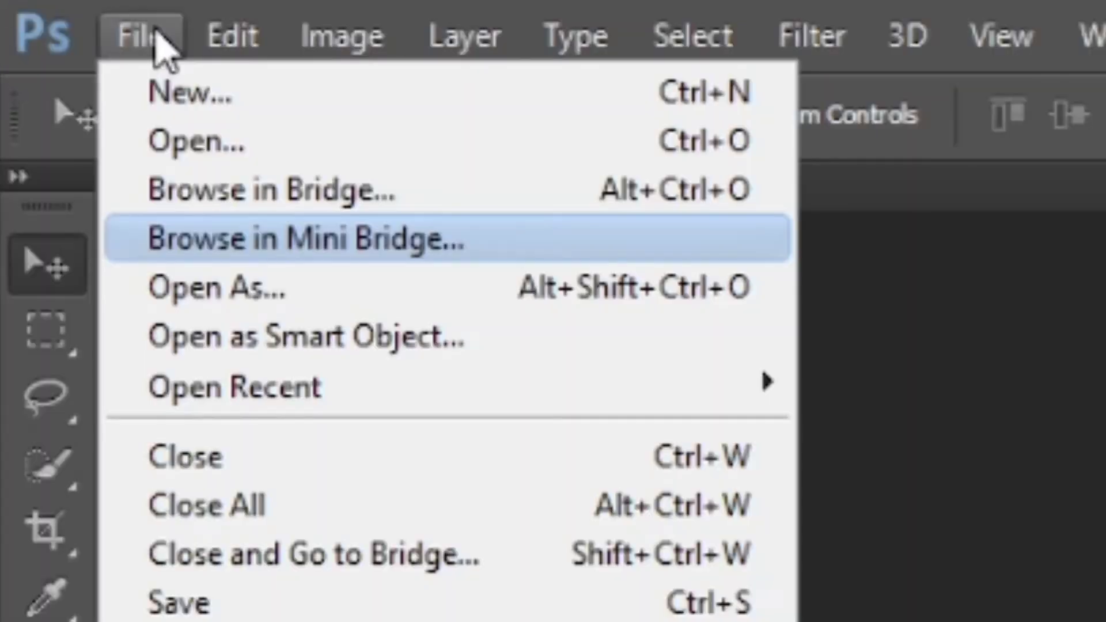
Create a new document from the International Paper preset at A4 size.
{"action": "left_click", "coordinate": [189, 93]}
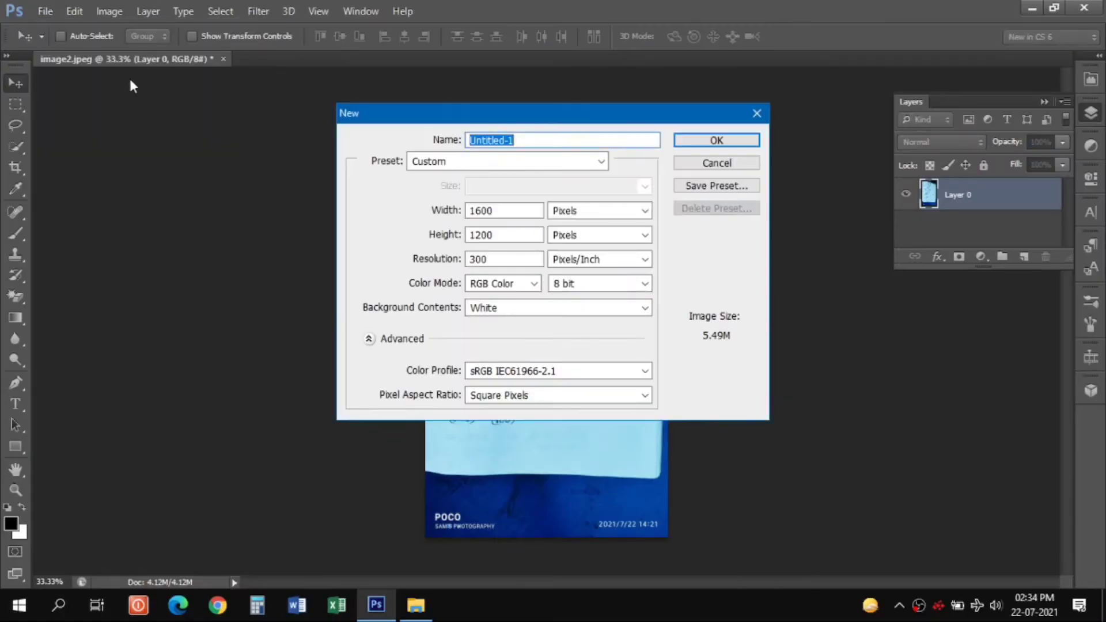
{"action": "left_click", "coordinate": [601, 161]}
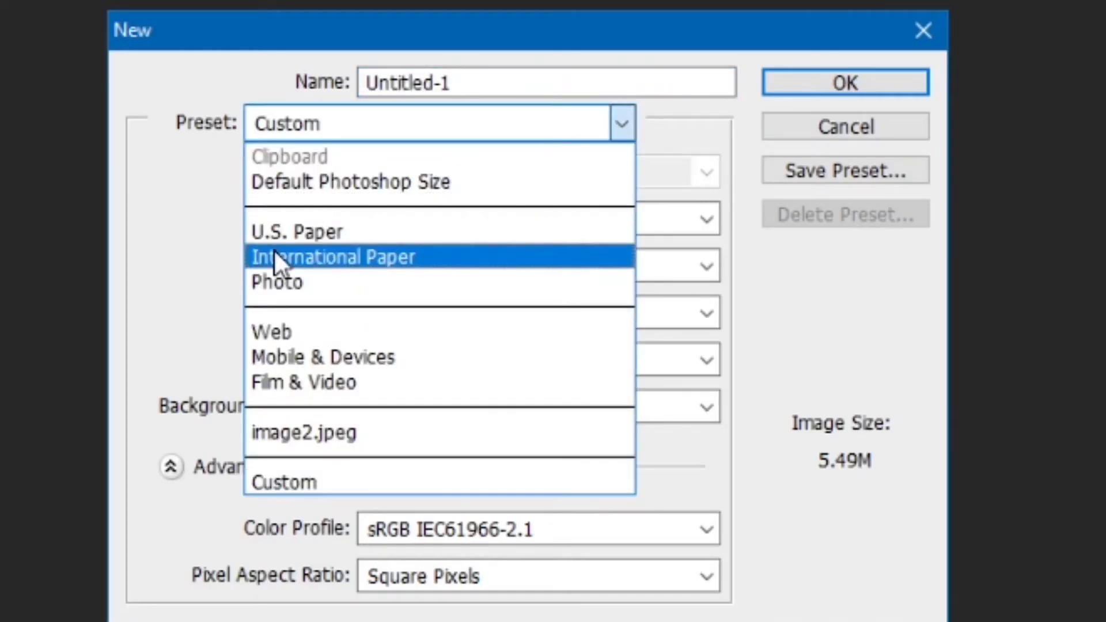
{"action": "left_click", "coordinate": [332, 255]}
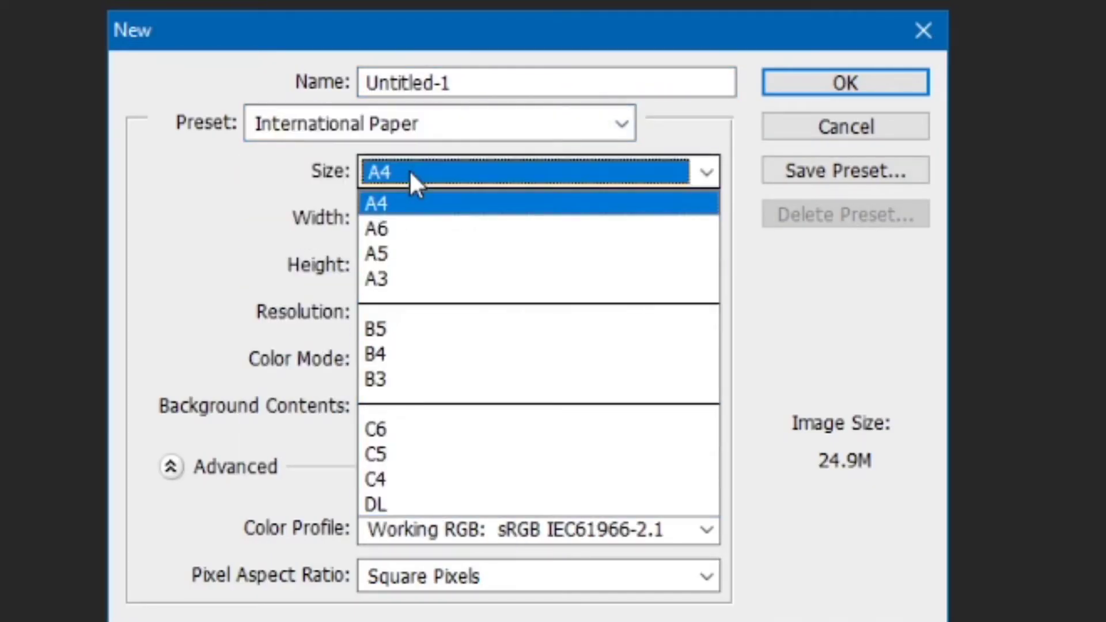
{"action": "mouse_move", "coordinate": [385, 278]}
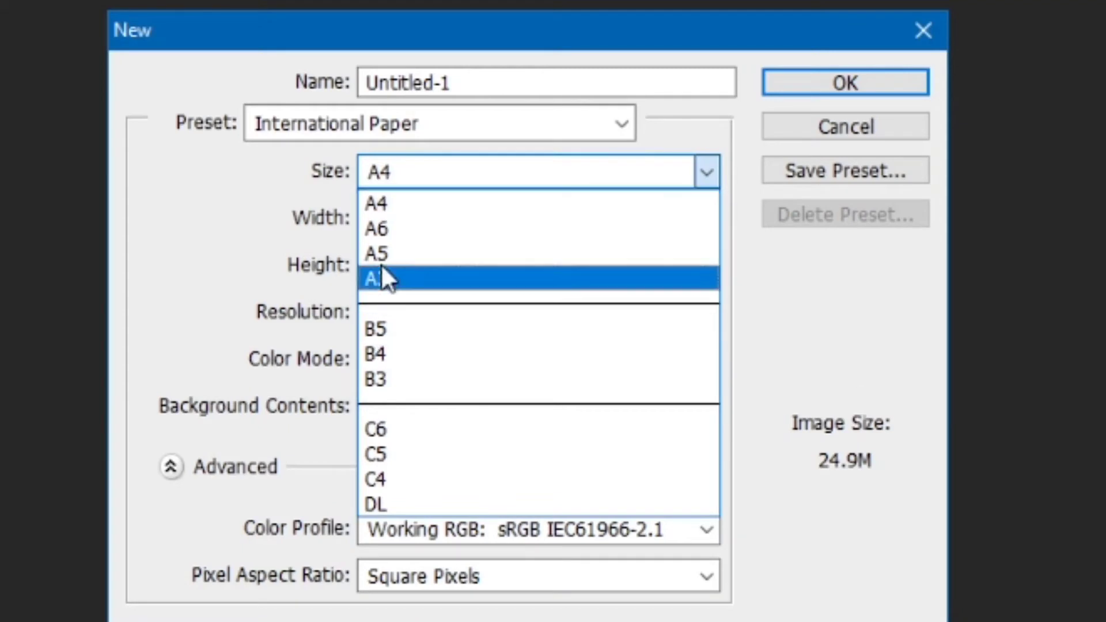
{"action": "left_click", "coordinate": [378, 278]}
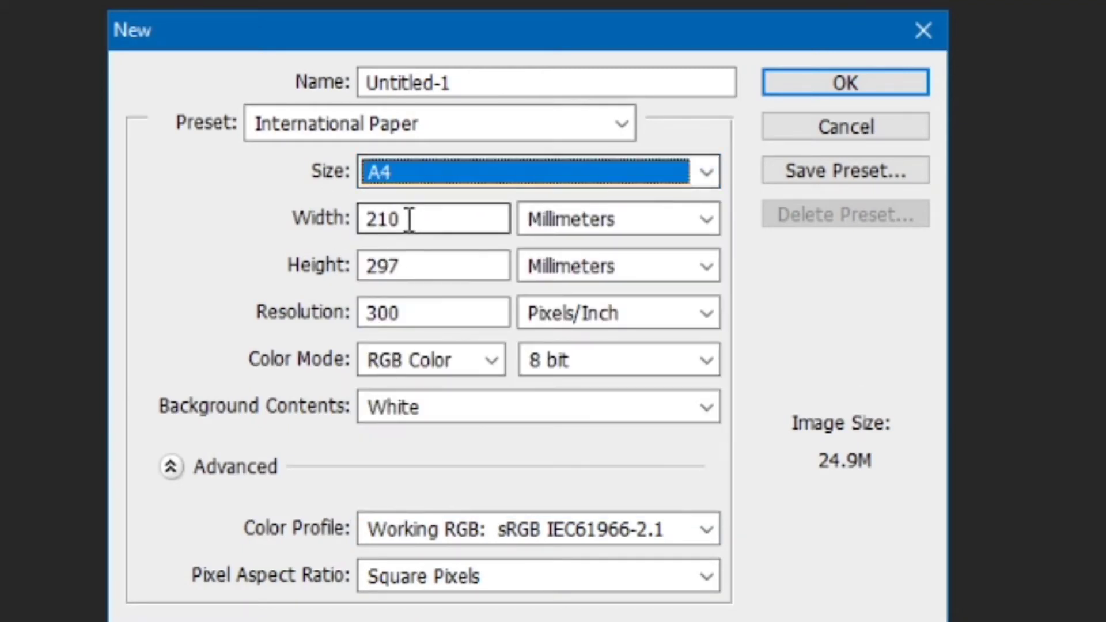
{"action": "mouse_move", "coordinate": [508, 370]}
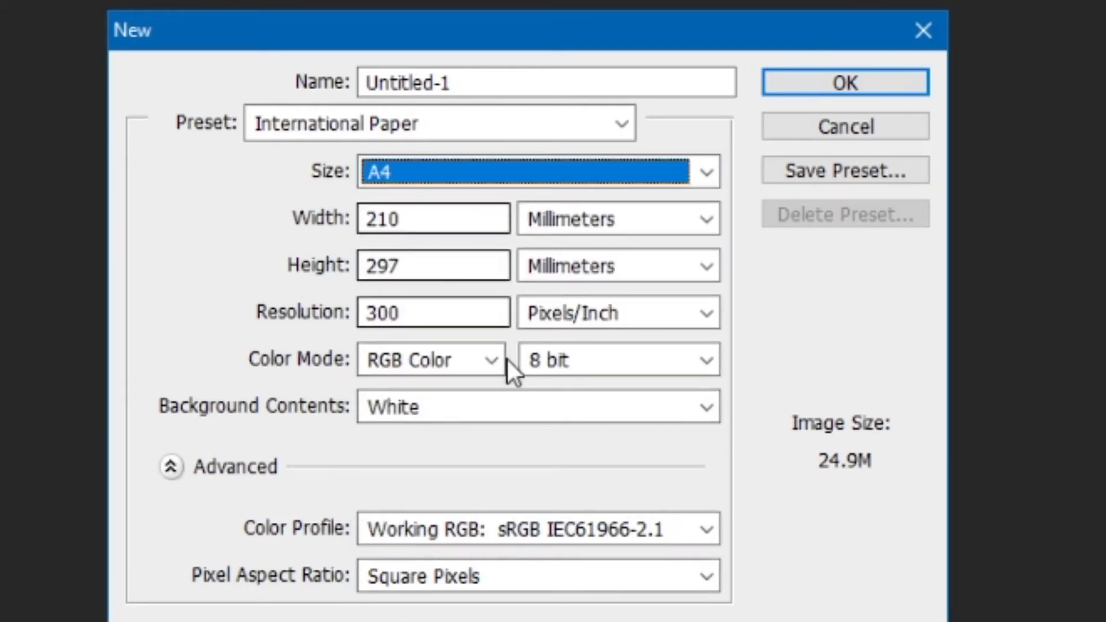
{"action": "left_click", "coordinate": [844, 81]}
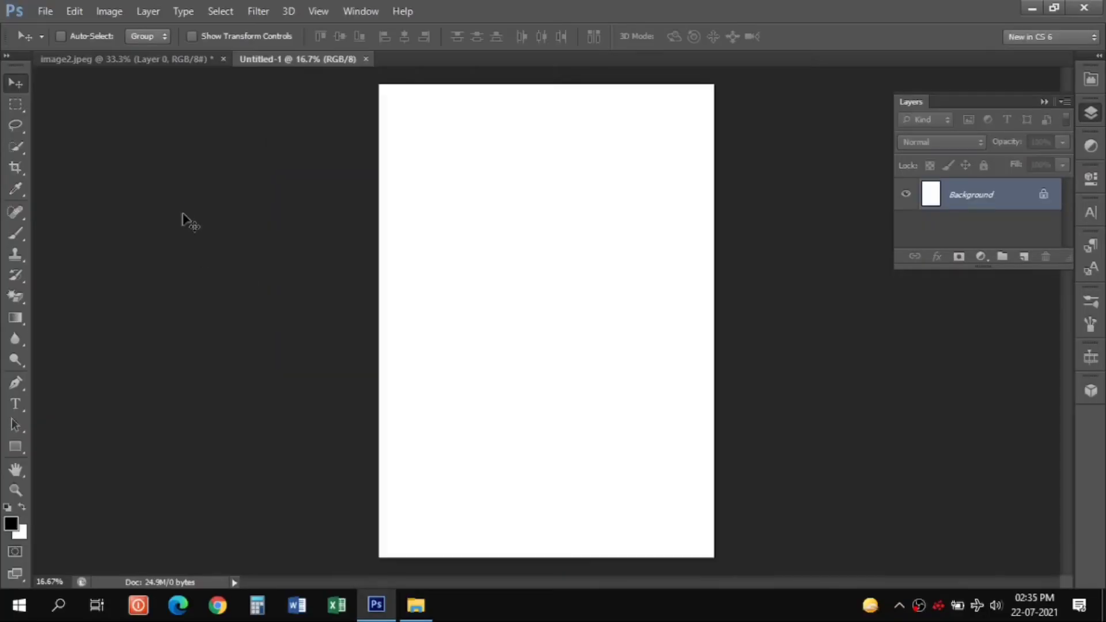
Bring the image2.jpeg photo into Untitled-1 and scale it up proportionally with Free Transform.
{"action": "left_click", "coordinate": [93, 59]}
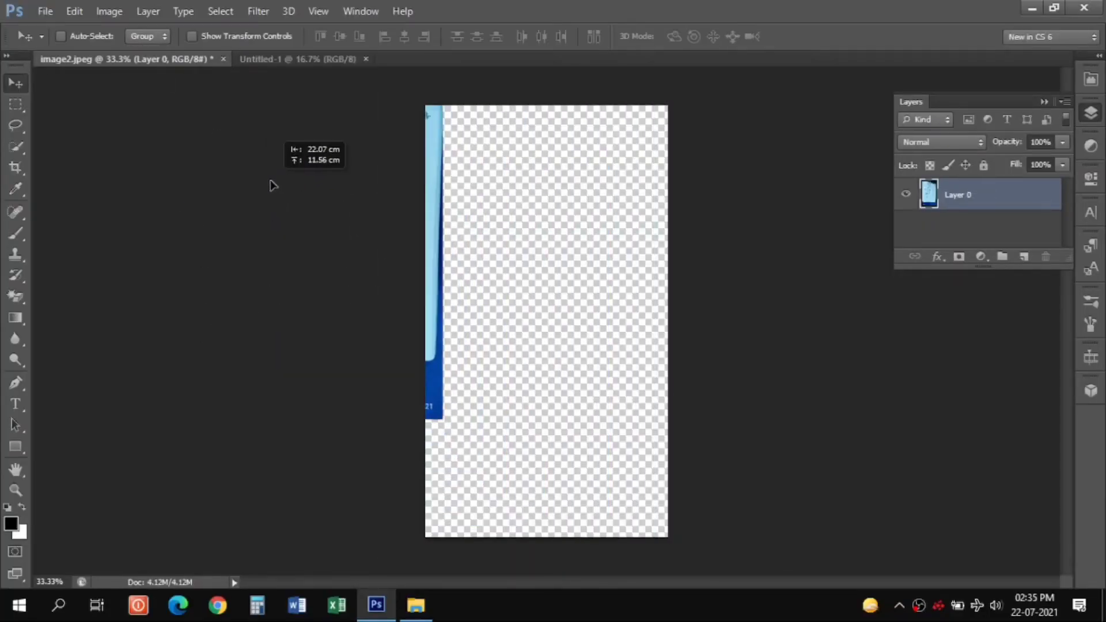
{"action": "left_click", "coordinate": [296, 59]}
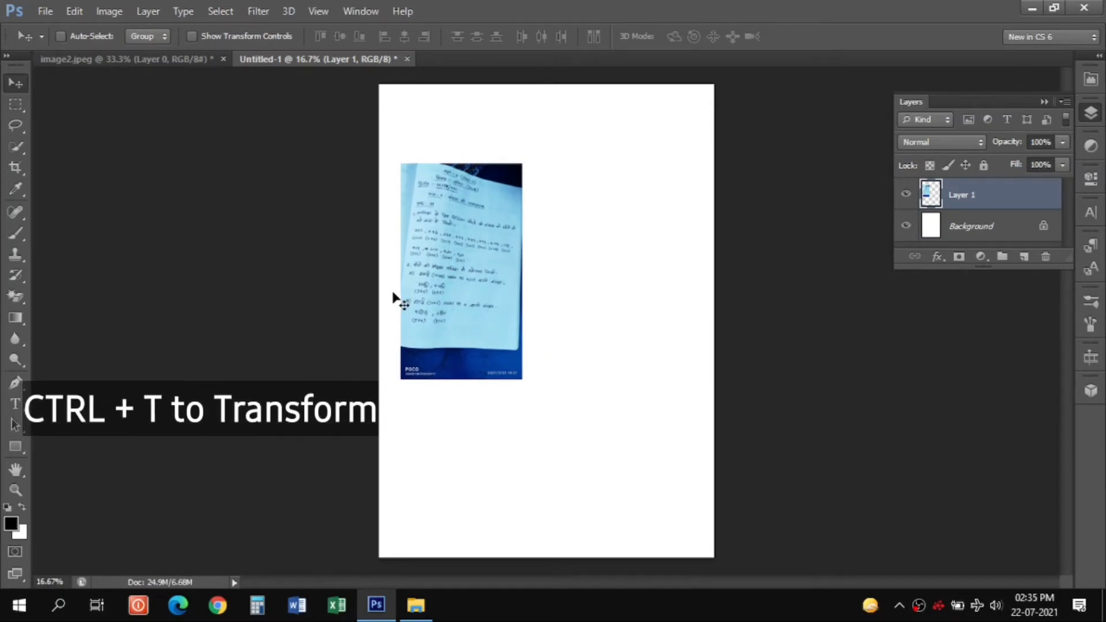
{"action": "key", "text": "ctrl+t"}
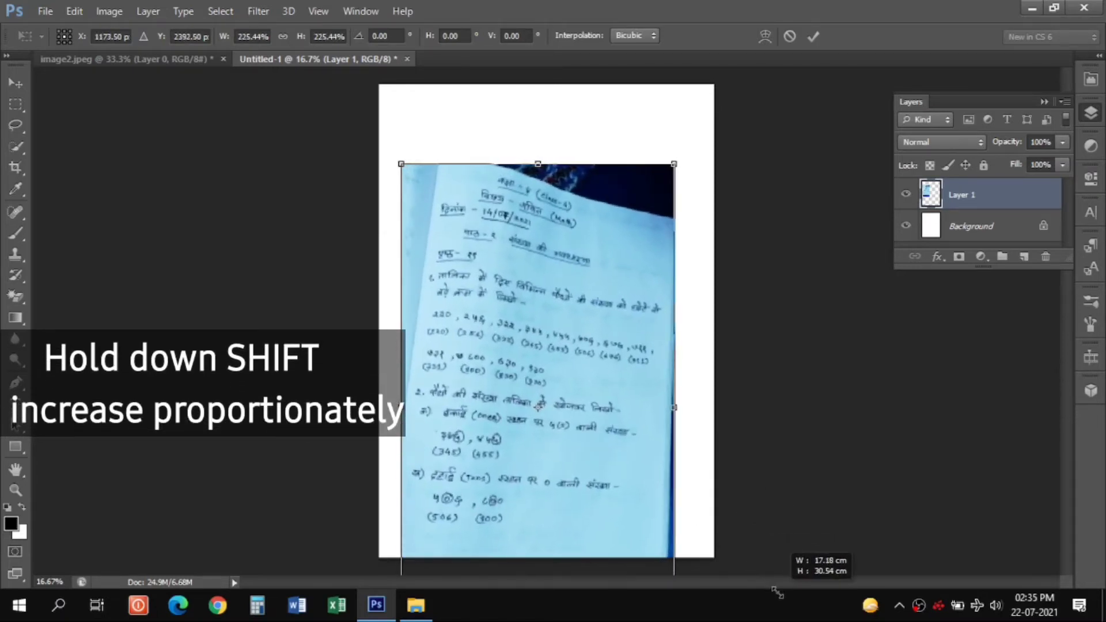
{"action": "left_click_drag", "start_coordinate": [402, 165], "coordinate": [362, 115]}
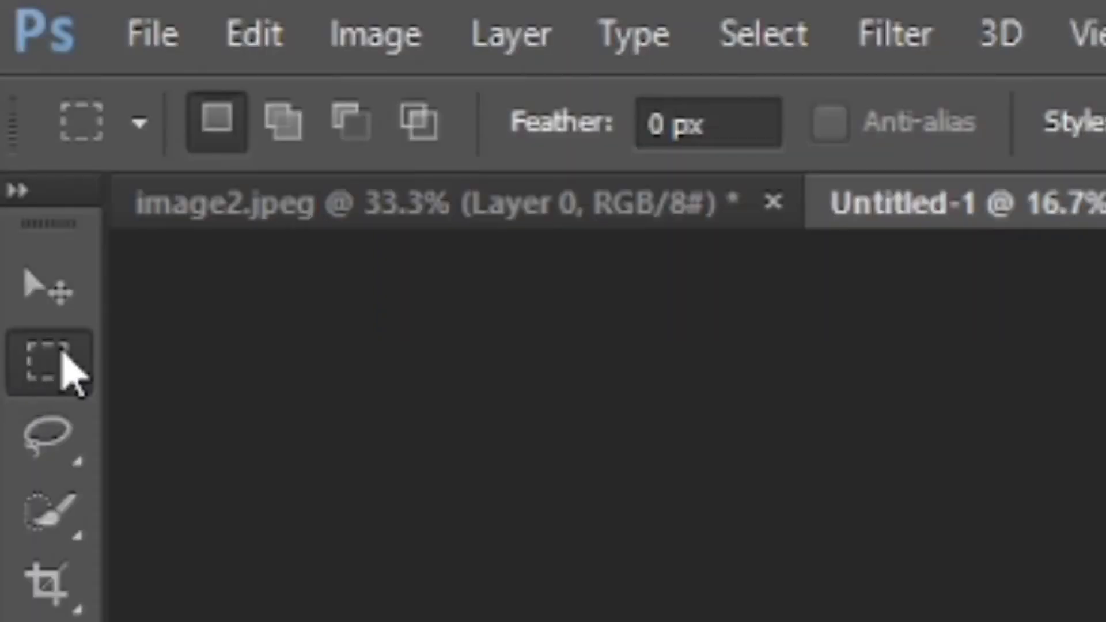
Select the Rectangular Marquee tool, leaving the photo layer above Background unchanged.
{"action": "left_click", "coordinate": [48, 436]}
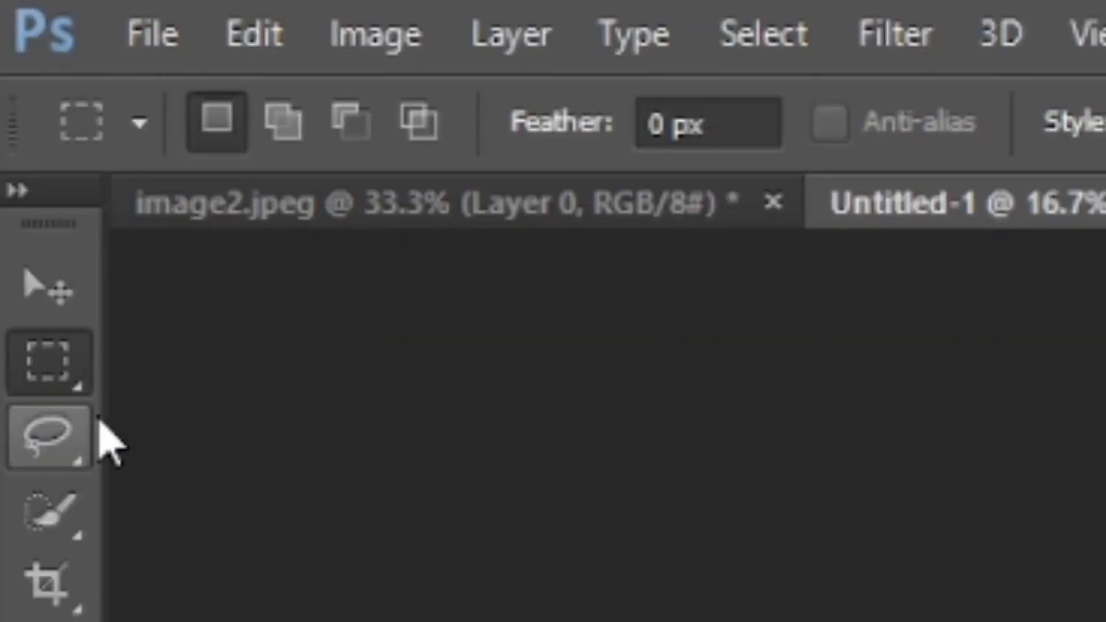
{"action": "mouse_move", "coordinate": [50, 360]}
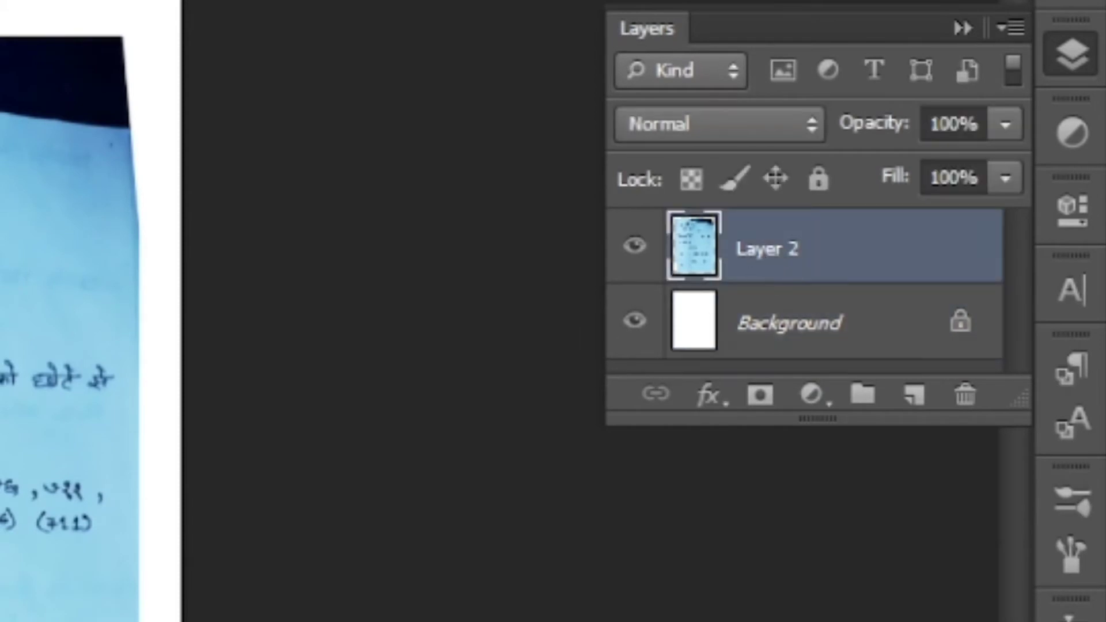
Free Transform the photo, dragging its top-left corner out to square the page to the sheet edges.
{"action": "key", "text": "ctrl+t"}
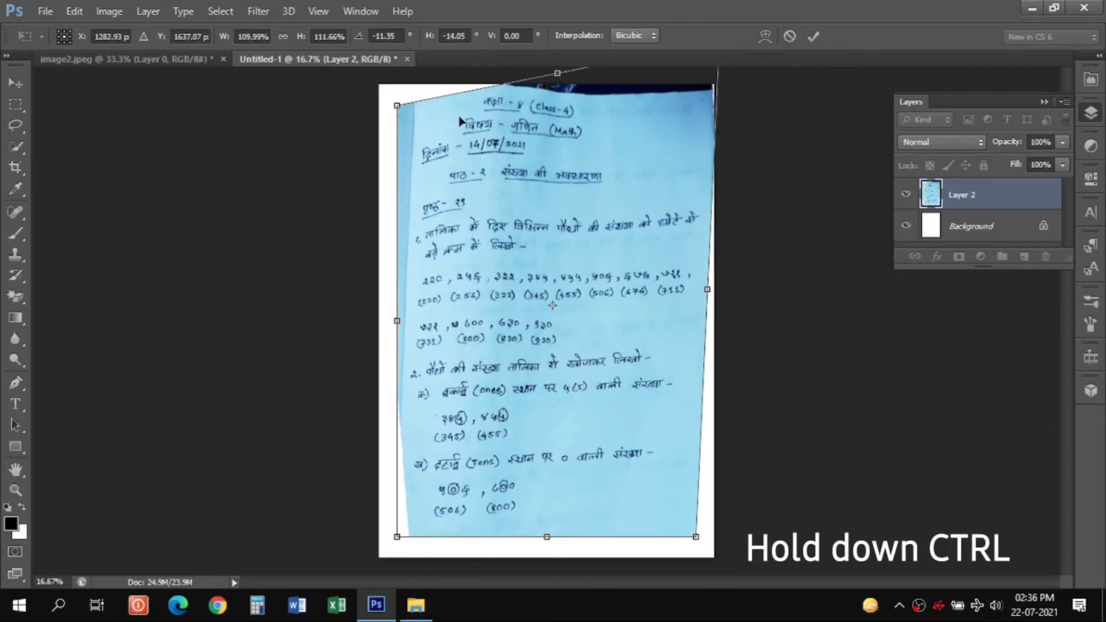
{"action": "left_click_drag", "start_coordinate": [396, 105], "coordinate": [356, 113]}
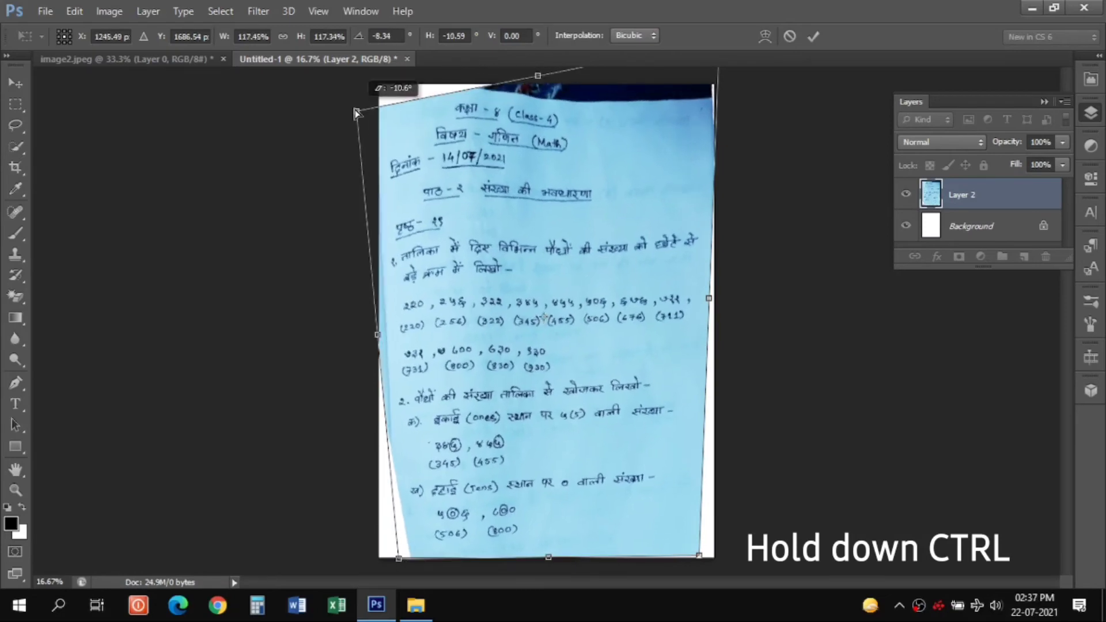
{"action": "left_click_drag", "start_coordinate": [356, 113], "coordinate": [366, 116]}
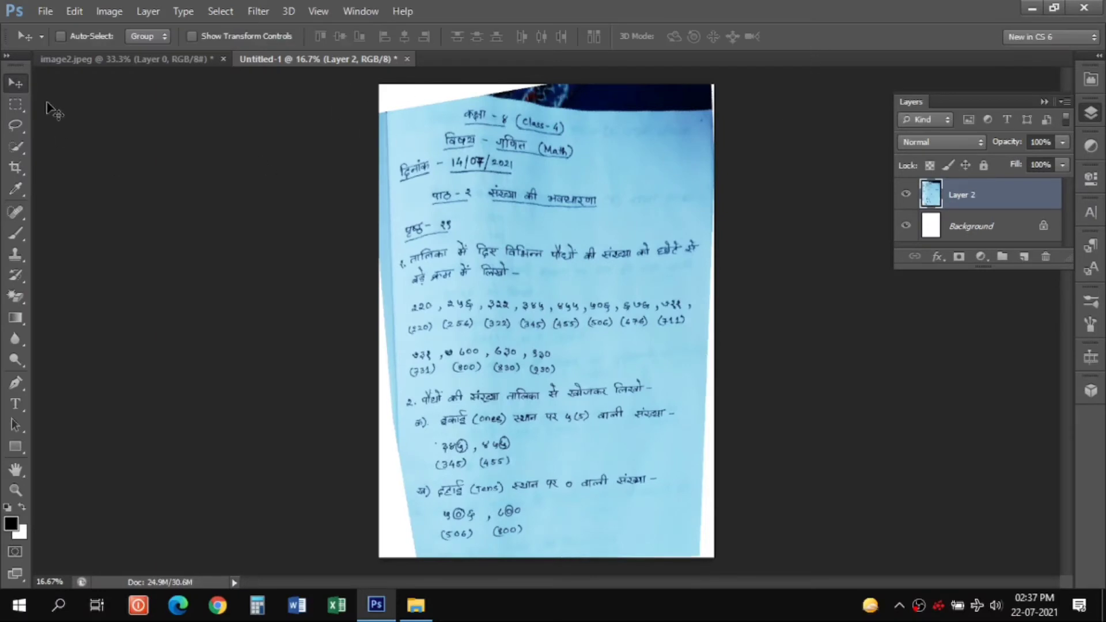
{"action": "left_click", "coordinate": [15, 103]}
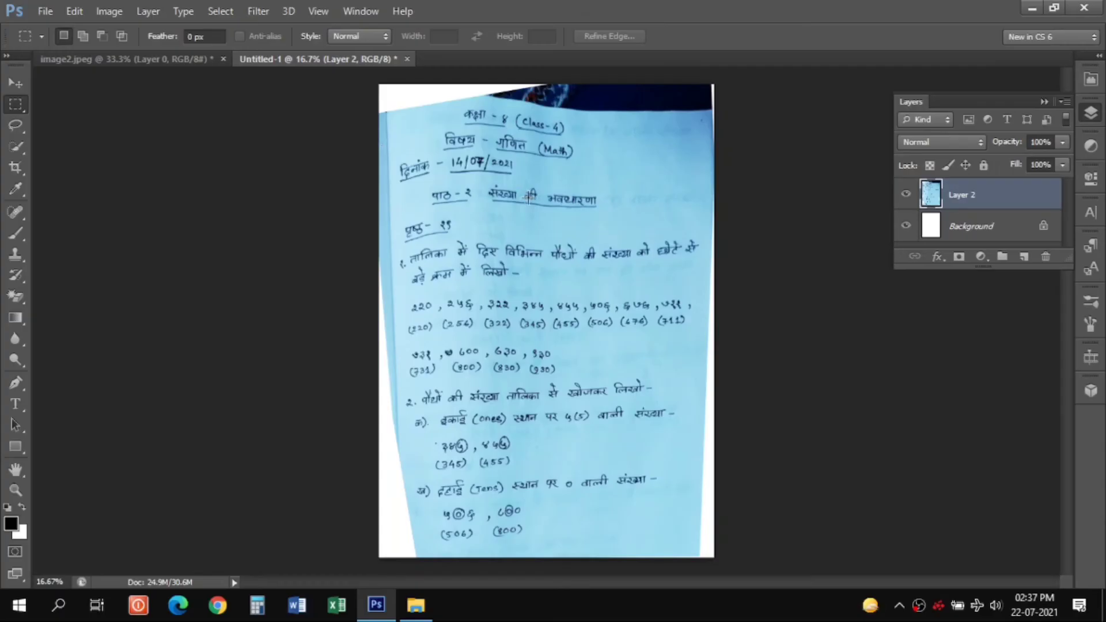
Marquee the page interior, cut and paste it as Layer 3, and delete the leftover Layer 2.
{"action": "left_click_drag", "start_coordinate": [381, 113], "coordinate": [592, 159]}
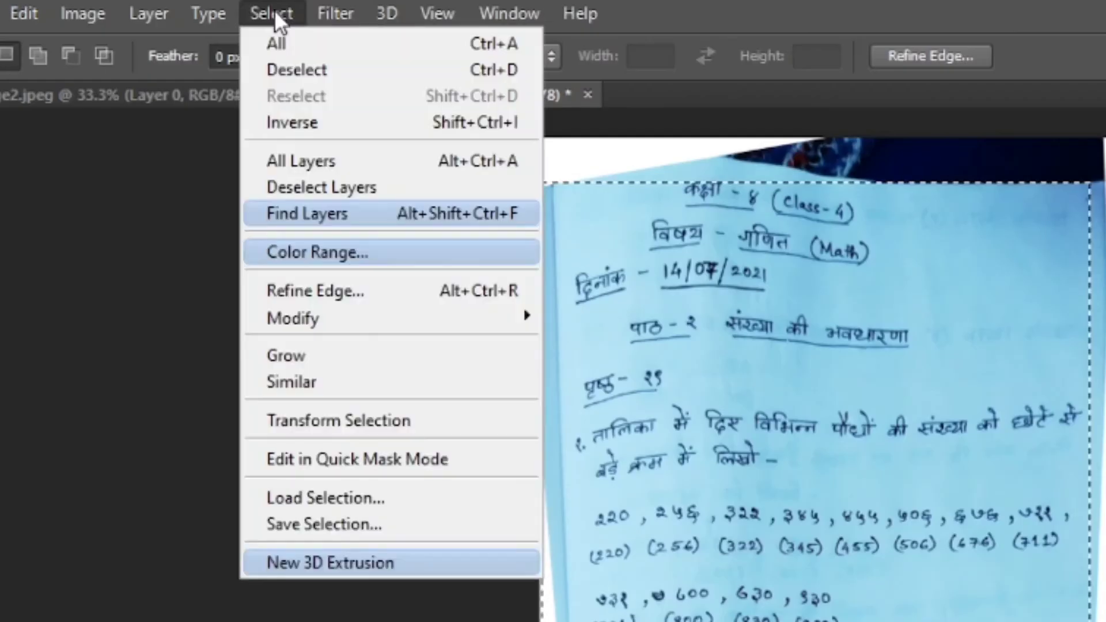
{"action": "mouse_move", "coordinate": [337, 421]}
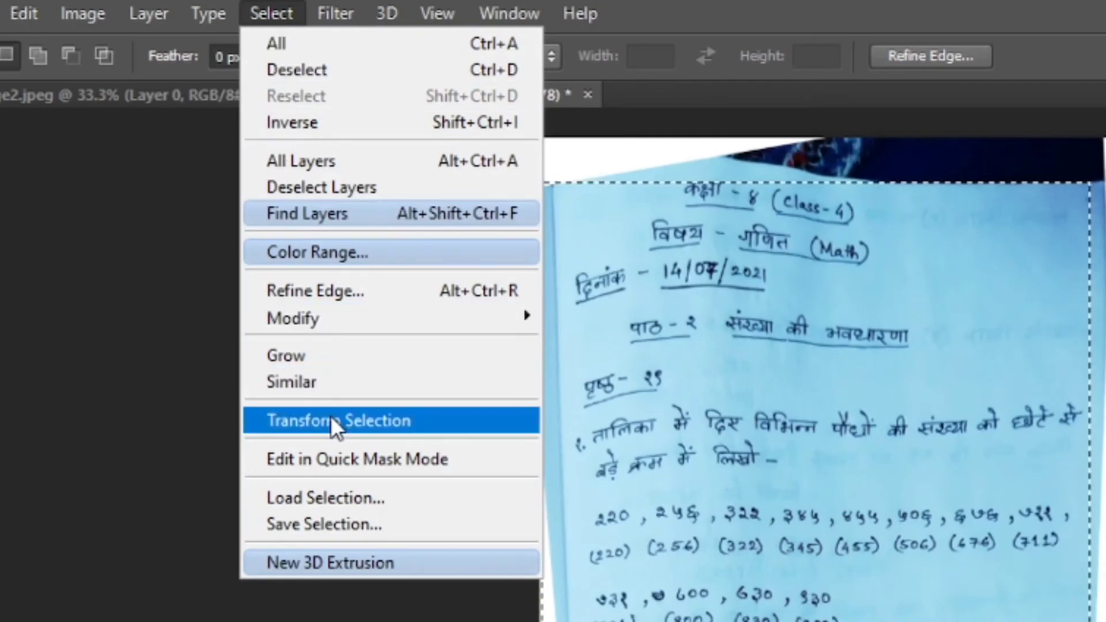
{"action": "left_click", "coordinate": [338, 421]}
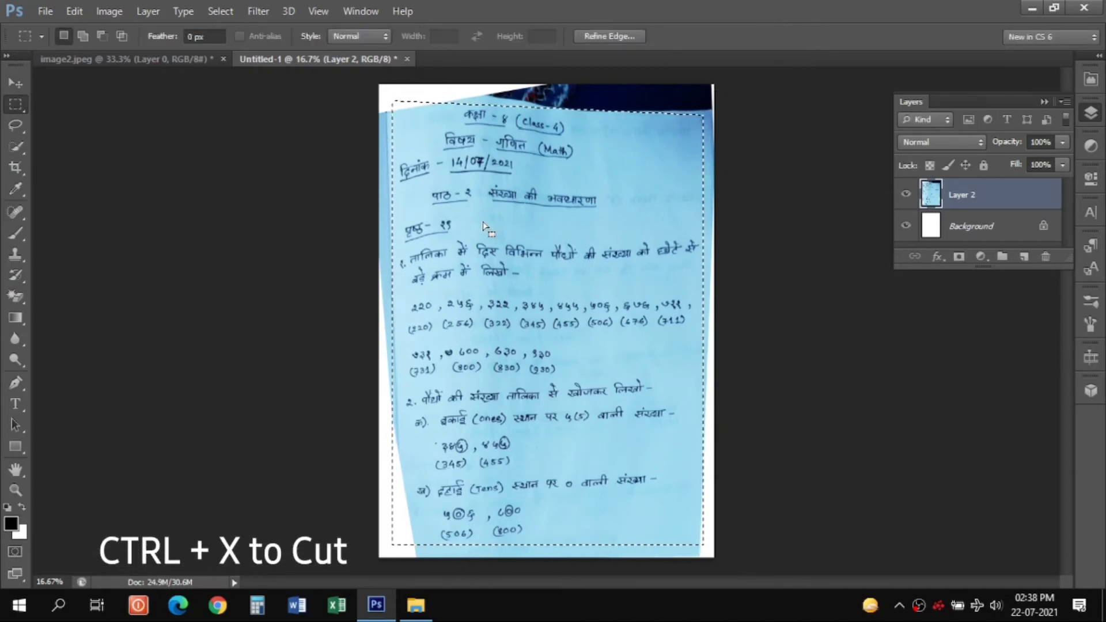
{"action": "key", "text": "ctrl+x"}
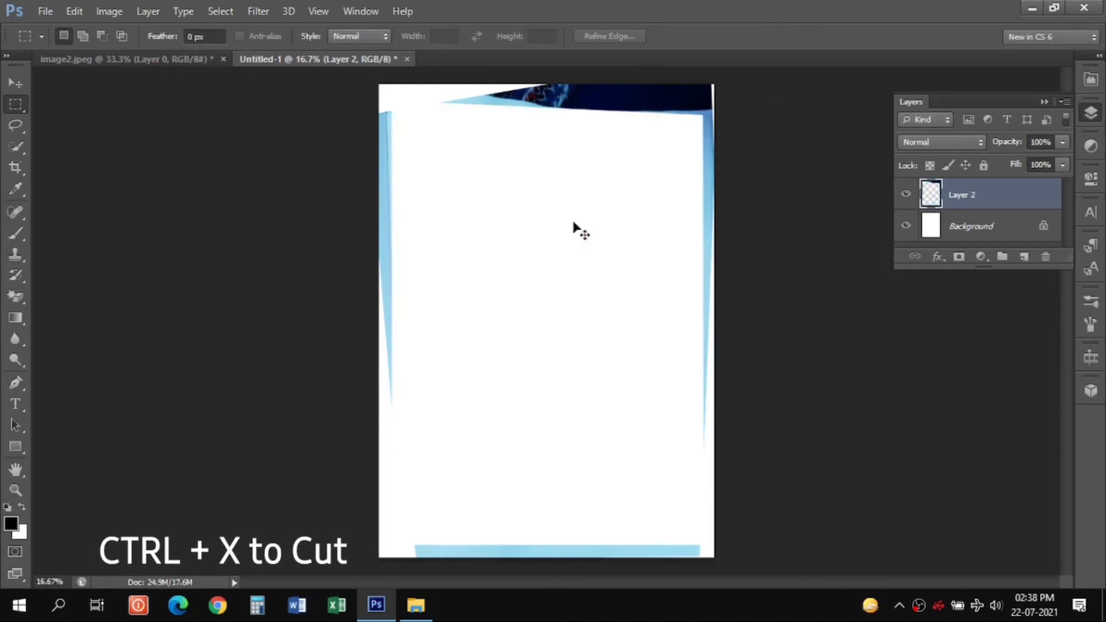
{"action": "key", "text": "ctrl+v"}
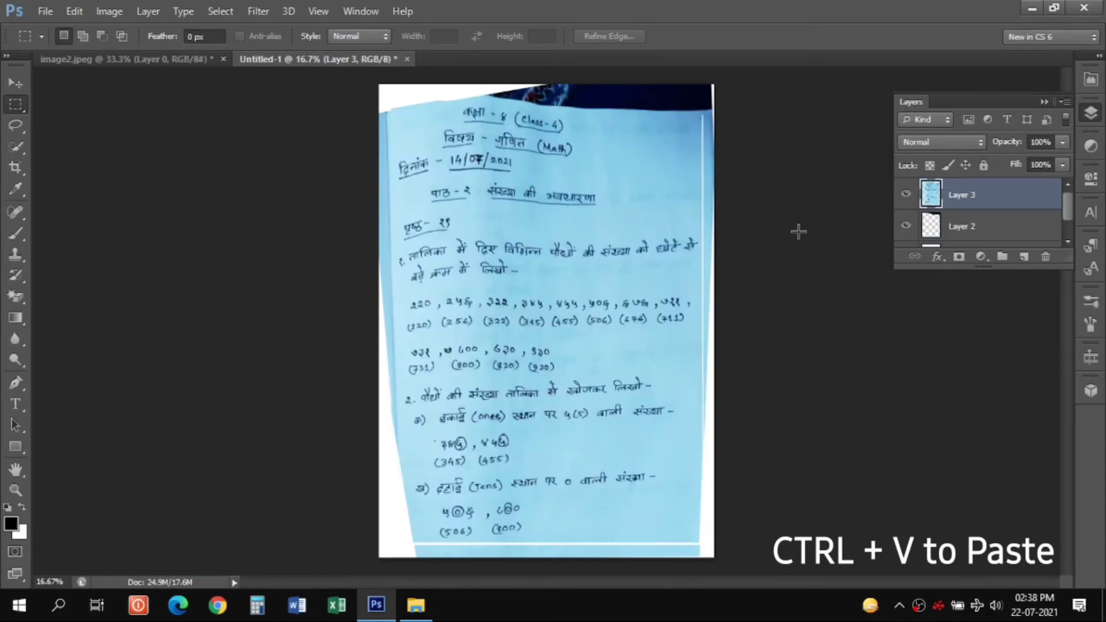
{"action": "left_click", "coordinate": [961, 226]}
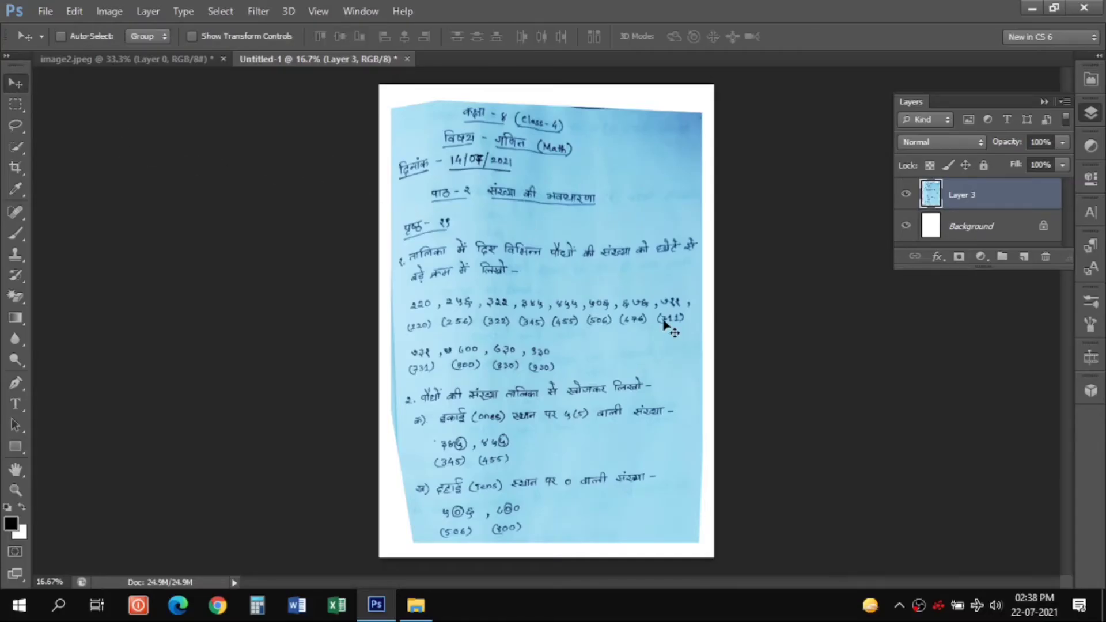
{"action": "mouse_move", "coordinate": [501, 200]}
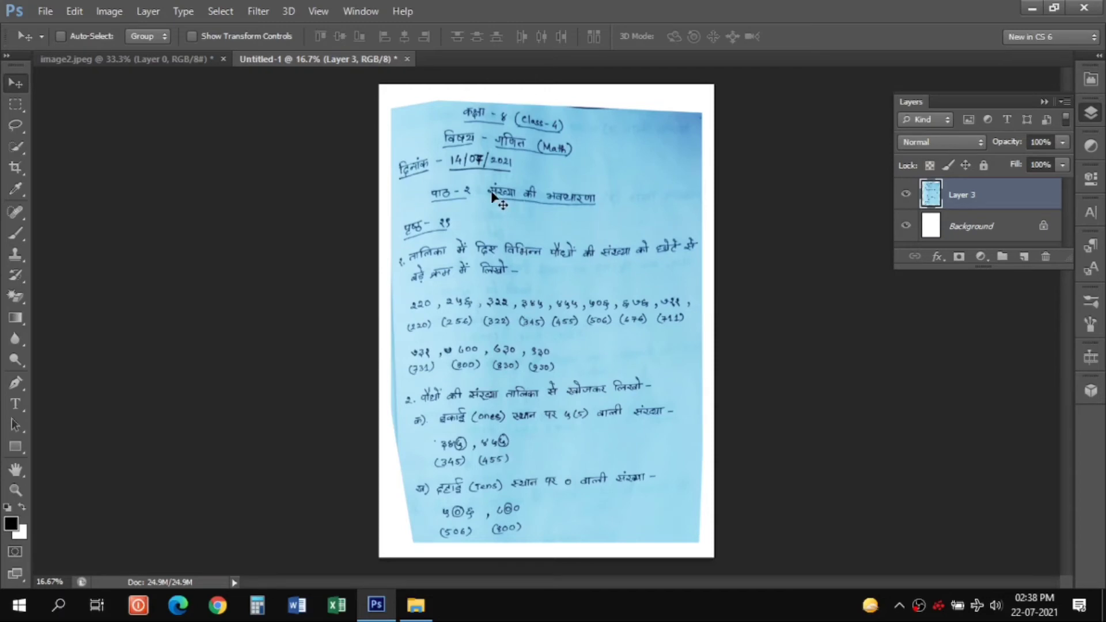
{"action": "mouse_move", "coordinate": [614, 512]}
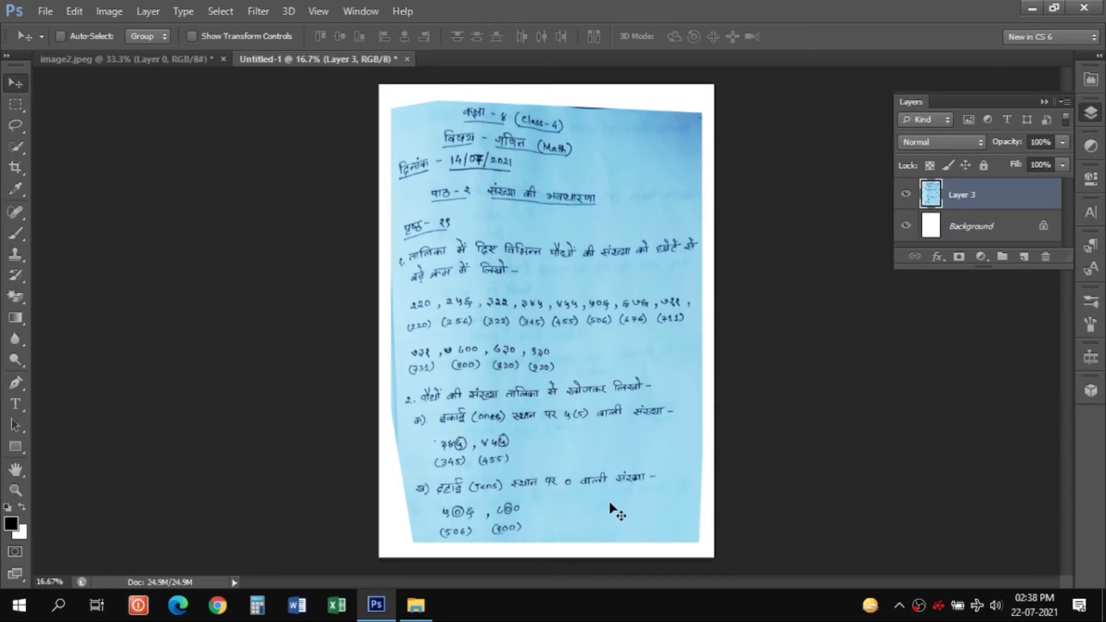
{"action": "mouse_move", "coordinate": [612, 490]}
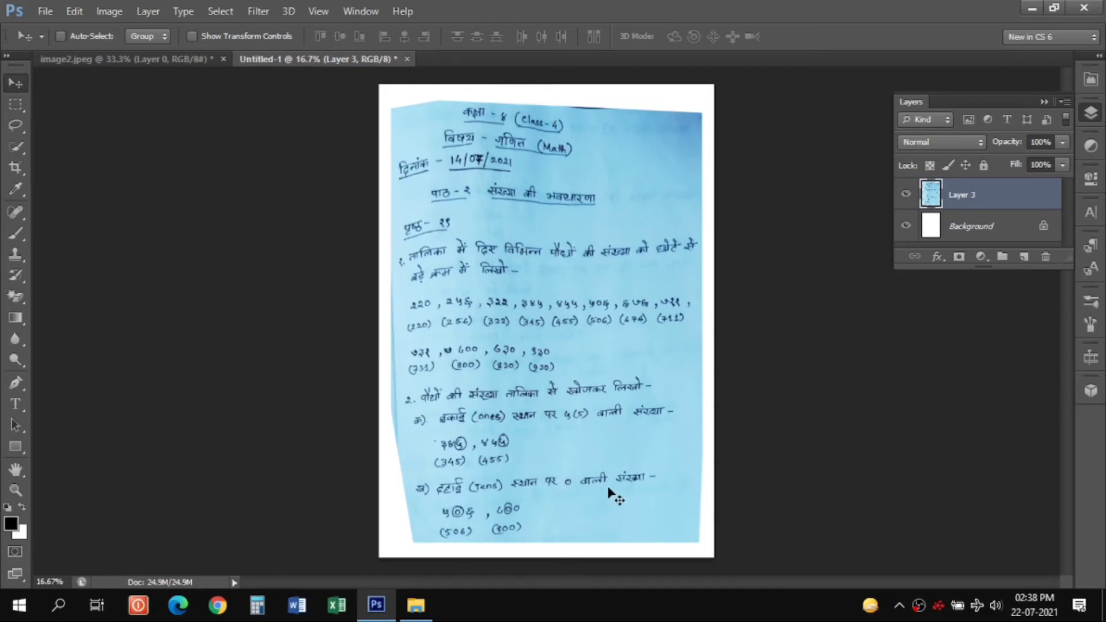
{"action": "mouse_move", "coordinate": [721, 462]}
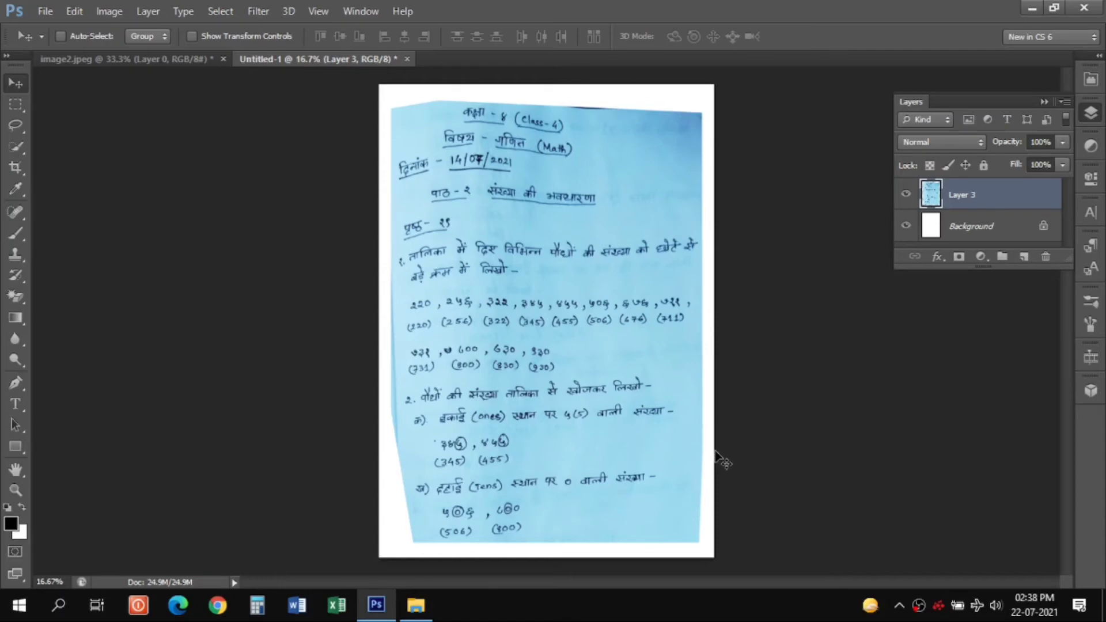
{"action": "mouse_move", "coordinate": [459, 194]}
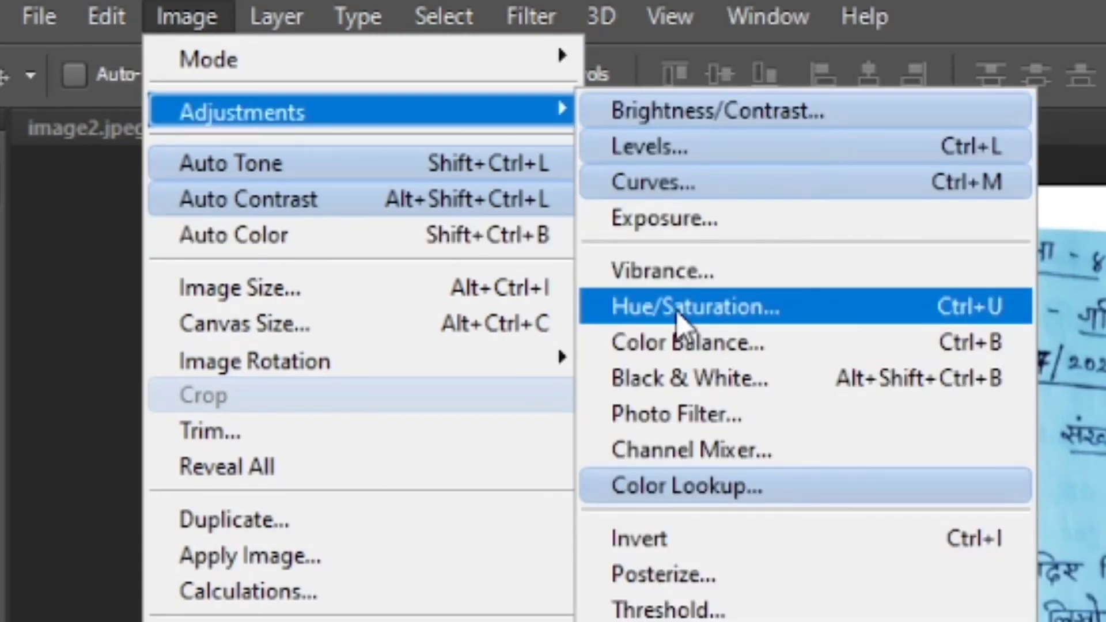
Apply Hue/Saturation with Saturation -100 to turn the page grey.
{"action": "left_click", "coordinate": [694, 307]}
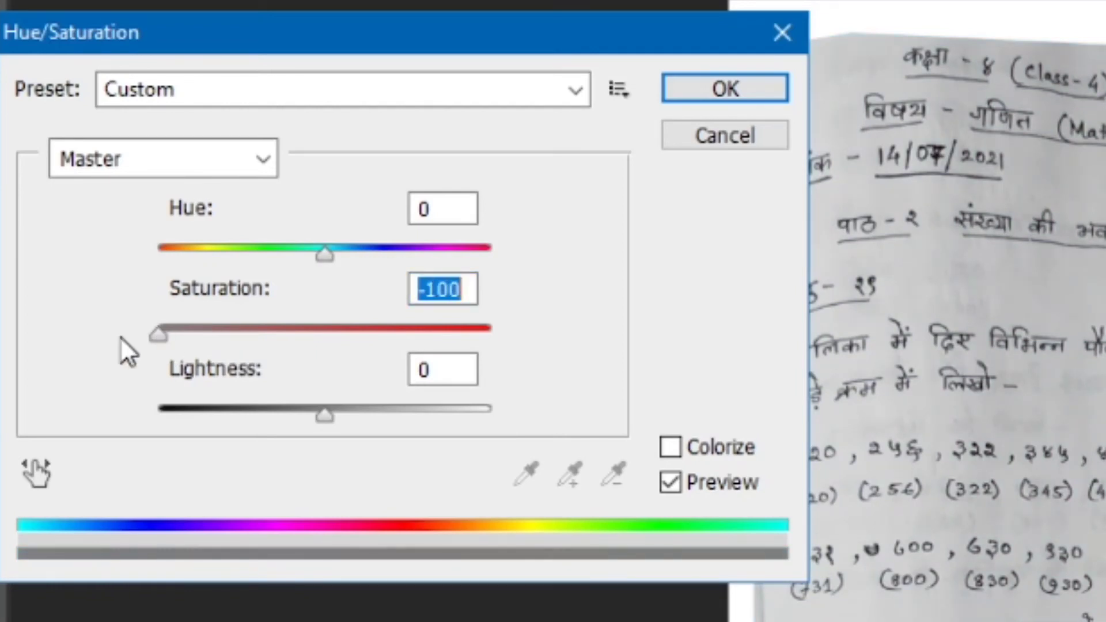
{"action": "mouse_move", "coordinate": [331, 423]}
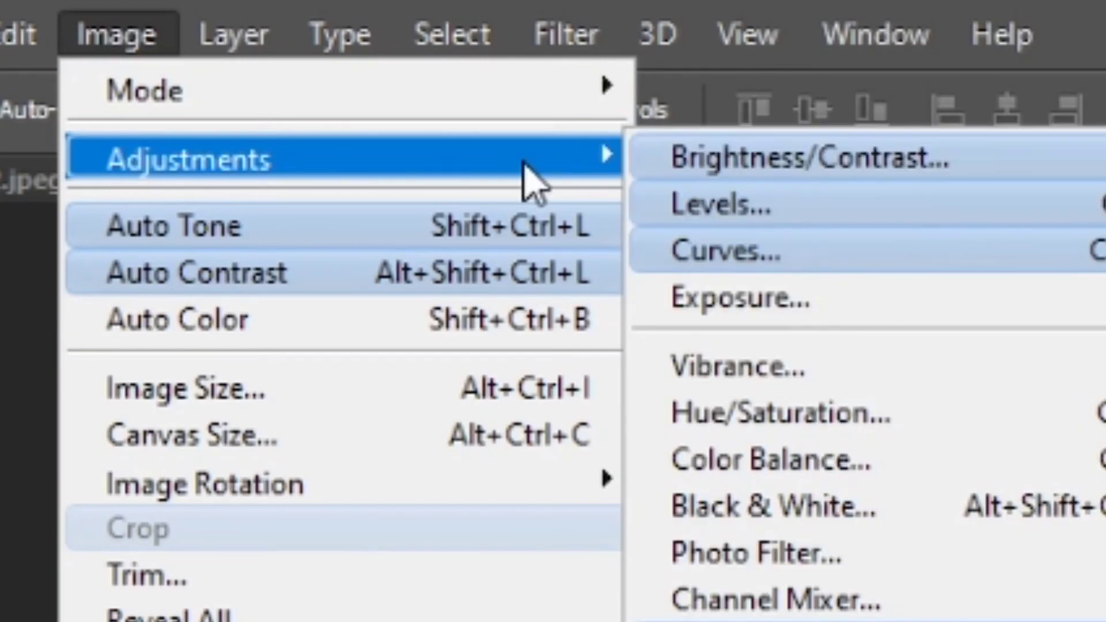
Apply Levels with input levels about 3, 0.62 and 189 for dark writing on near-white paper.
{"action": "left_click", "coordinate": [713, 205]}
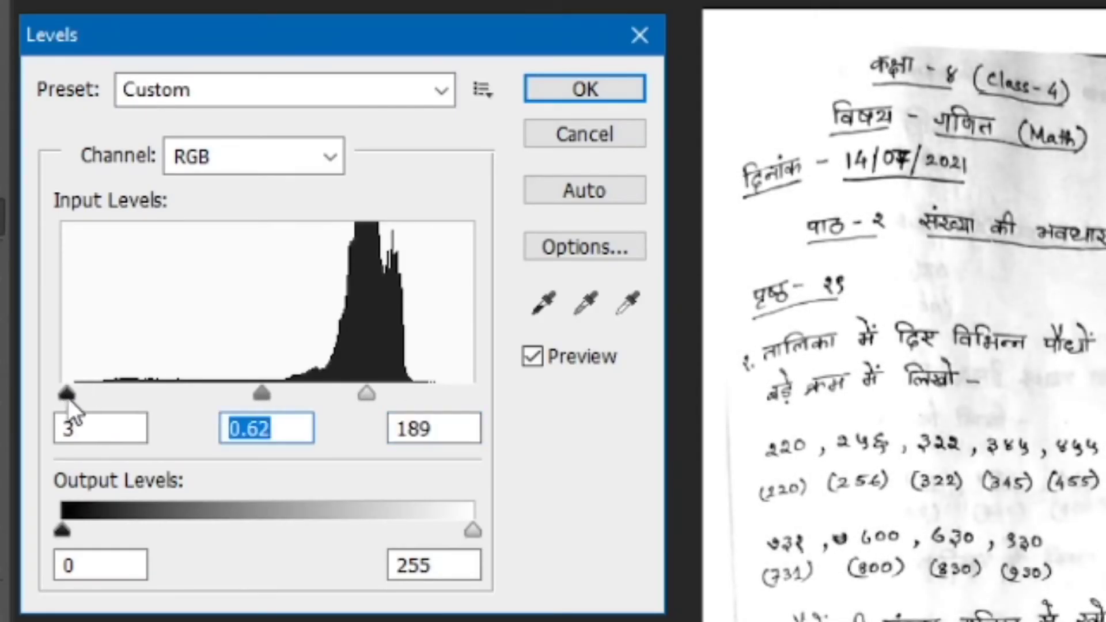
{"action": "left_click", "coordinate": [583, 88]}
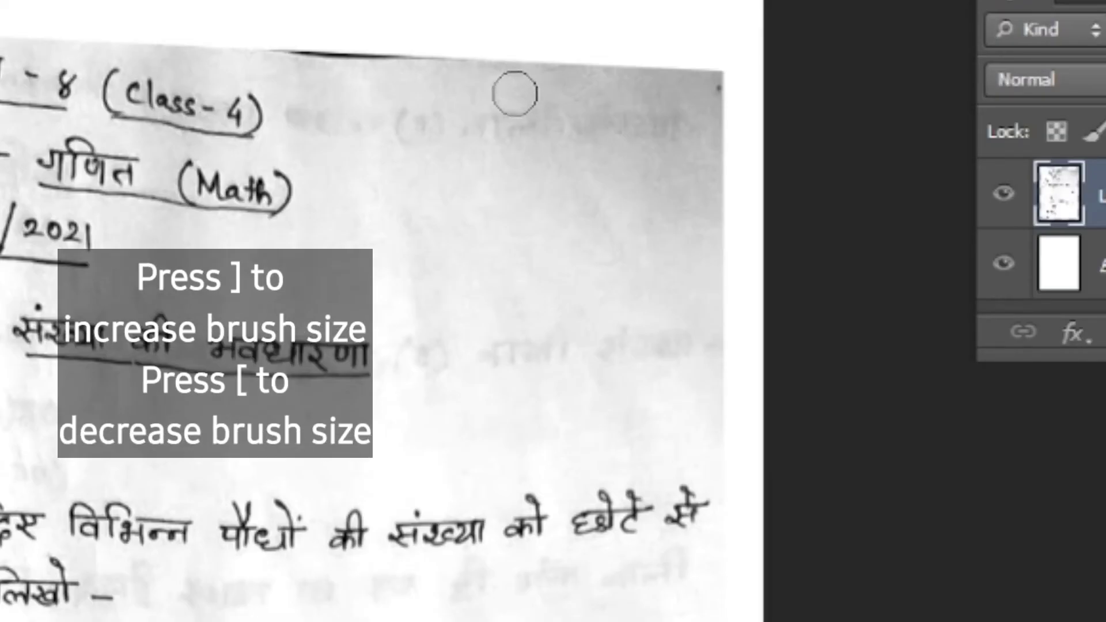
Paint the stray grey smudges white with an enlarged brush down the page, then finish with the Move tool.
{"action": "key", "text": "]"}
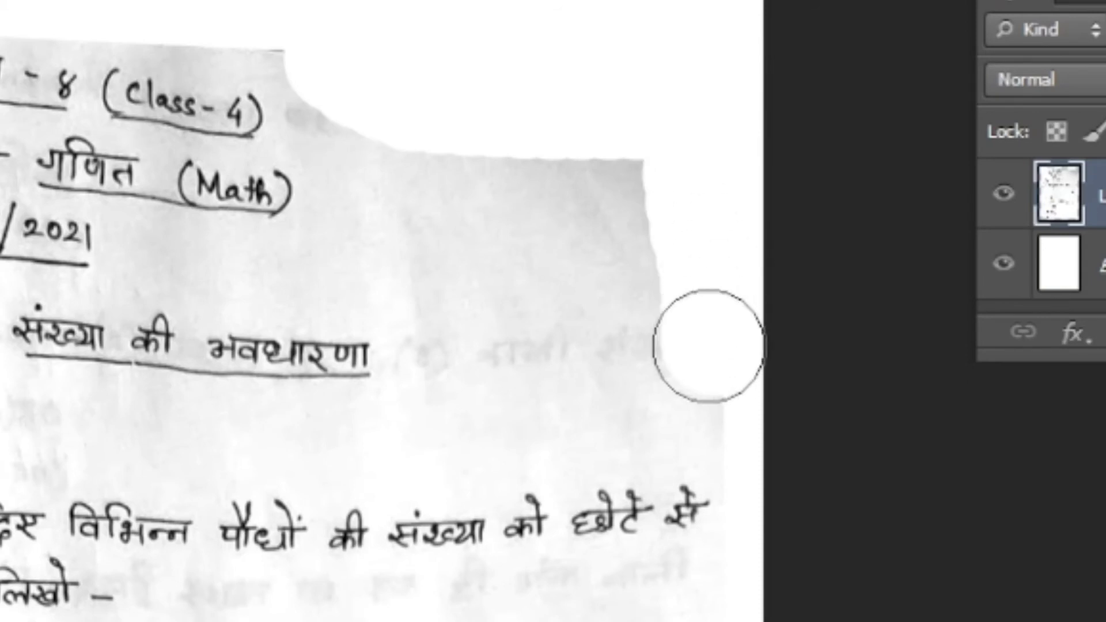
{"action": "right_click", "coordinate": [678, 345]}
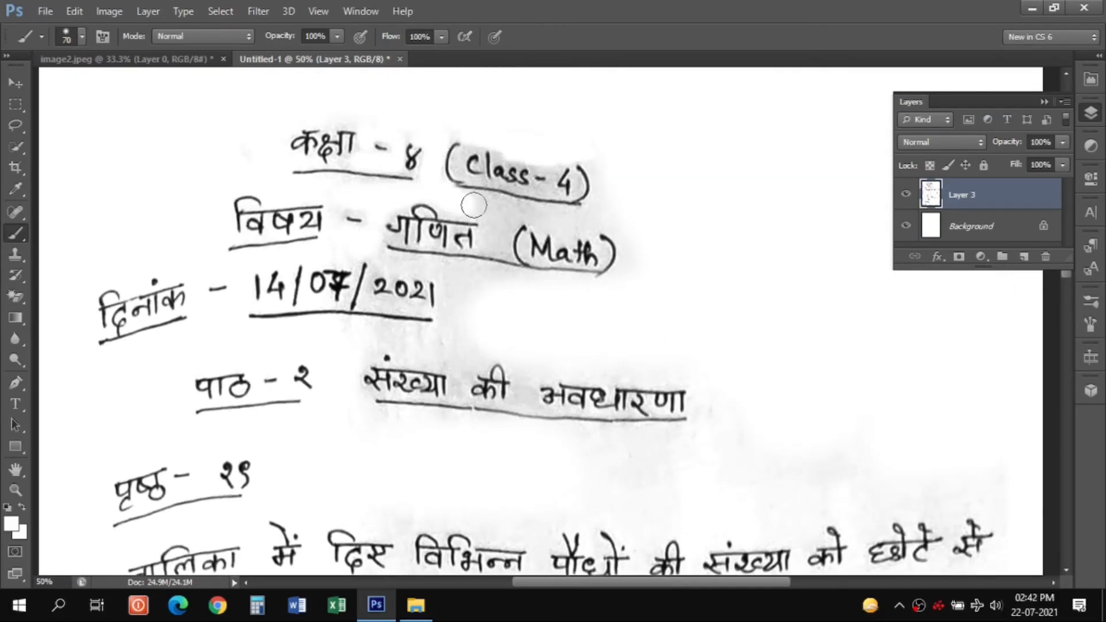
{"action": "scroll", "scroll_direction": "down", "scroll_amount": 3}
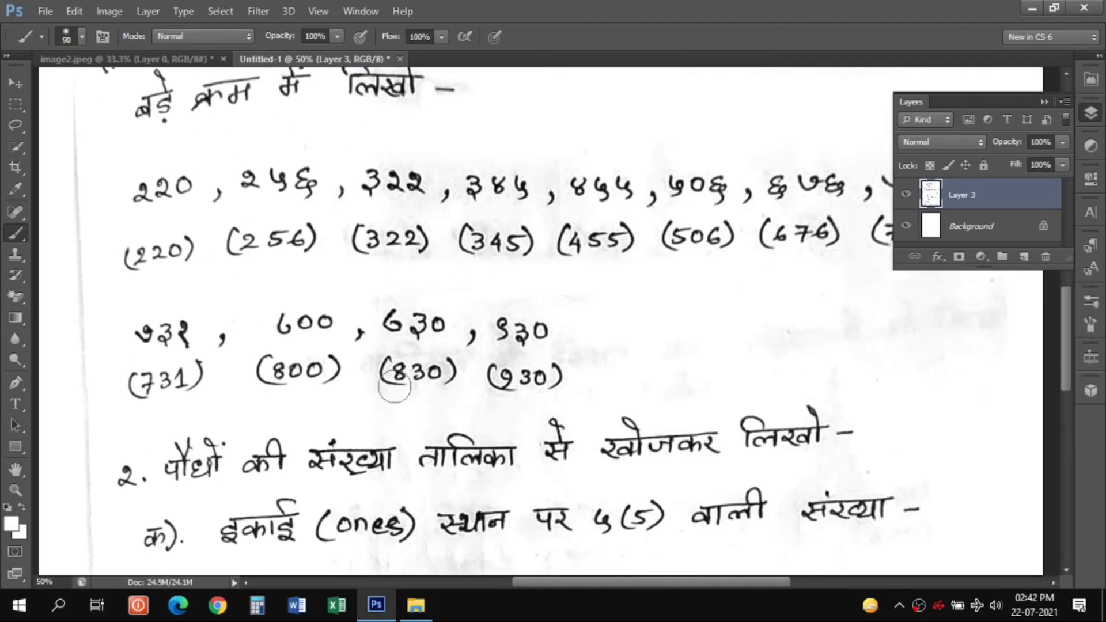
{"action": "scroll", "scroll_direction": "down", "scroll_amount": 3}
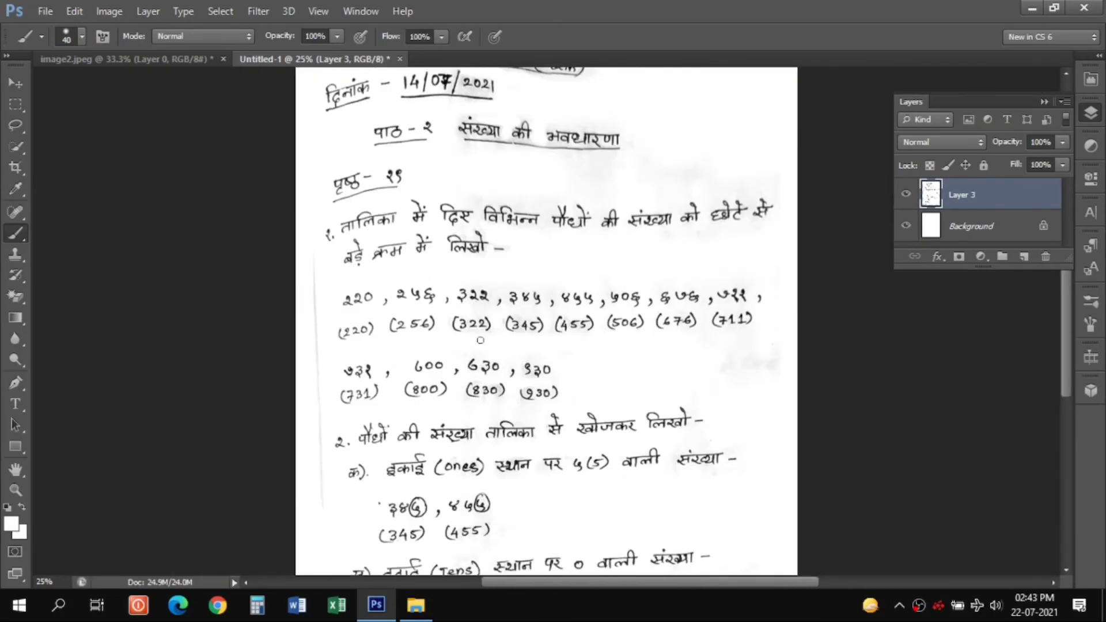
{"action": "left_click", "coordinate": [14, 83]}
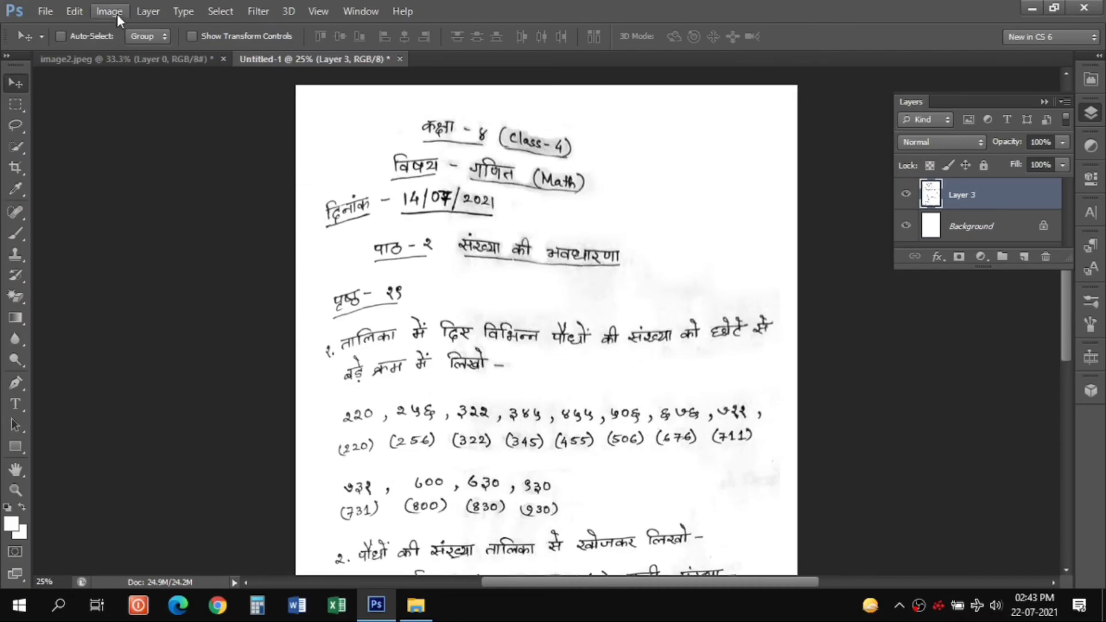
Apply a second Levels pass with white input 205 so the paper turns pure white.
{"action": "left_click", "coordinate": [108, 10]}
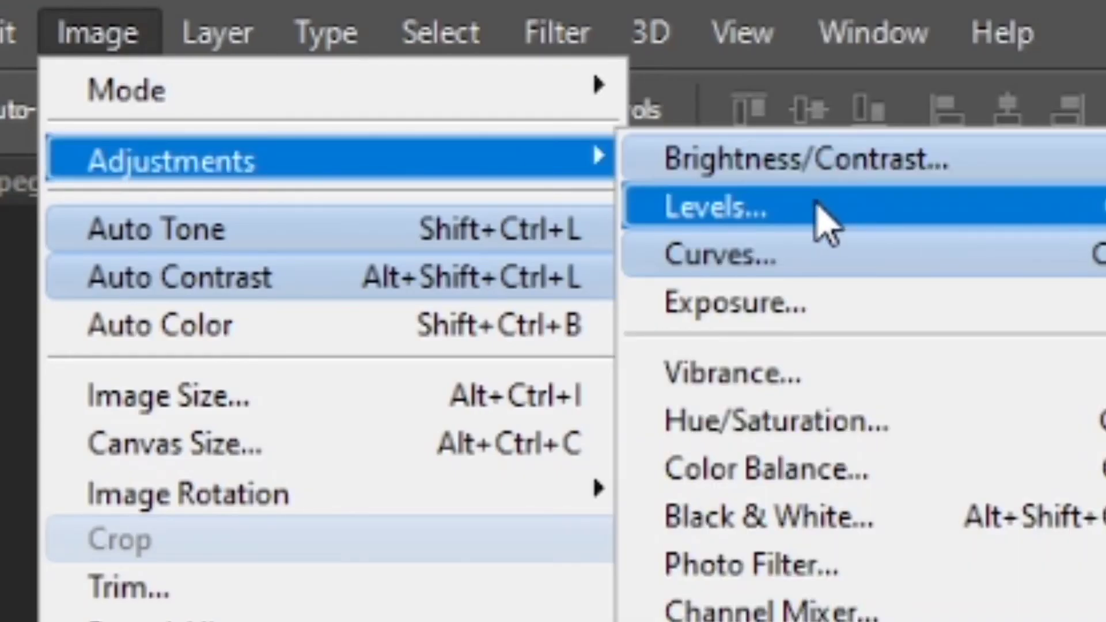
{"action": "left_click", "coordinate": [712, 207]}
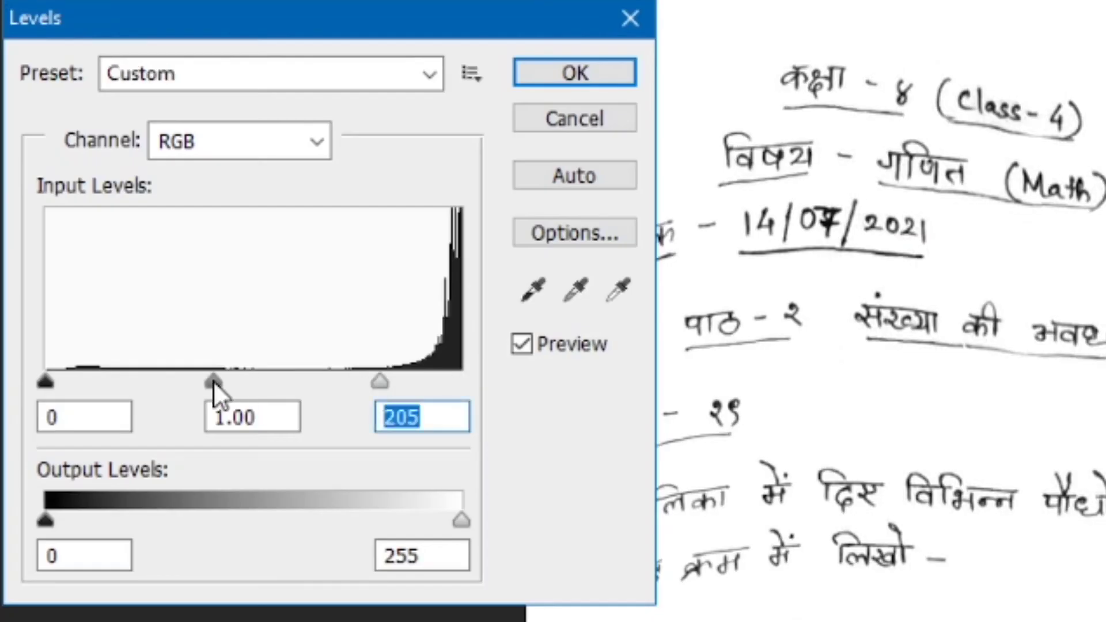
{"action": "left_click", "coordinate": [573, 71]}
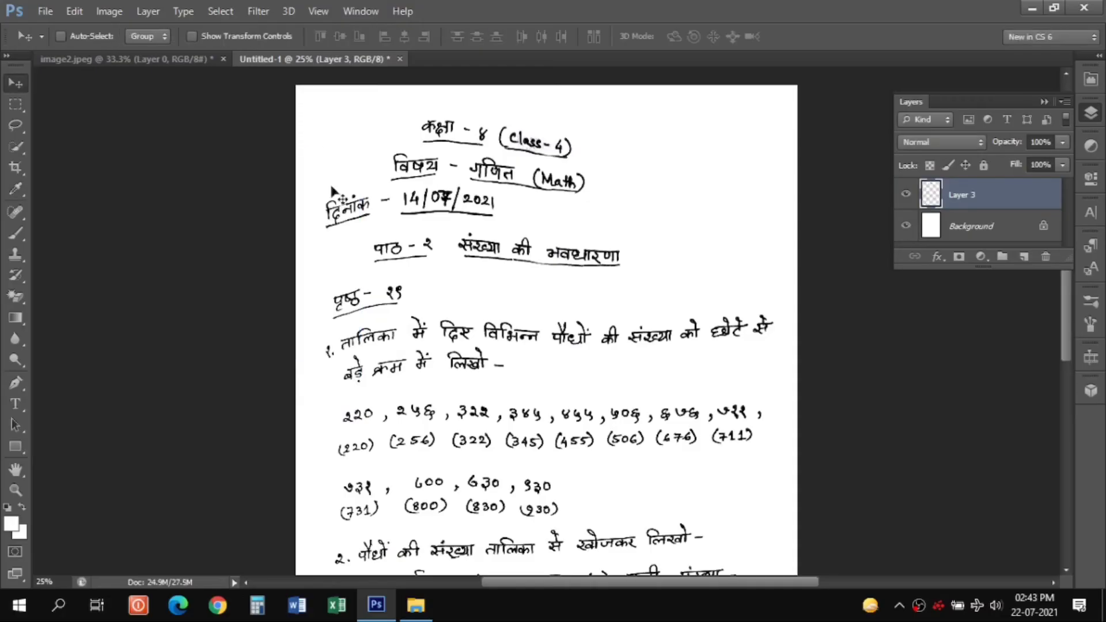
{"action": "scroll", "scroll_direction": "down", "scroll_amount": 3}
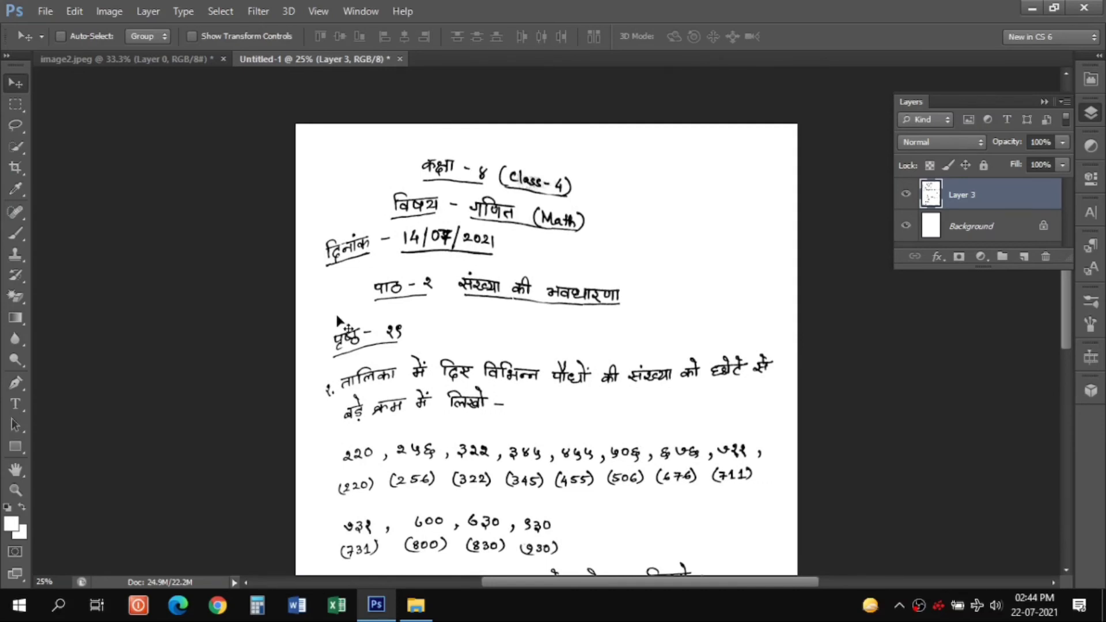
{"action": "scroll", "scroll_direction": "up", "scroll_amount": 3}
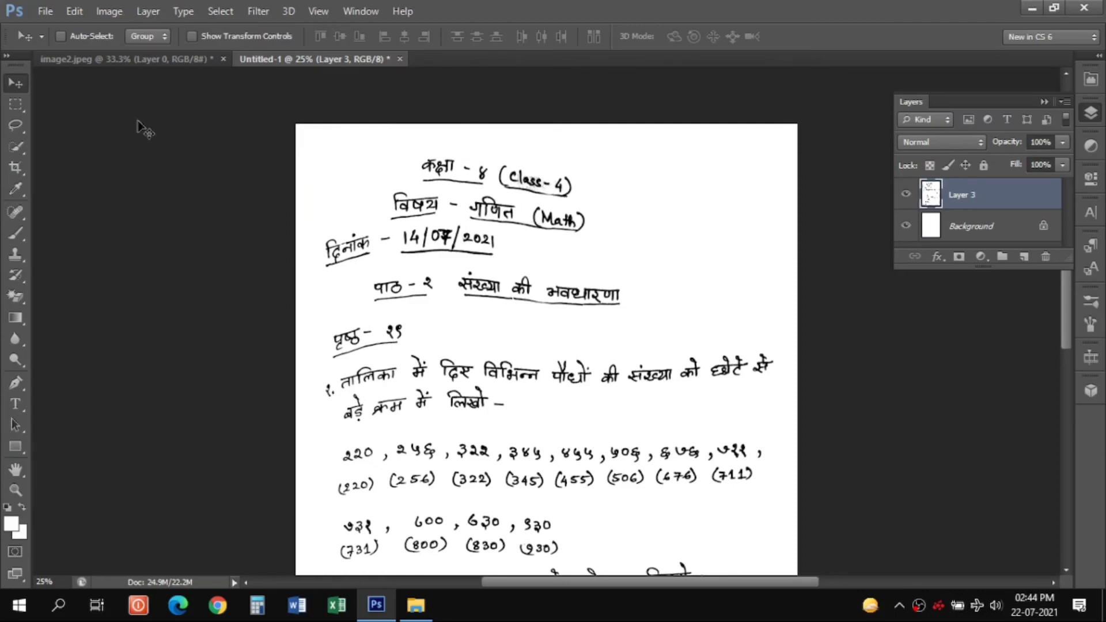
Save the cleaned page into the Junk folder as a JPEG.
{"action": "left_click", "coordinate": [44, 10]}
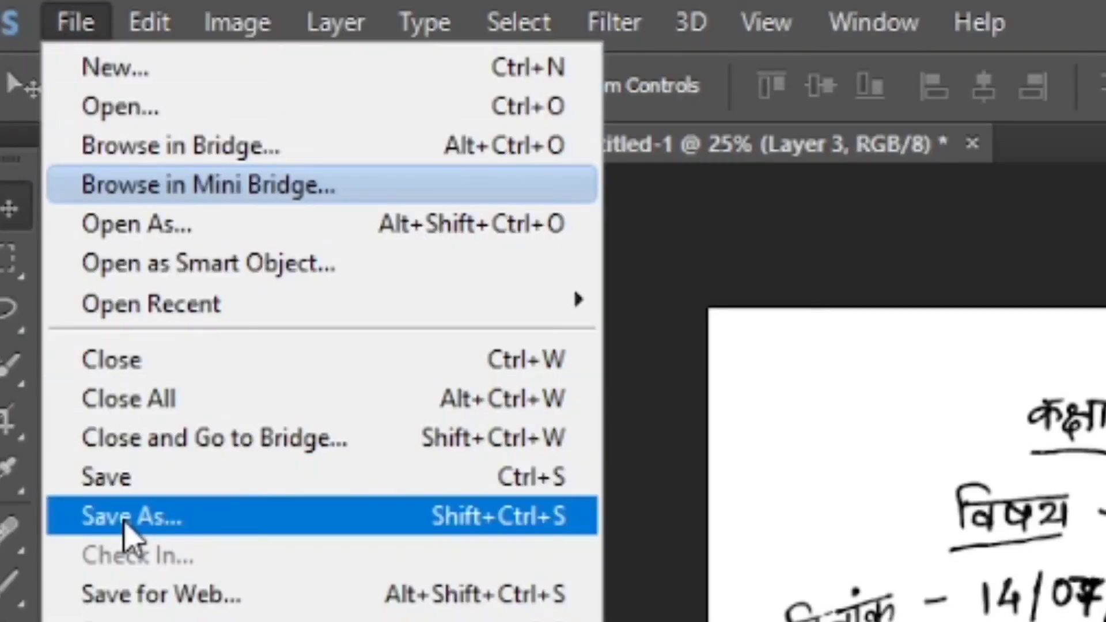
{"action": "left_click", "coordinate": [127, 516]}
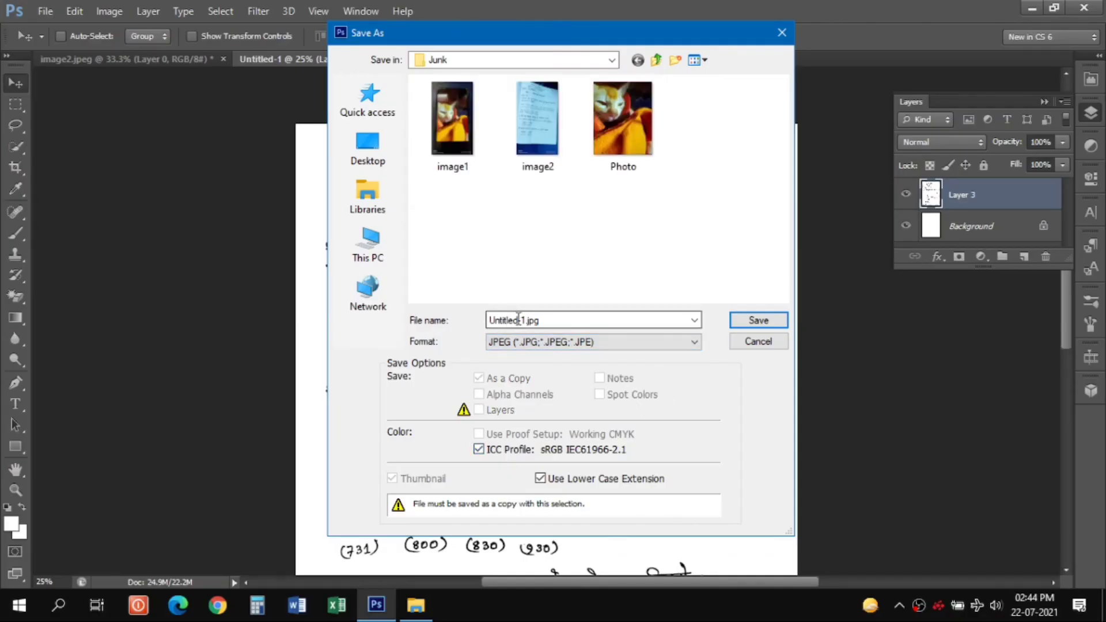
{"action": "left_click", "coordinate": [758, 341]}
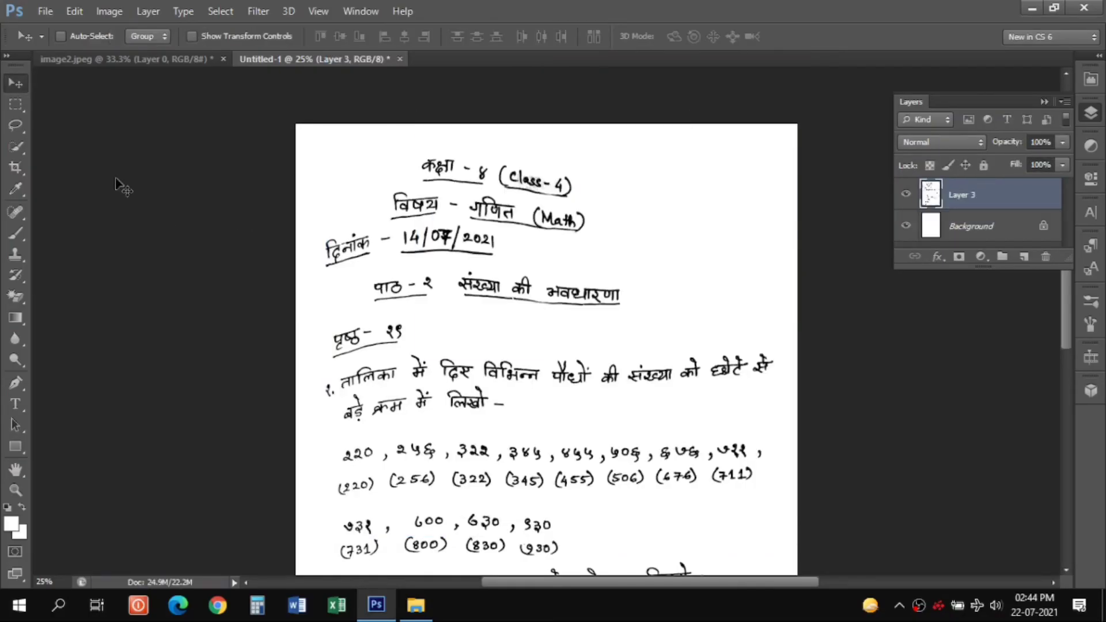
Save the page again as a Photoshop PDF, doc1.
{"action": "left_click", "coordinate": [45, 11]}
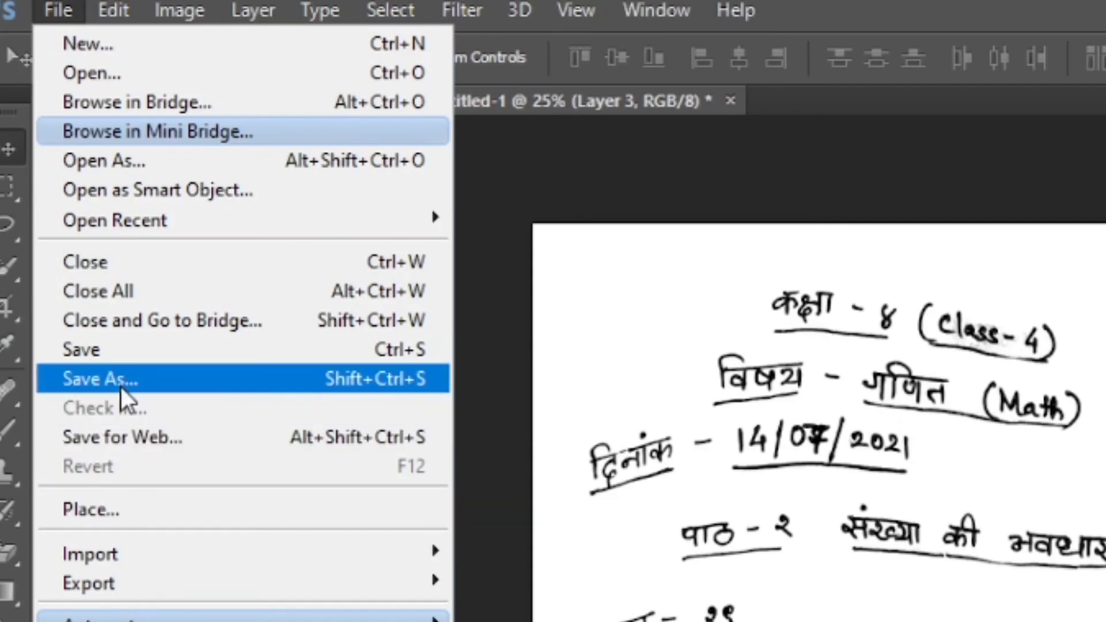
{"action": "left_click", "coordinate": [100, 379]}
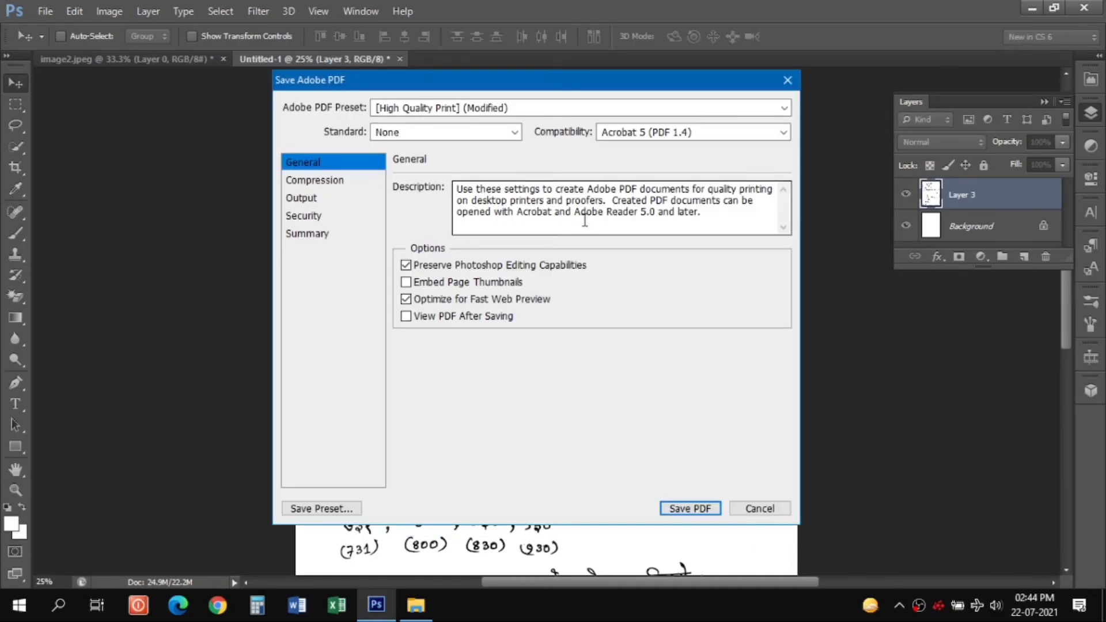
{"action": "left_click", "coordinate": [689, 508]}
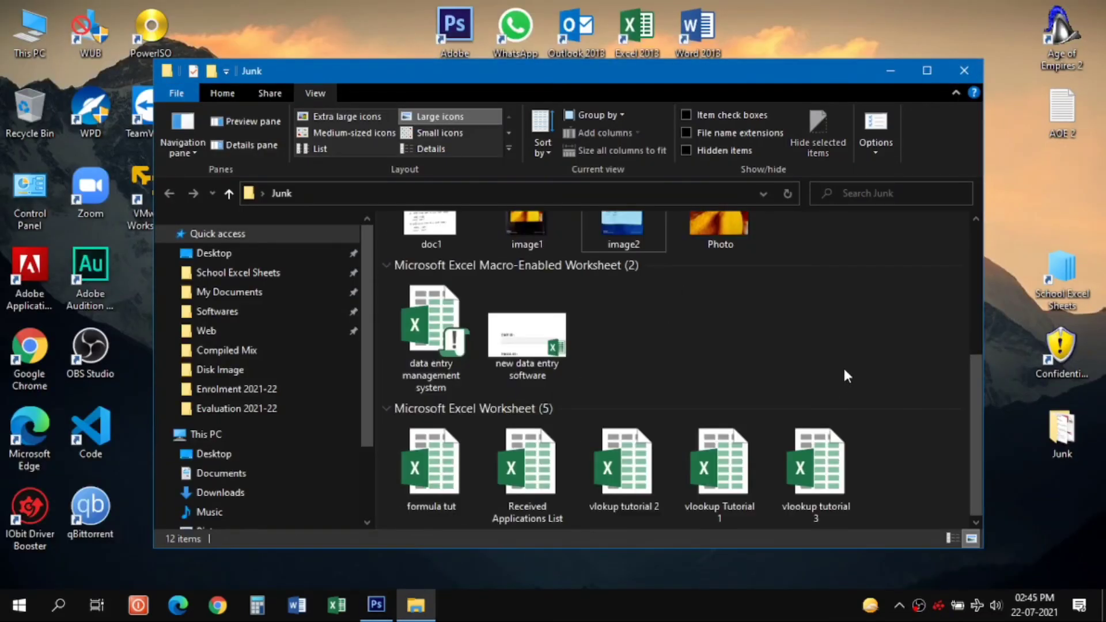
Scroll the Junk folder to the top and launch doc1.pdf in Adobe Reader.
{"action": "scroll", "scroll_direction": "up", "scroll_amount": 3}
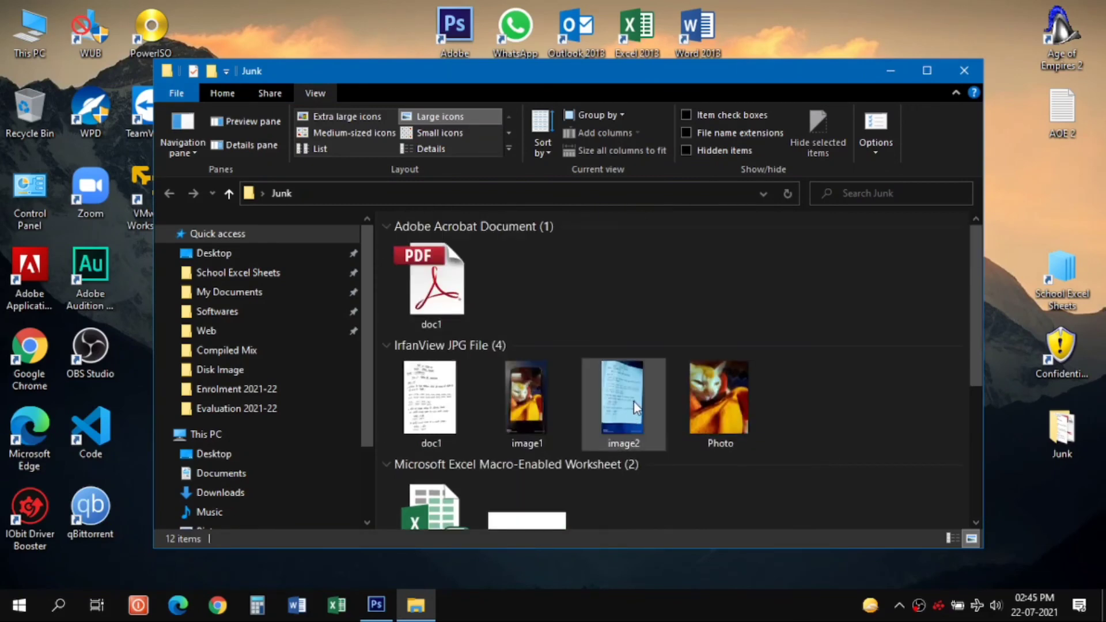
{"action": "double_click", "coordinate": [622, 397]}
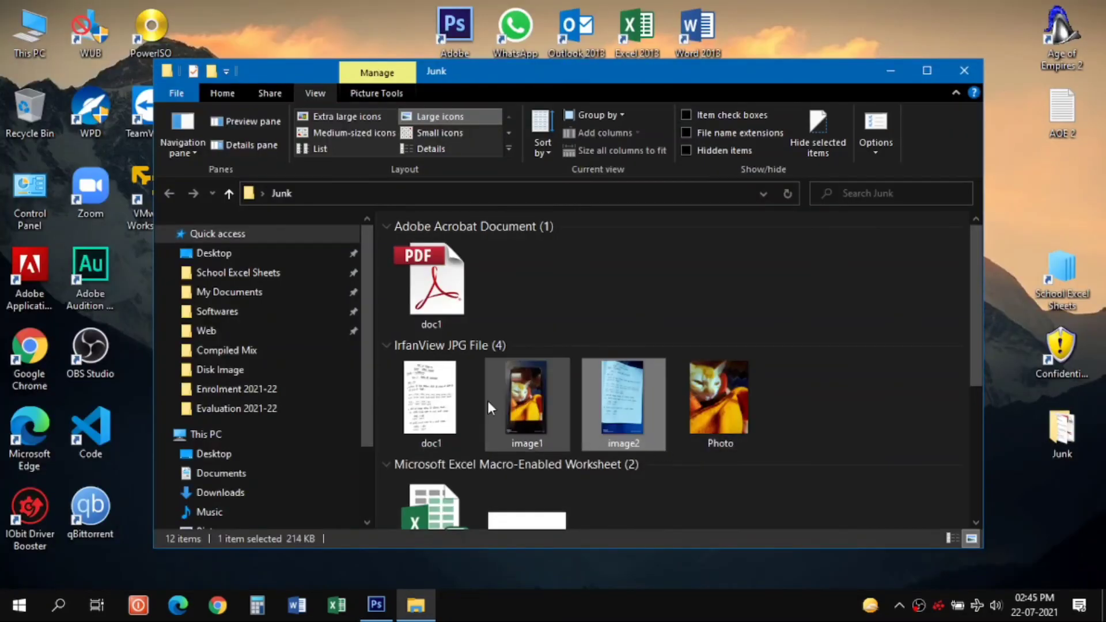
{"action": "double_click", "coordinate": [431, 397]}
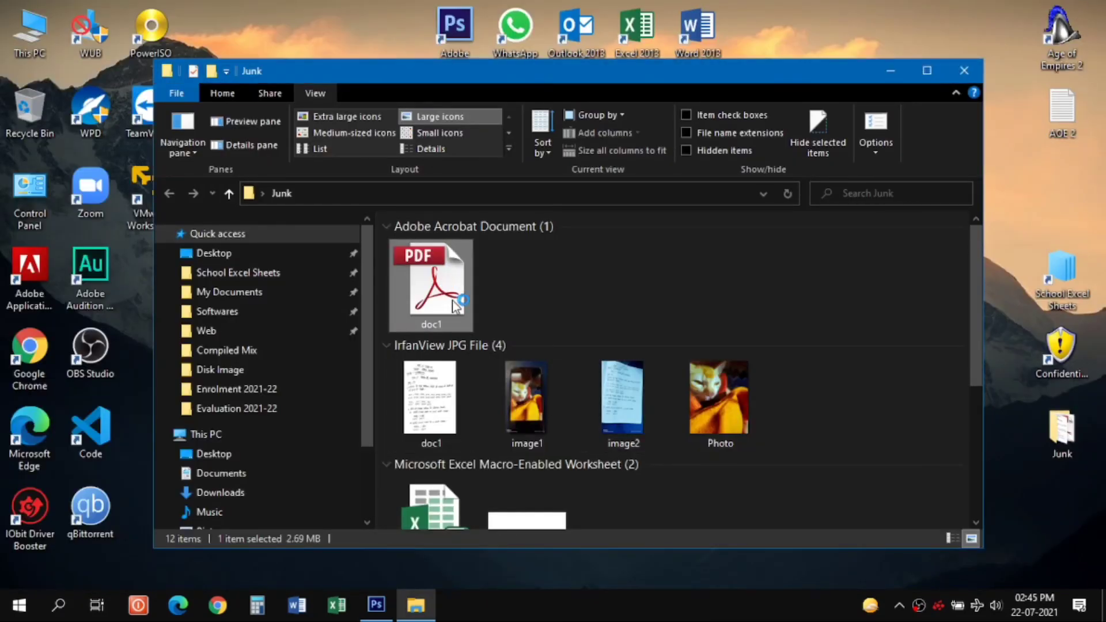
{"action": "double_click", "coordinate": [429, 283]}
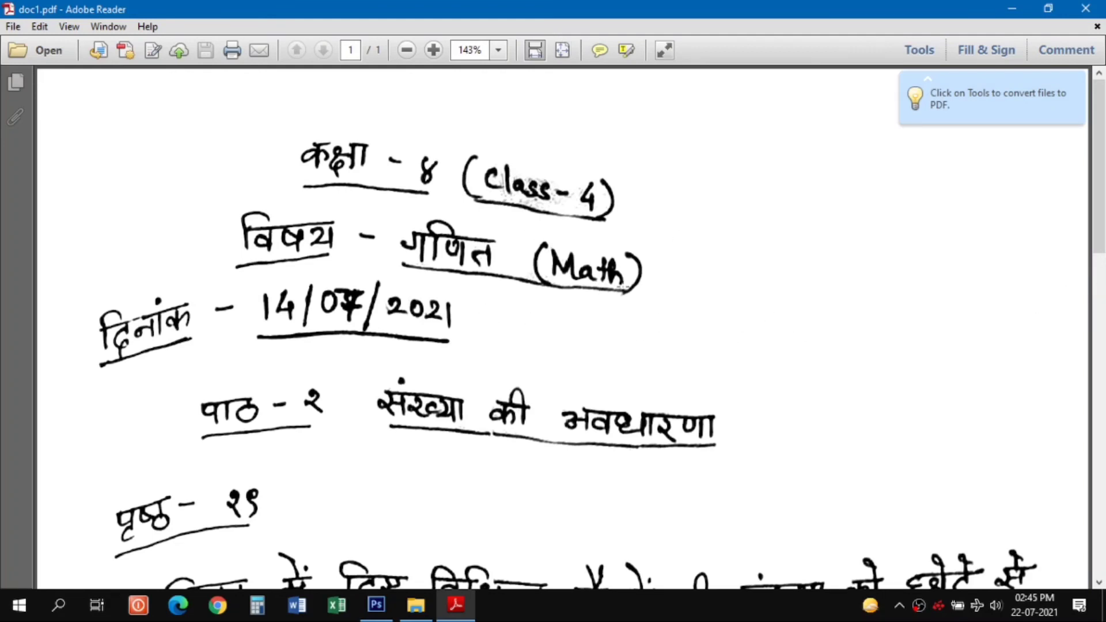
{"action": "mouse_move", "coordinate": [634, 343]}
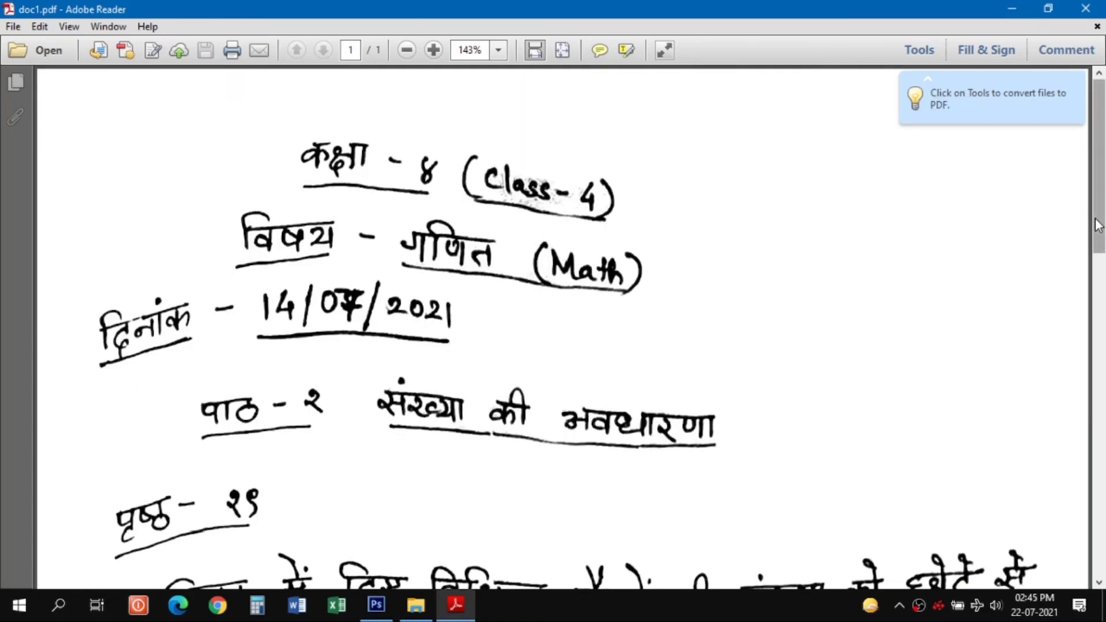
Scroll through doc1.pdf to review the cleaned page, then return to the top.
{"action": "scroll", "scroll_direction": "down", "scroll_amount": 3}
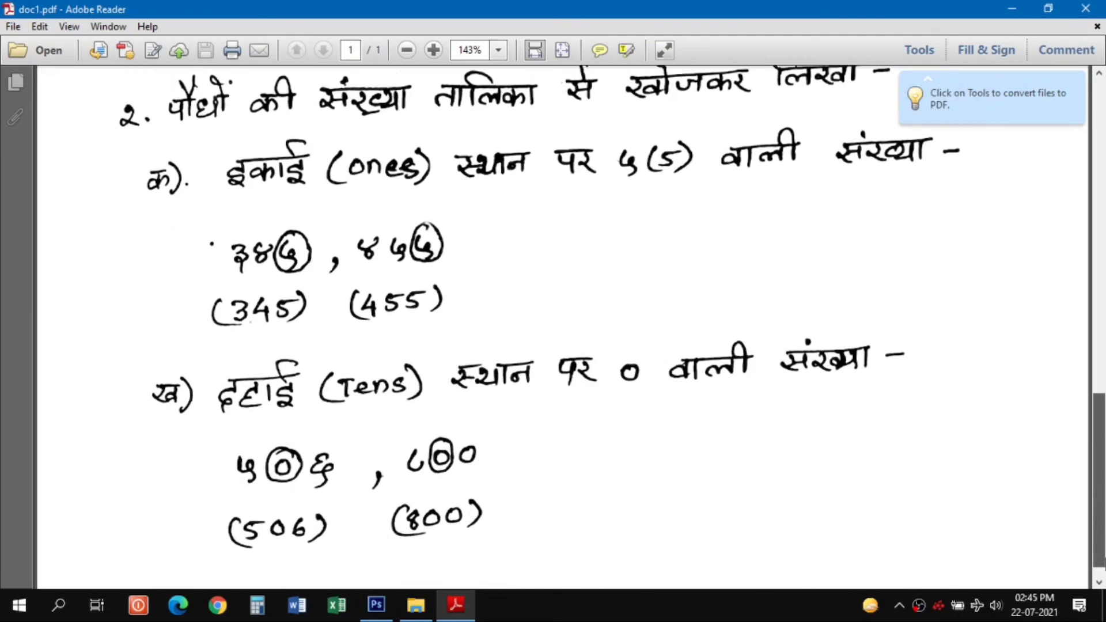
{"action": "scroll", "scroll_direction": "up", "scroll_amount": 3}
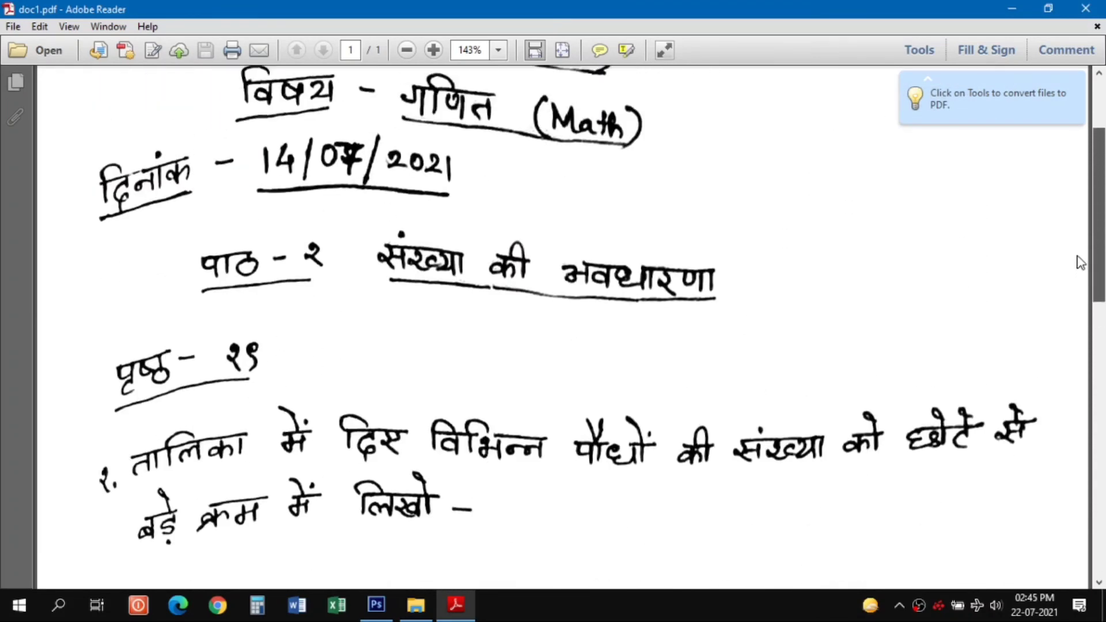
{"action": "scroll", "scroll_direction": "up", "scroll_amount": 3}
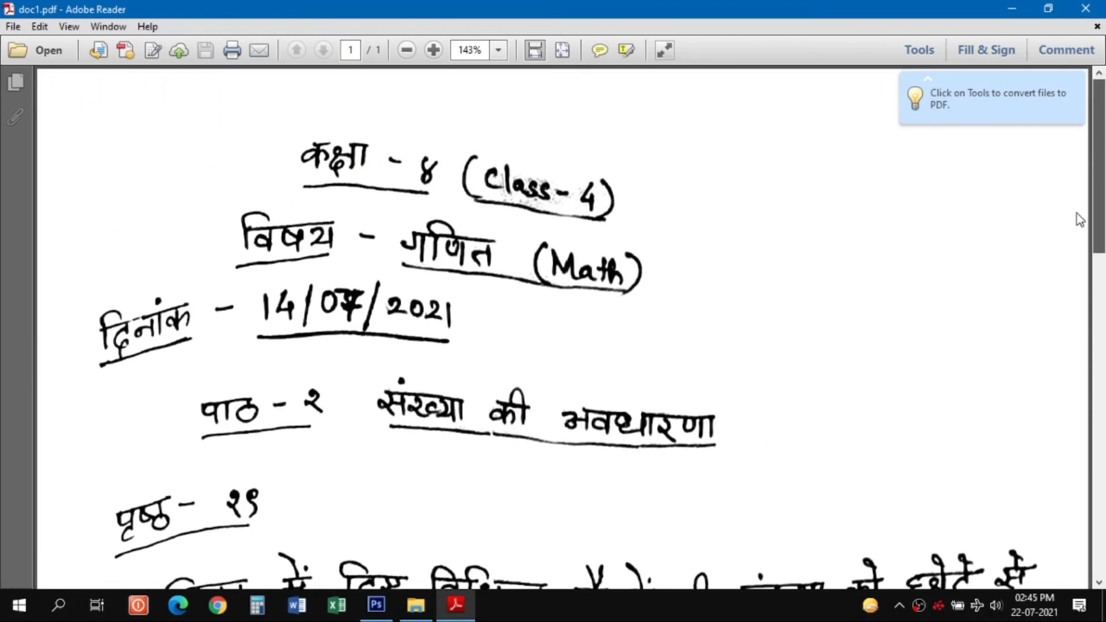
{"action": "mouse_move", "coordinate": [711, 114]}
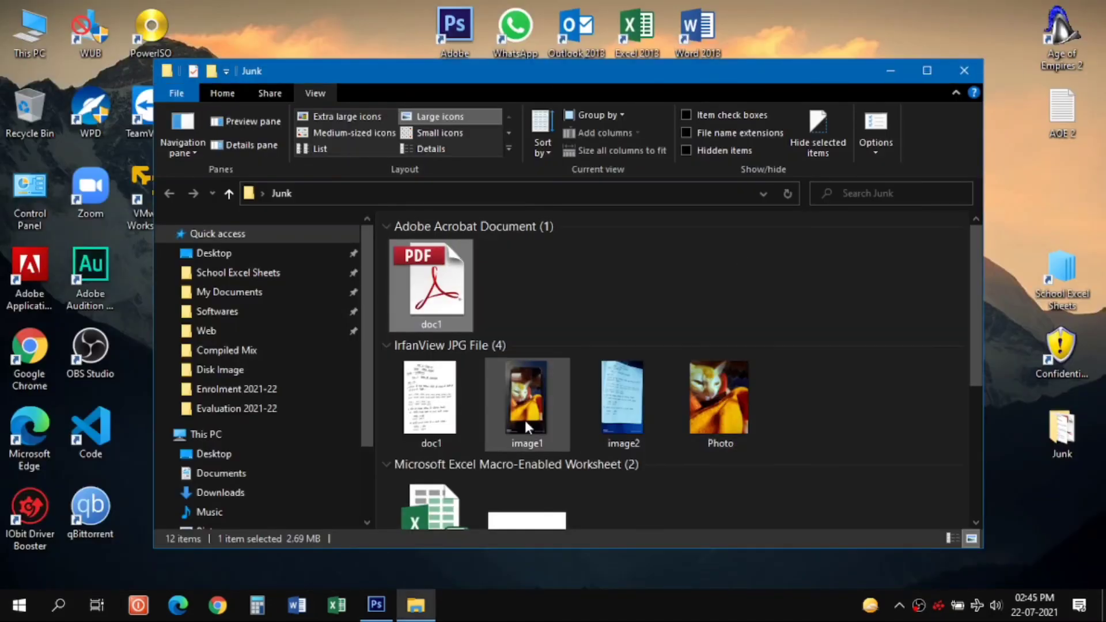
{"action": "double_click", "coordinate": [526, 398]}
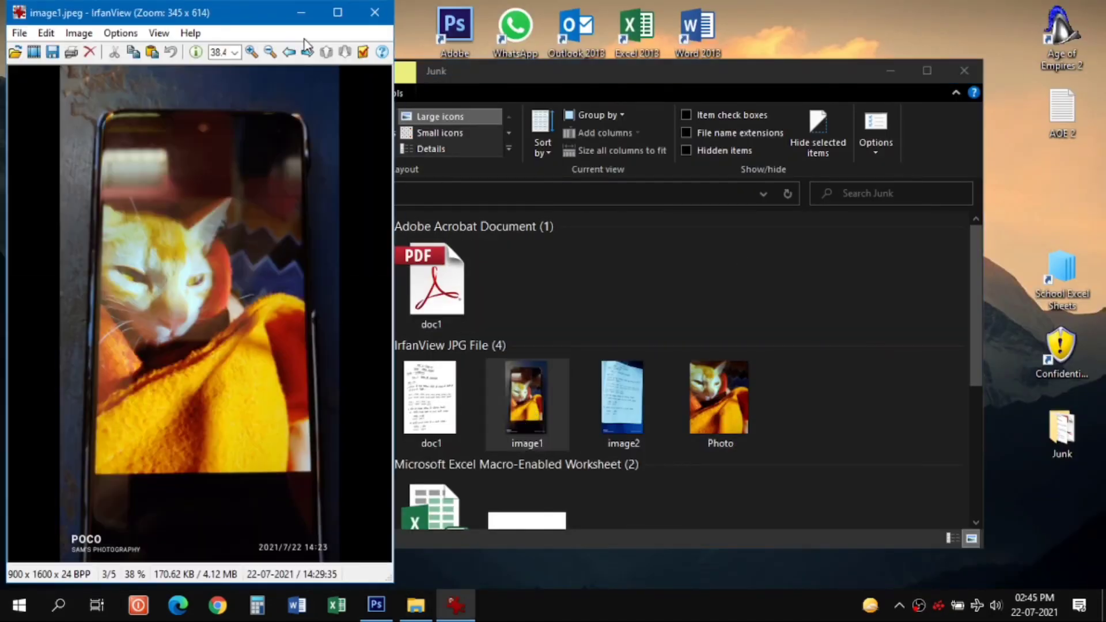
{"action": "left_click", "coordinate": [338, 12]}
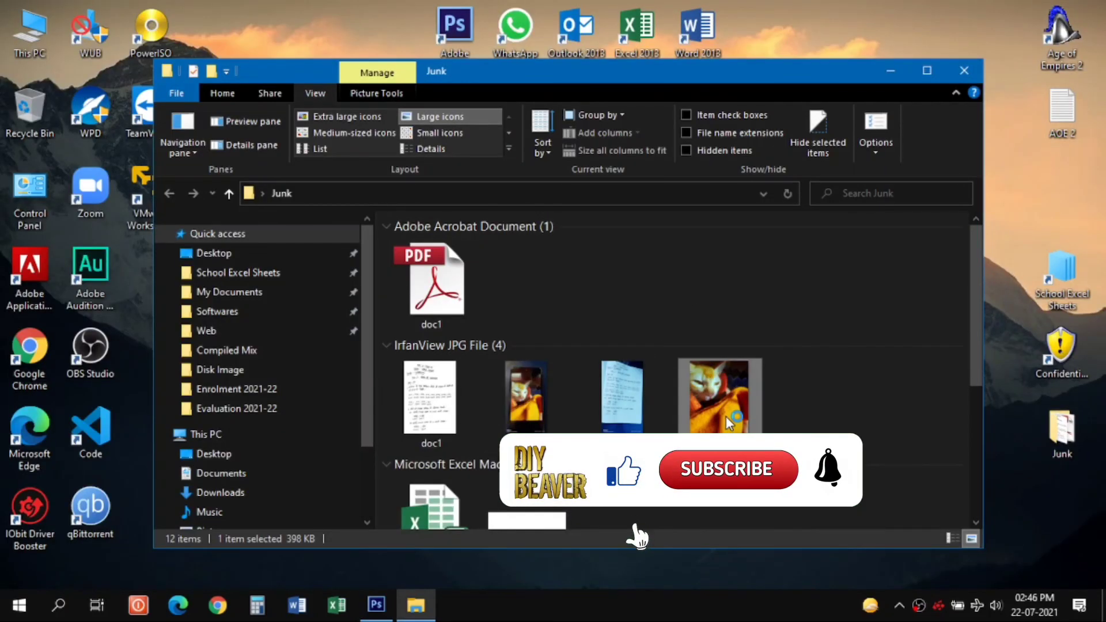
{"action": "double_click", "coordinate": [719, 395]}
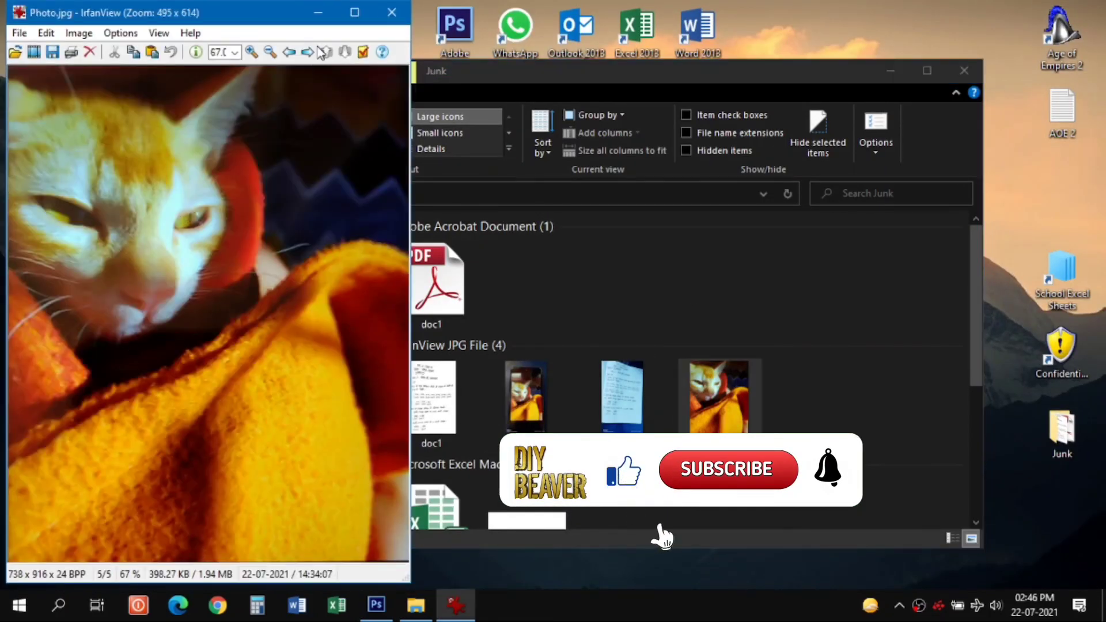
{"action": "left_click", "coordinate": [354, 12]}
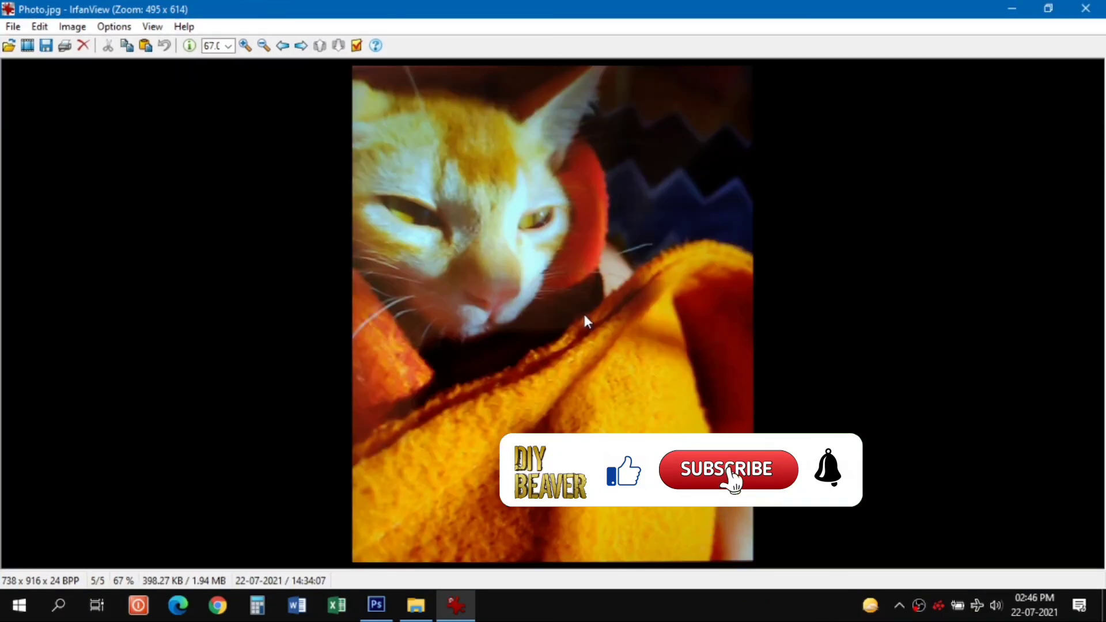
{"action": "left_click", "coordinate": [415, 605]}
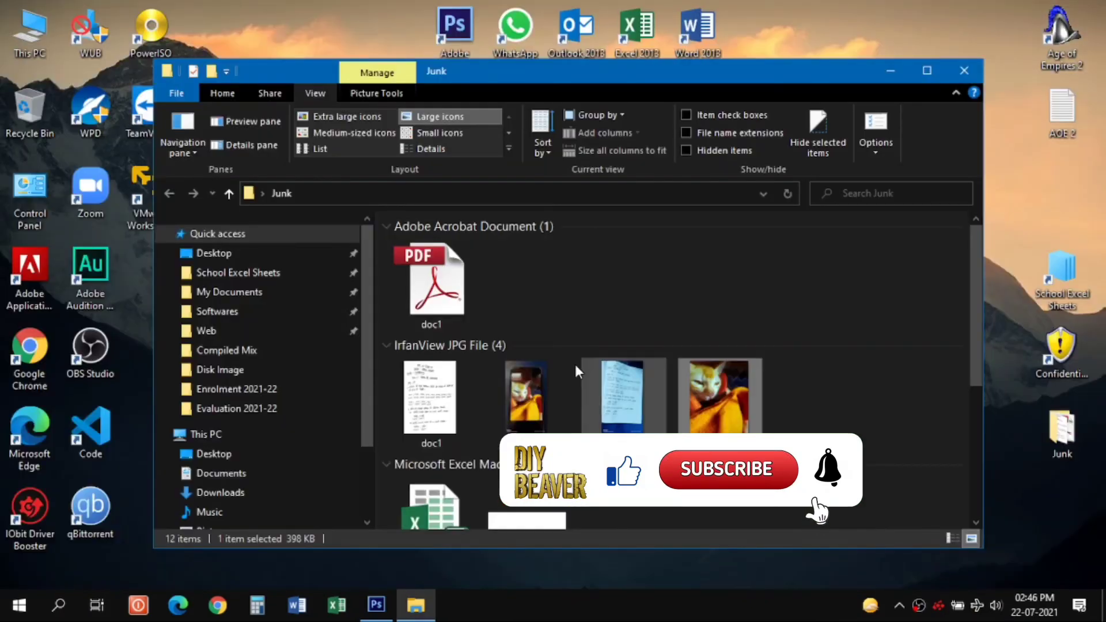
{"action": "mouse_move", "coordinate": [797, 266]}
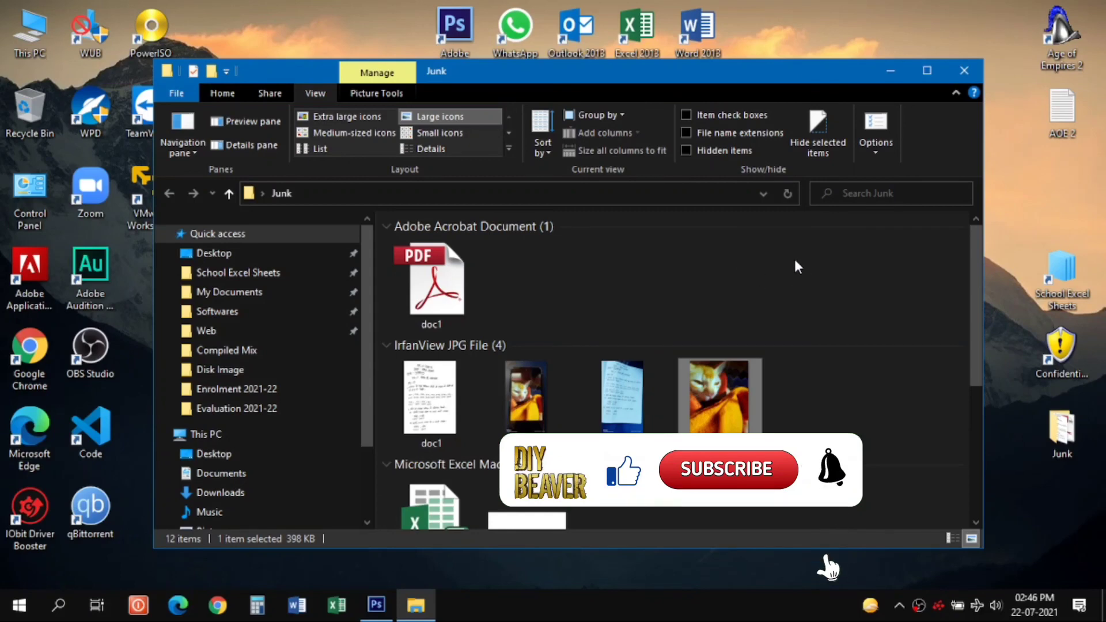
{"action": "mouse_move", "coordinate": [963, 70]}
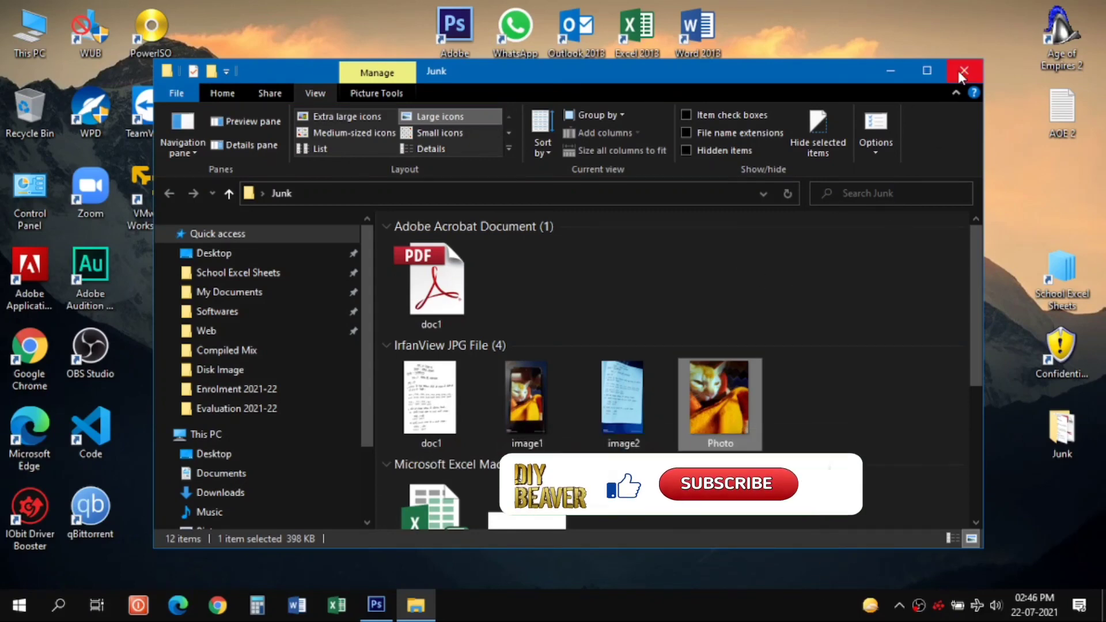
{"action": "mouse_move", "coordinate": [964, 71]}
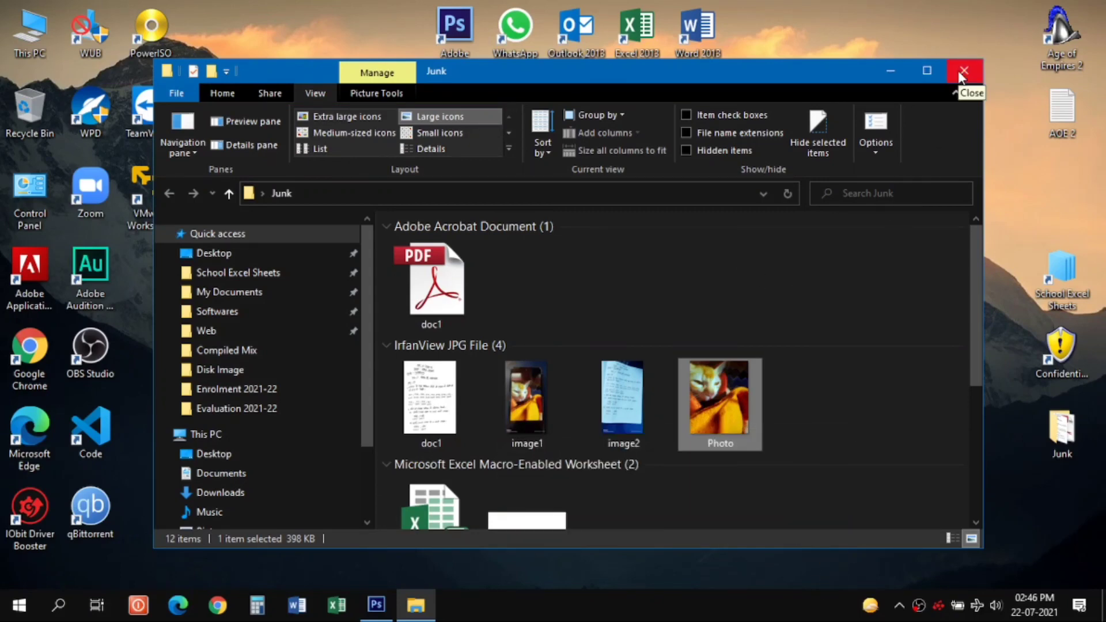